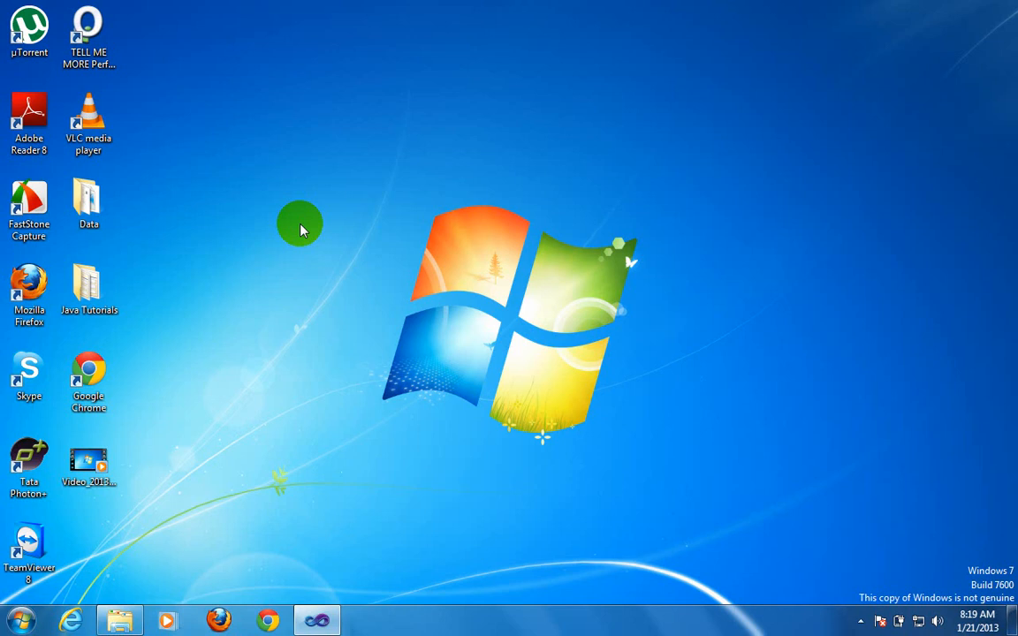
{"action": "mouse_move", "coordinate": [350, 254]}
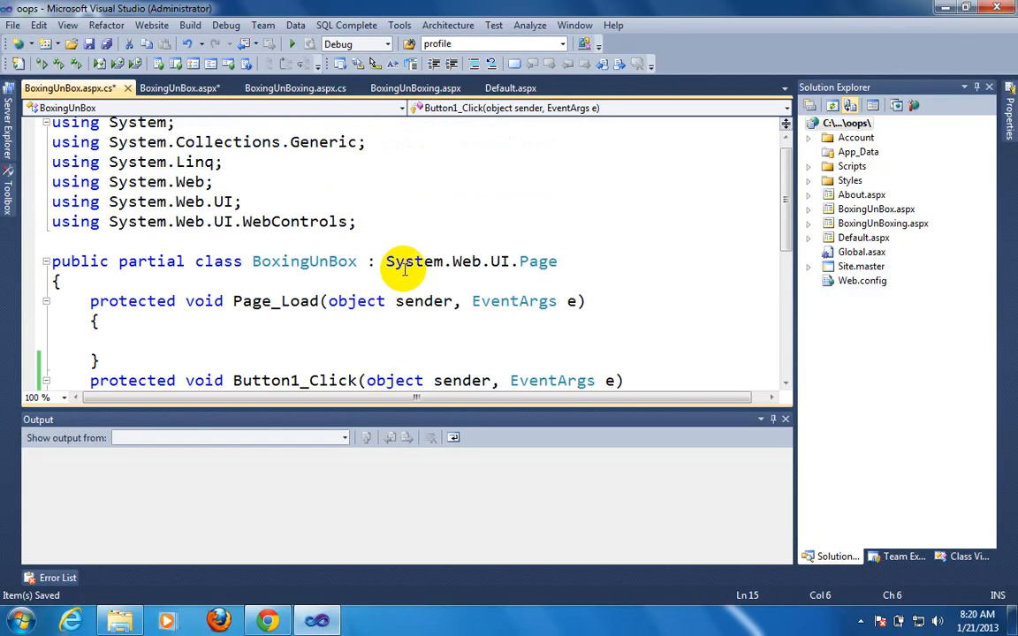
{"action": "left_click", "coordinate": [181, 89]}
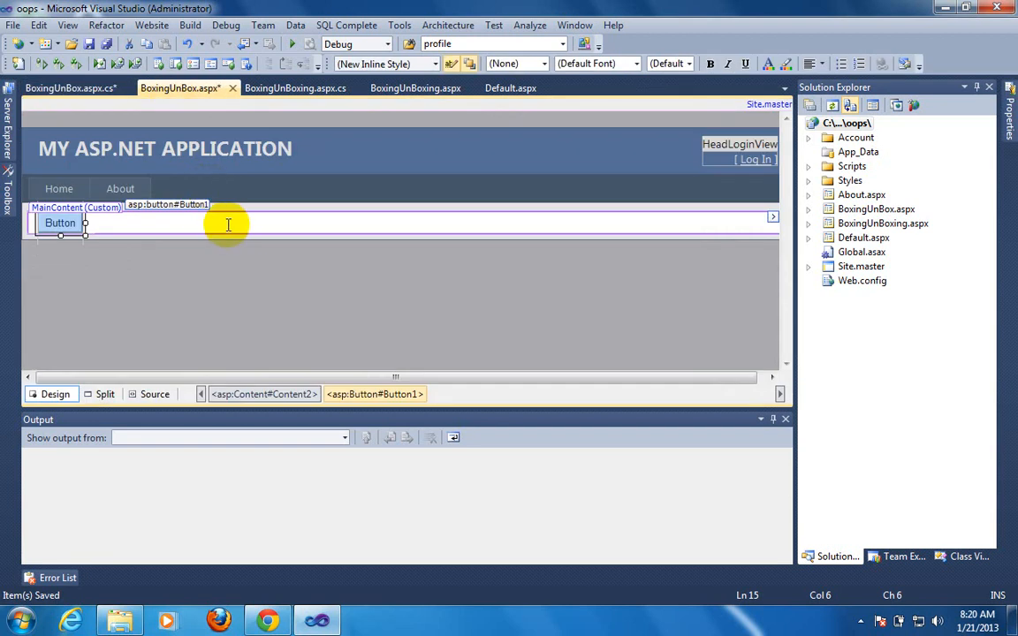
{"action": "left_click", "coordinate": [60, 222]}
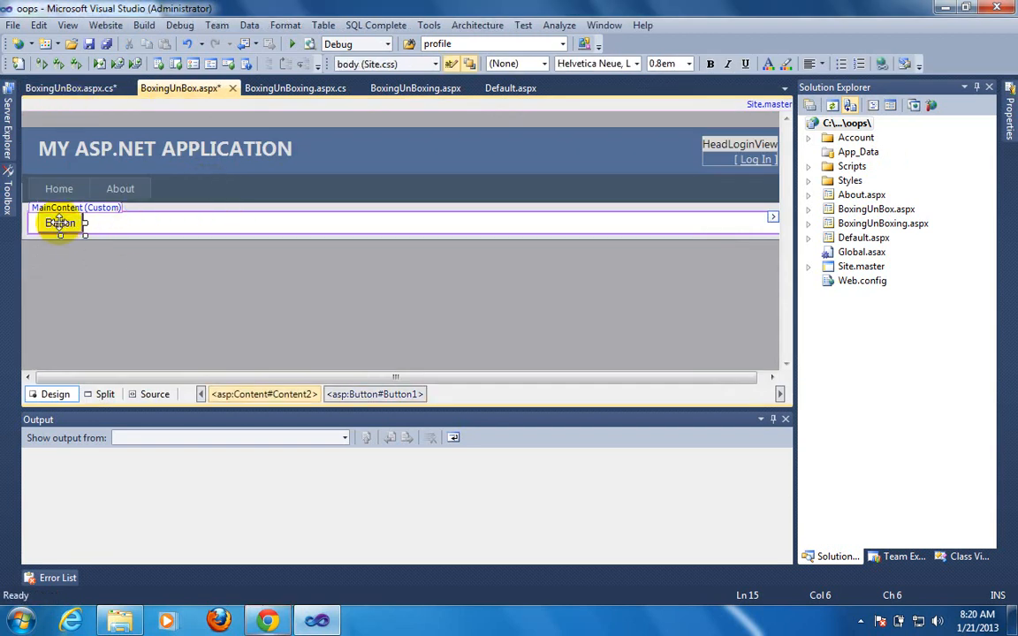
{"action": "double_click", "coordinate": [60, 222]}
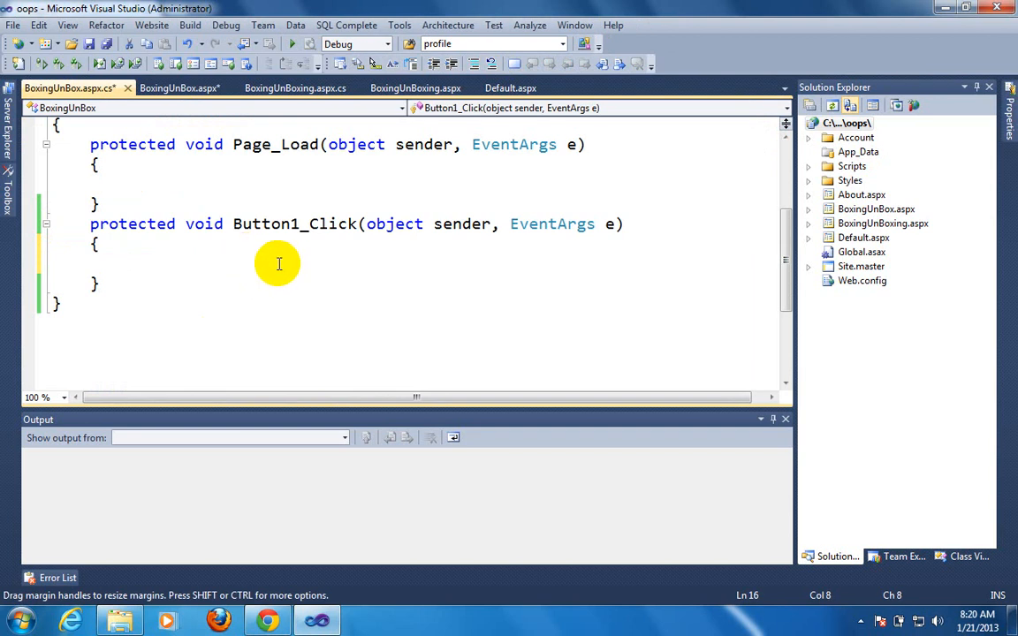
Declare int i = 123 in Button1_Click and begin the //Boxing comment about transferring a value type
{"action": "left_click", "coordinate": [120, 262]}
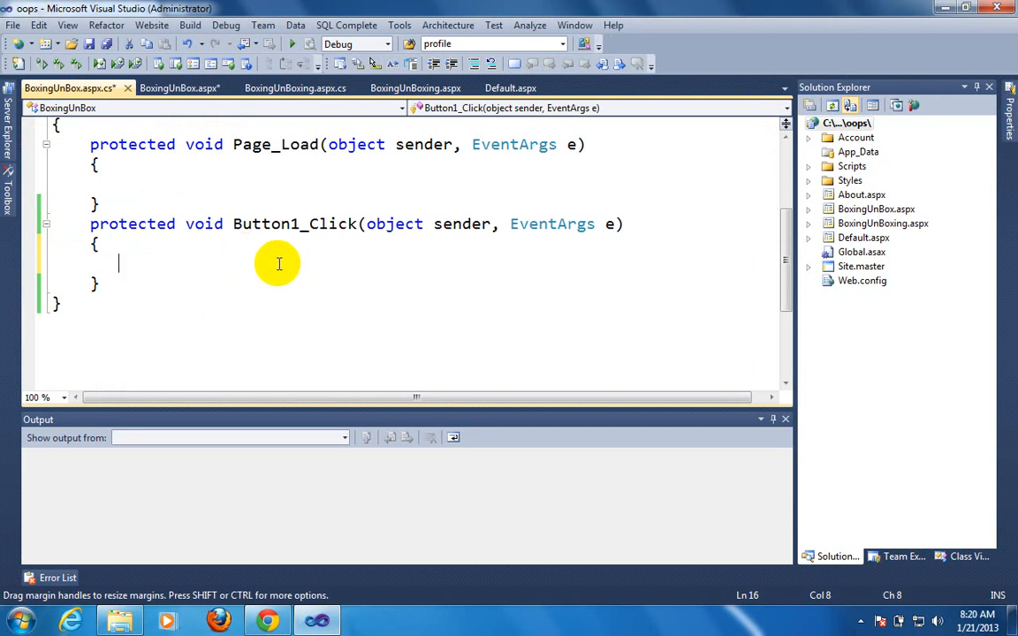
{"action": "type", "text": "int i"}
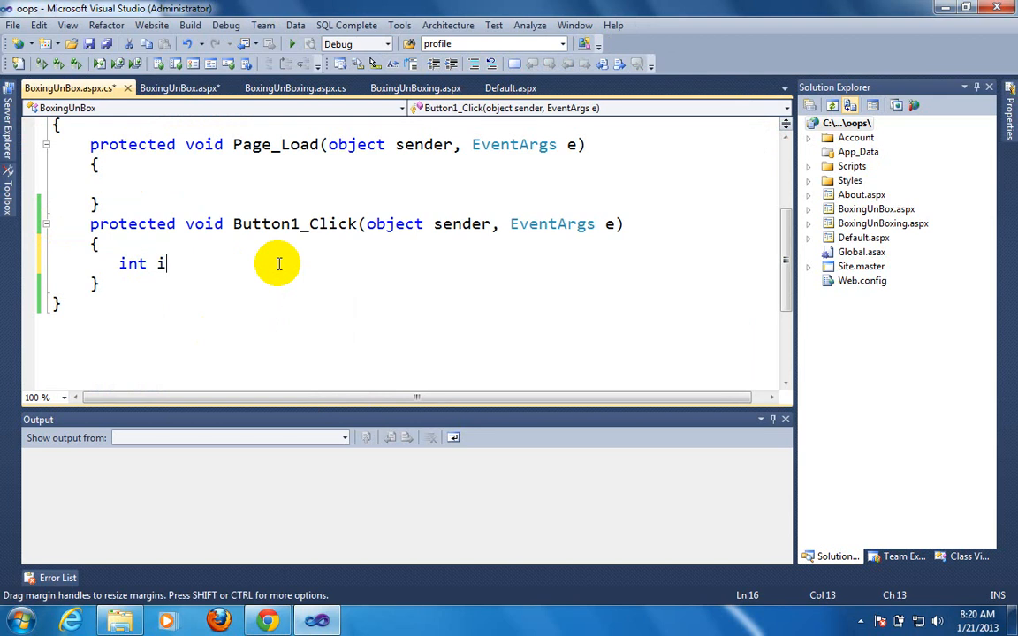
{"action": "type", "text": "= 123;"}
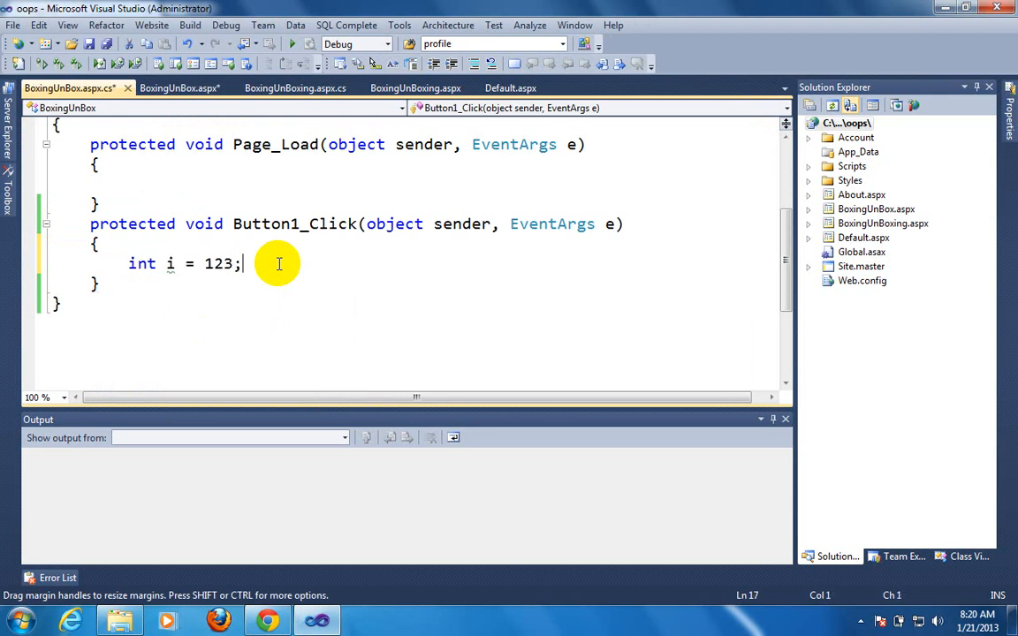
{"action": "type", "text": "o"}
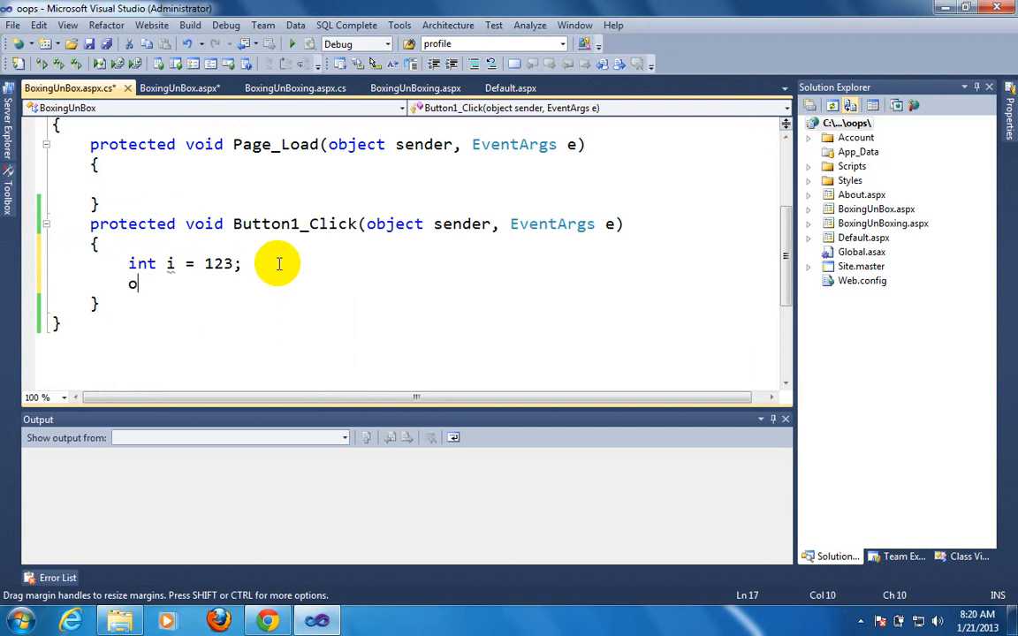
{"action": "type", "text": "bject"}
{"action": "type", "text": "//B"}
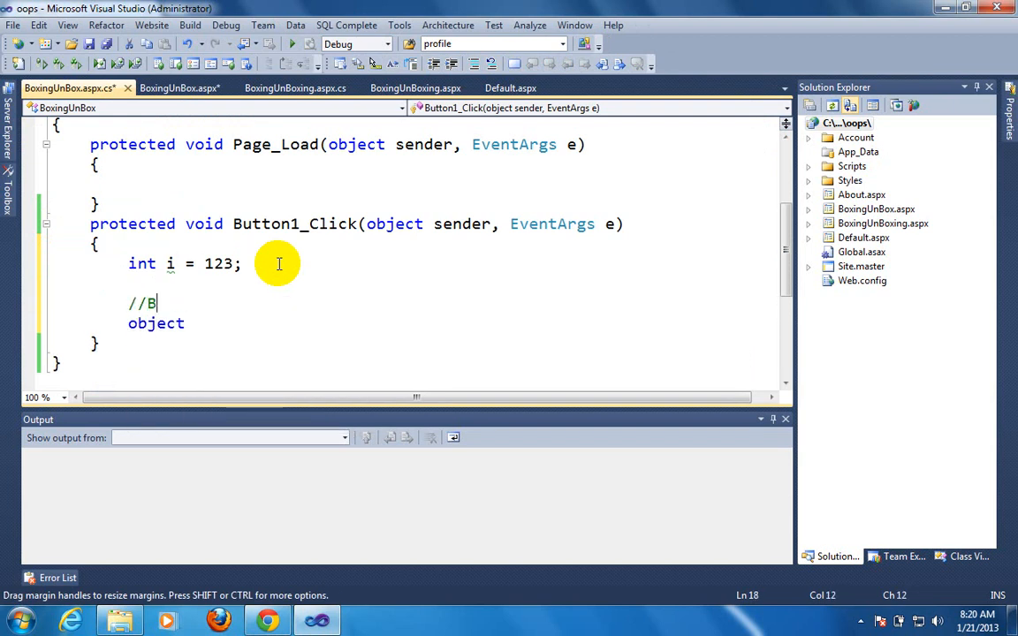
{"action": "type", "text": "o"}
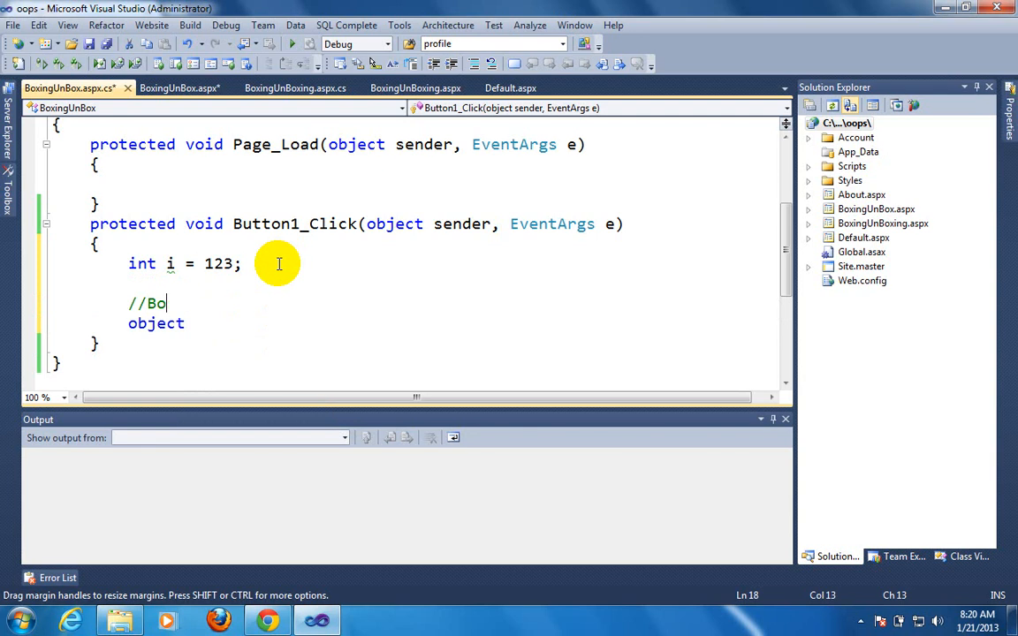
{"action": "type", "text": "xing--"}
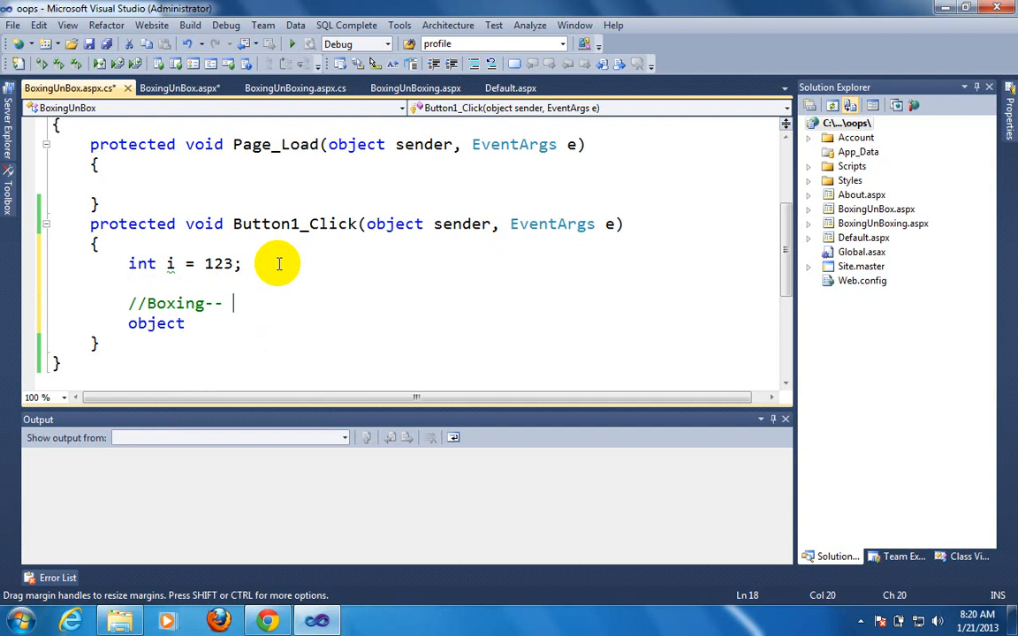
{"action": "type", "text": "Trans"}
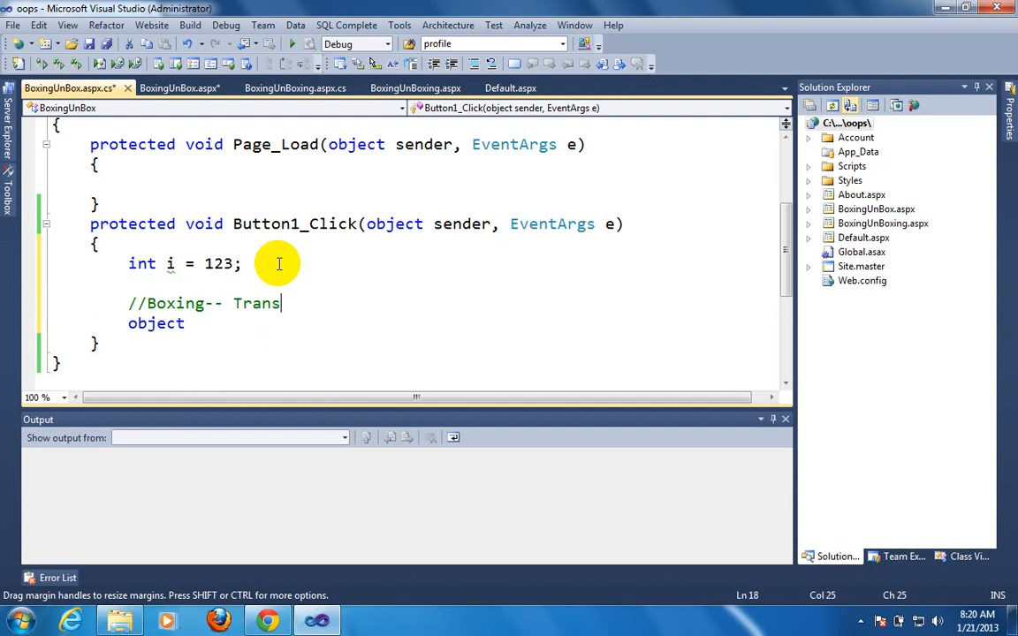
{"action": "type", "text": "fer value"}
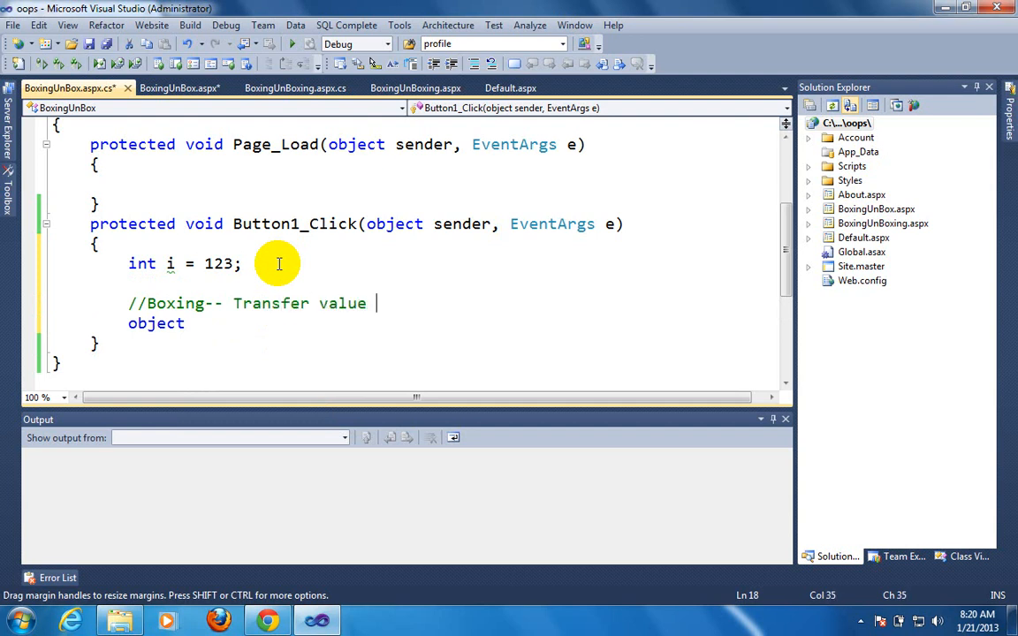
{"action": "type", "text": "type"}
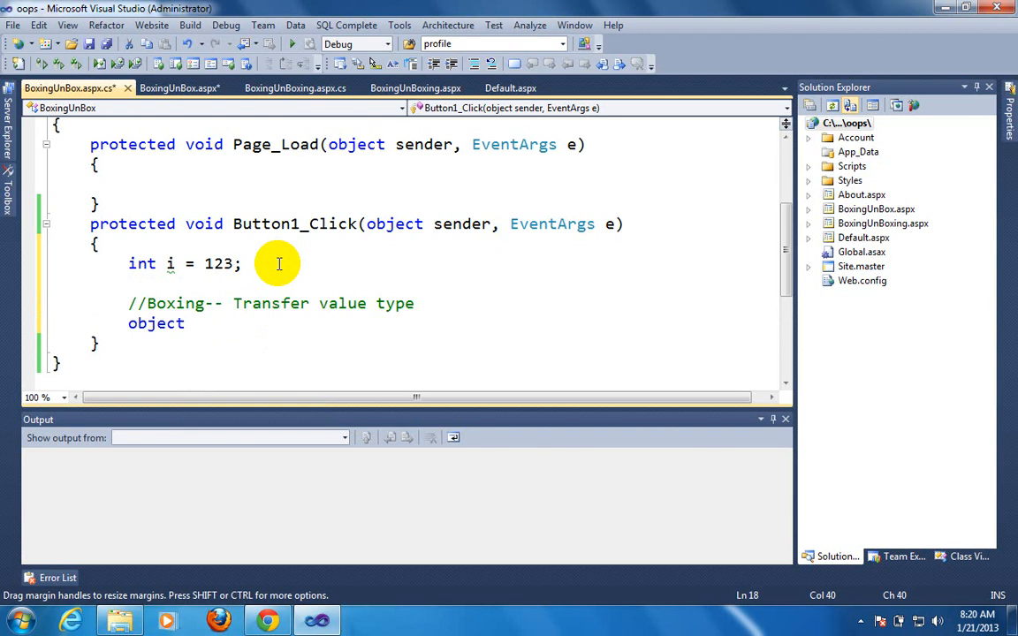
Finish the comment 'value into reference type variable' and box i with object j = i
{"action": "type", "text": "variabl"}
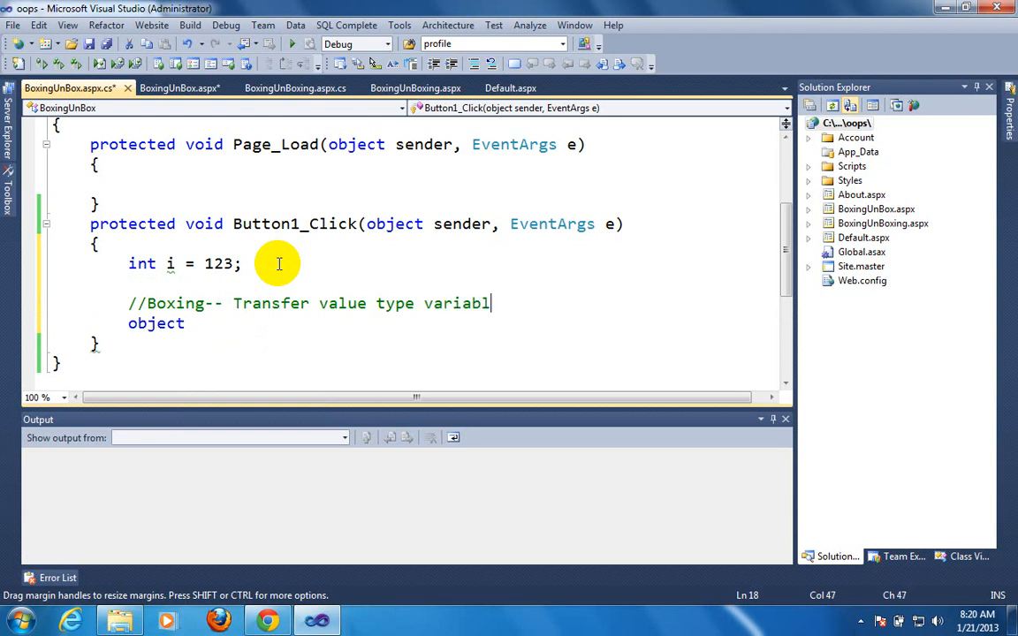
{"action": "type", "text": "e"}
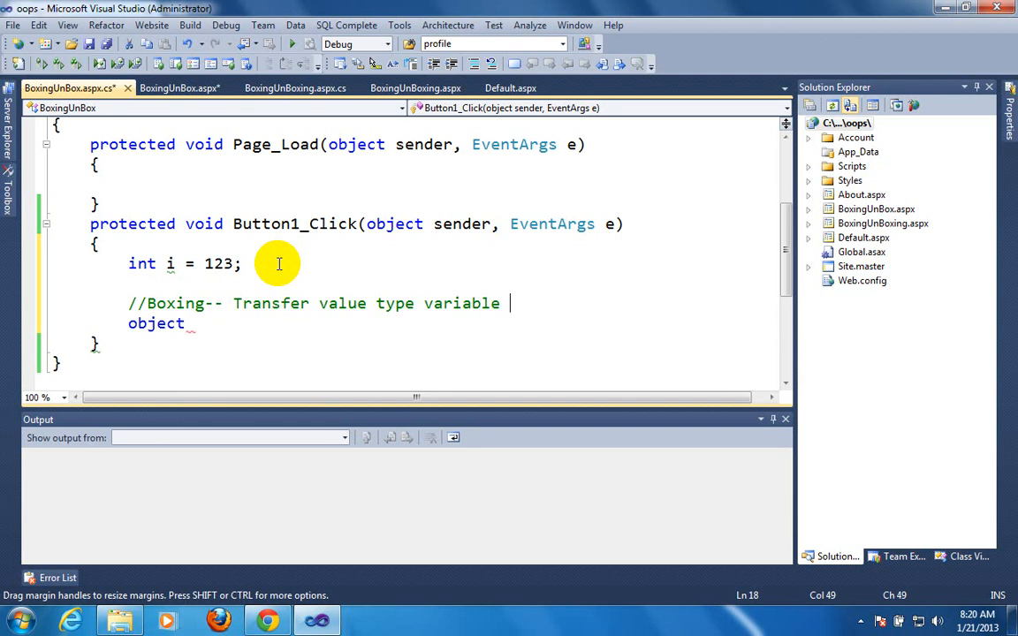
{"action": "type", "text": "value into"}
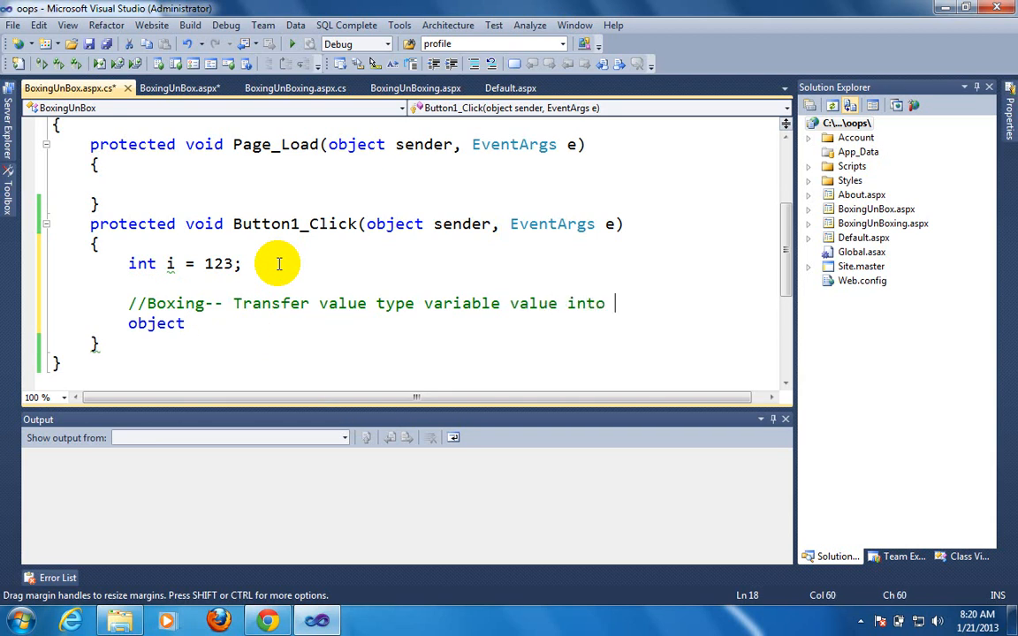
{"action": "type", "text": "refer"}
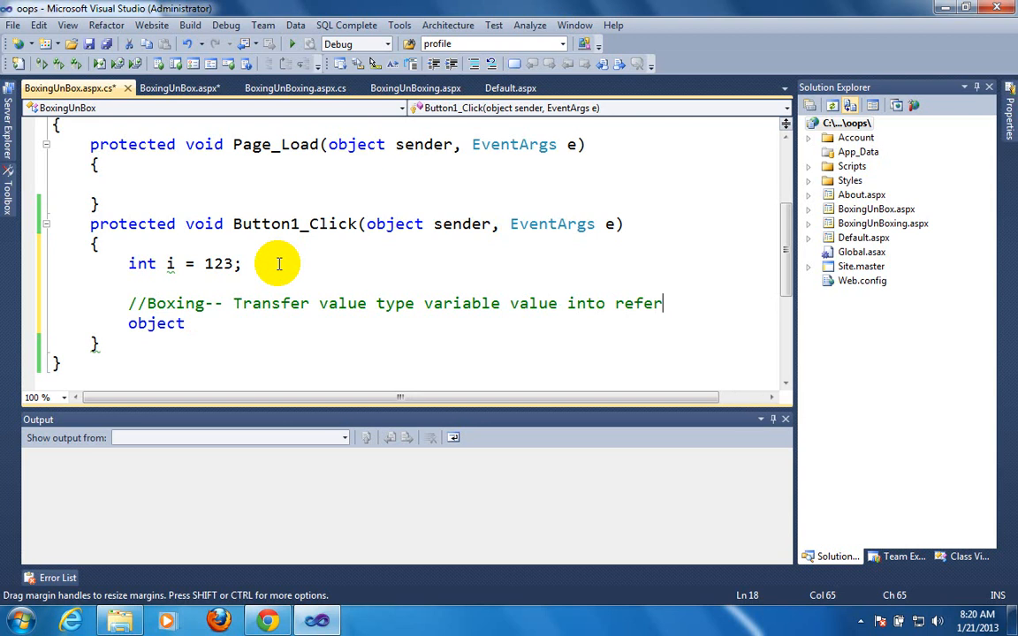
{"action": "type", "text": "ence t"}
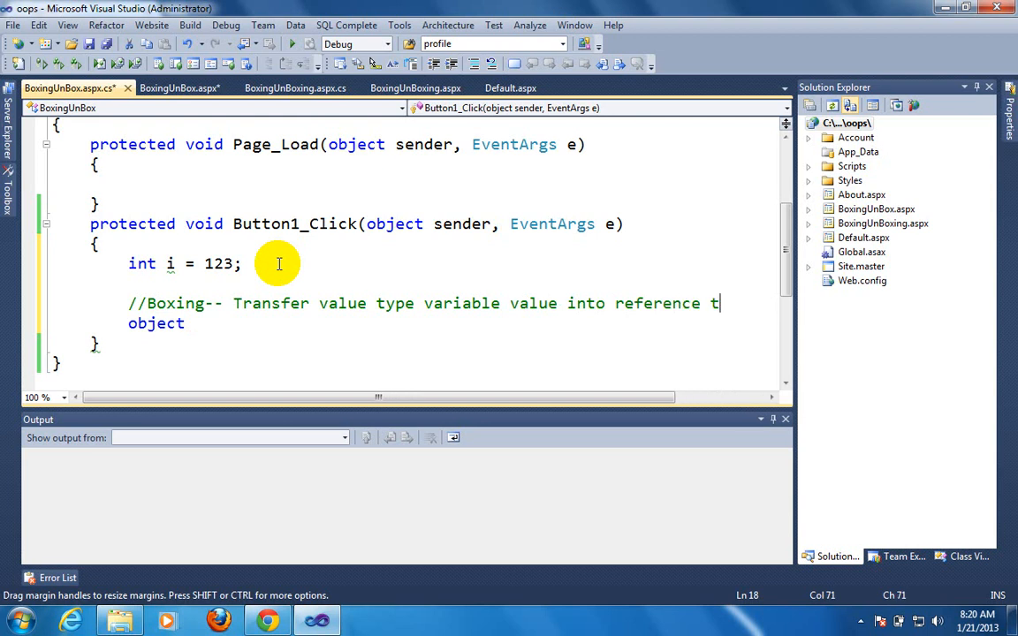
{"action": "type", "text": "ype var"}
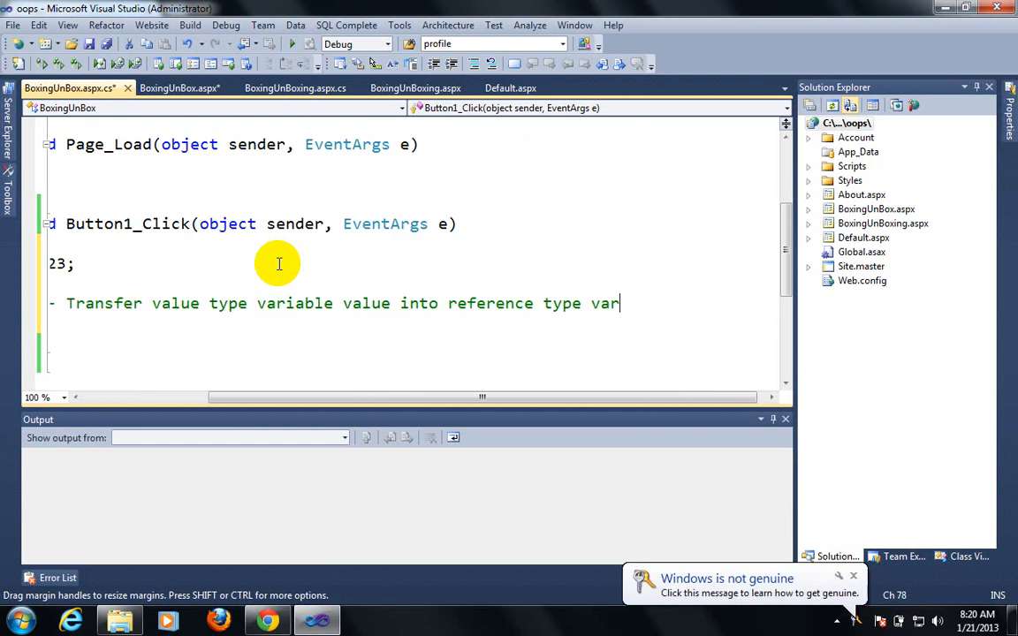
{"action": "type", "text": "iab"}
{"action": "type", "text": "object"}
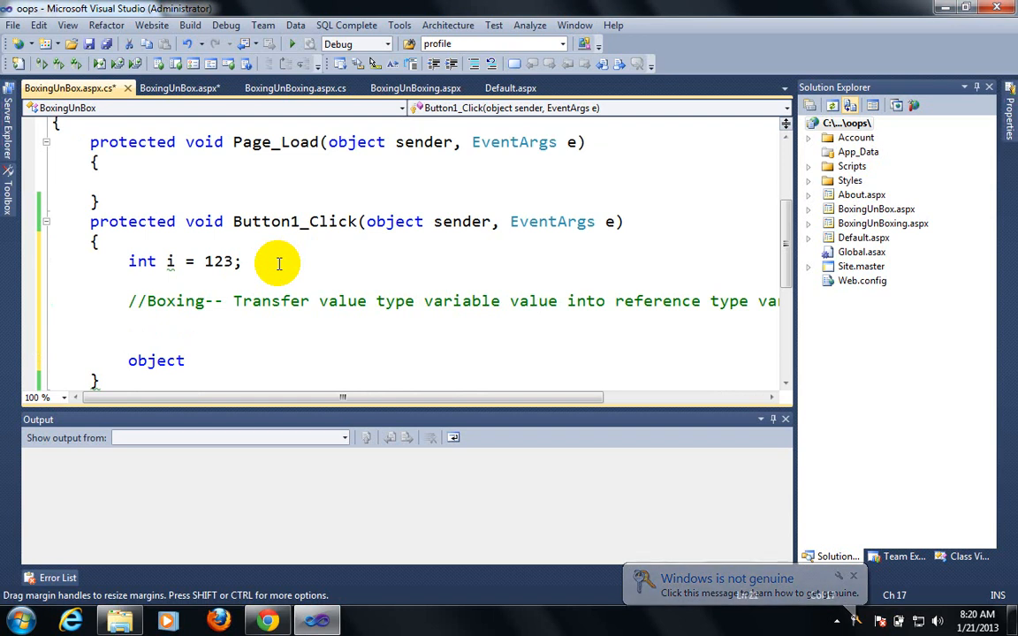
{"action": "type", "text": "j="}
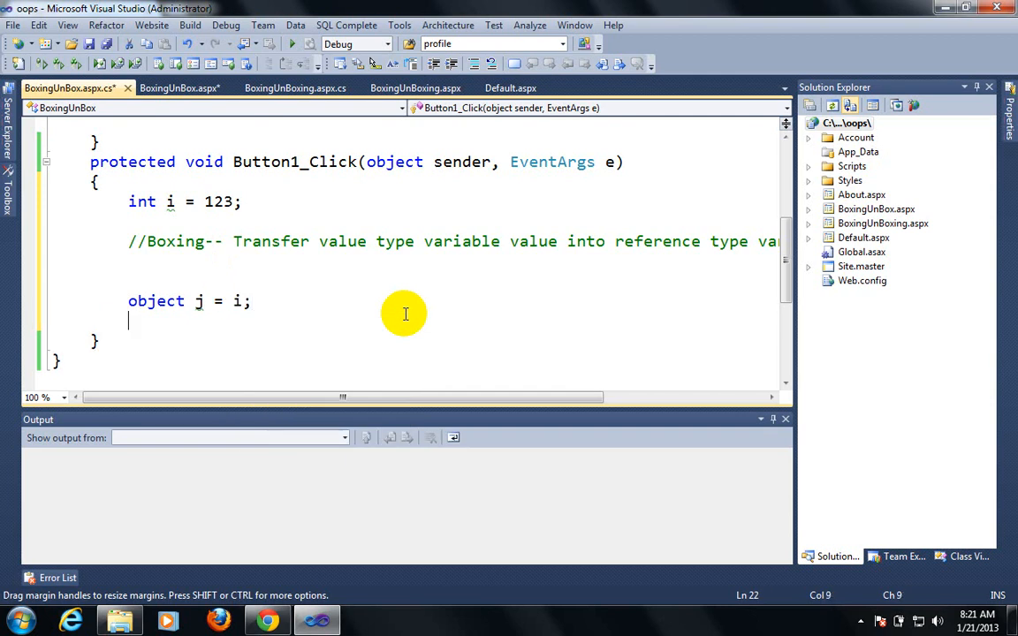
Write the comment //Unboxing--Reference type to value type
{"action": "type", "text": "//U"}
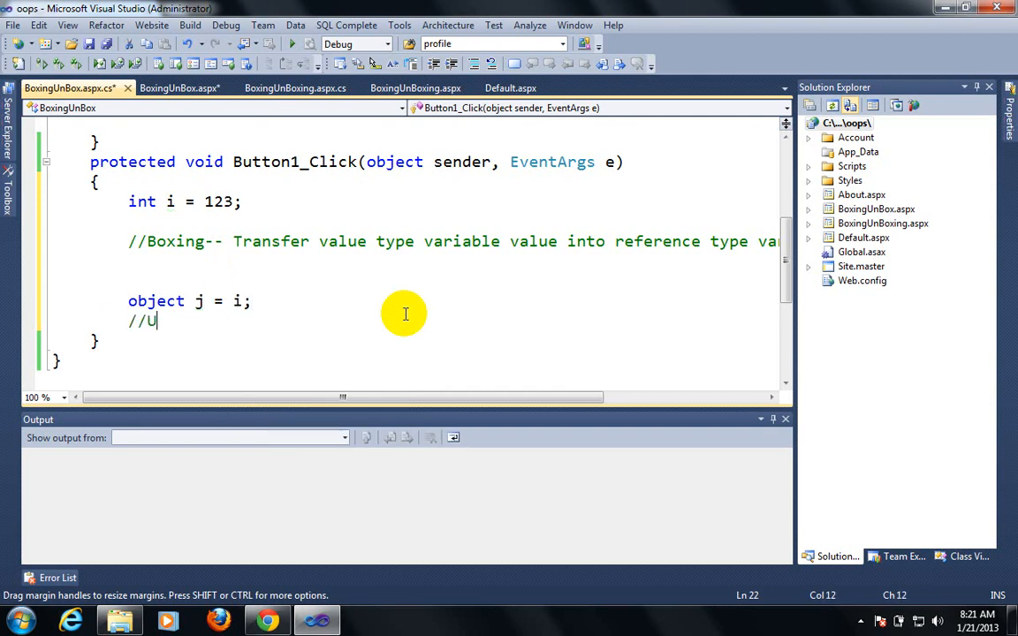
{"action": "type", "text": "nbo"}
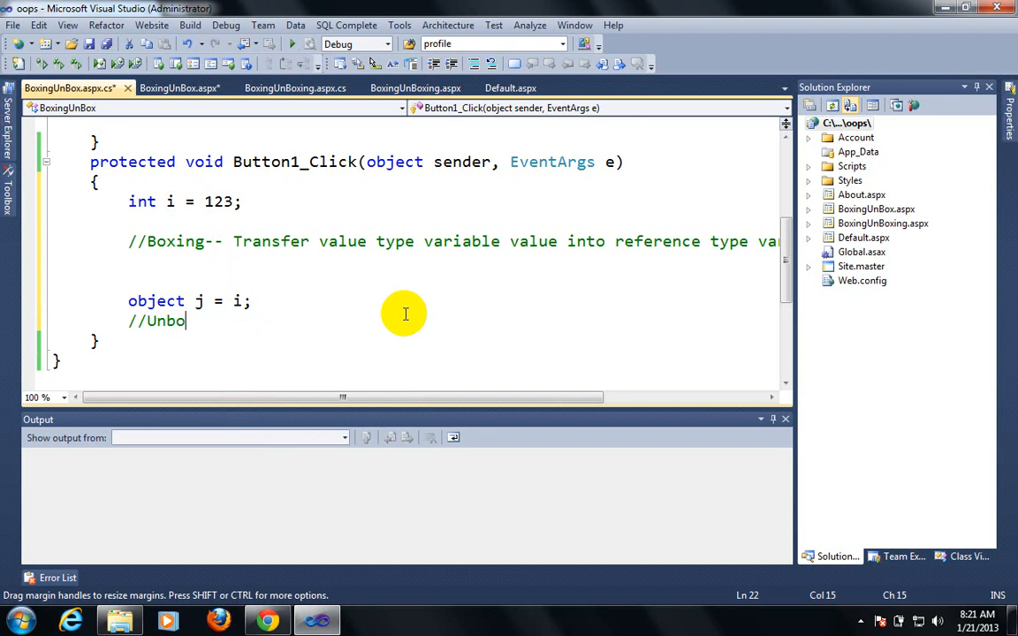
{"action": "type", "text": "xing"}
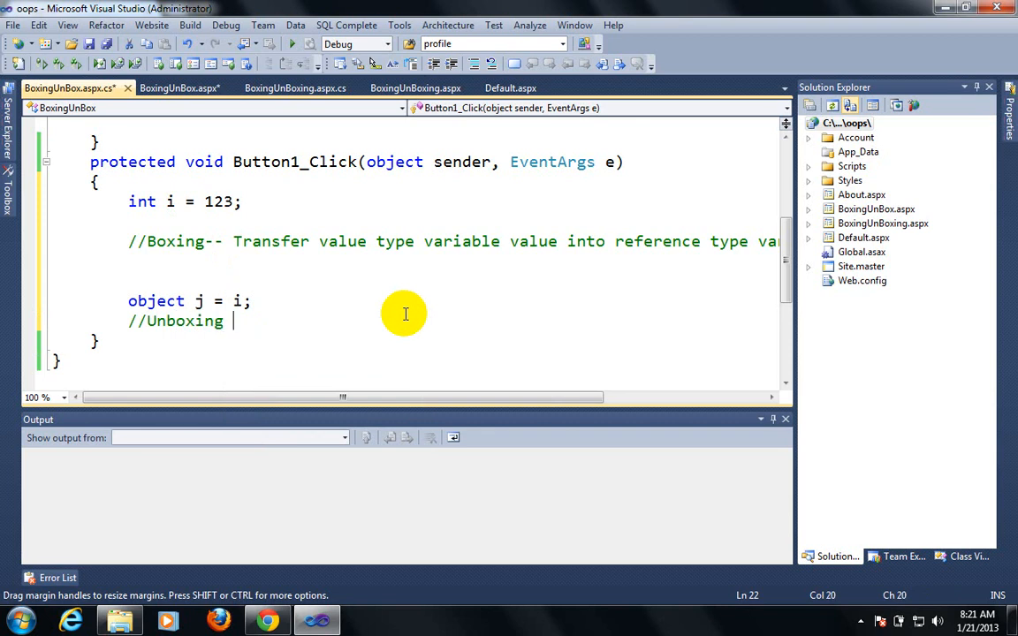
{"action": "type", "text": "--Re"}
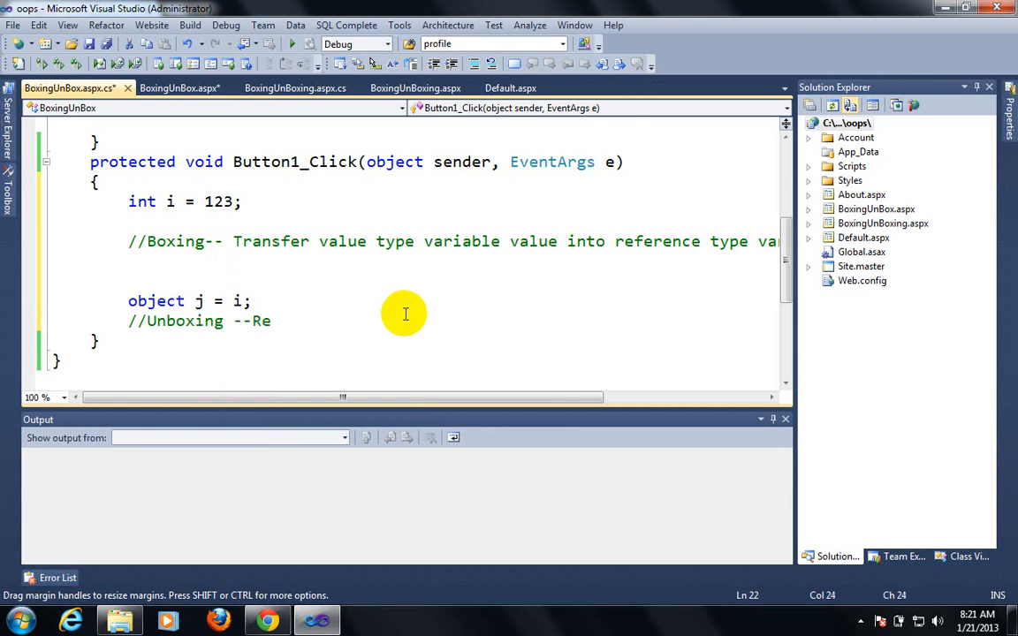
{"action": "type", "text": "ference typr"}
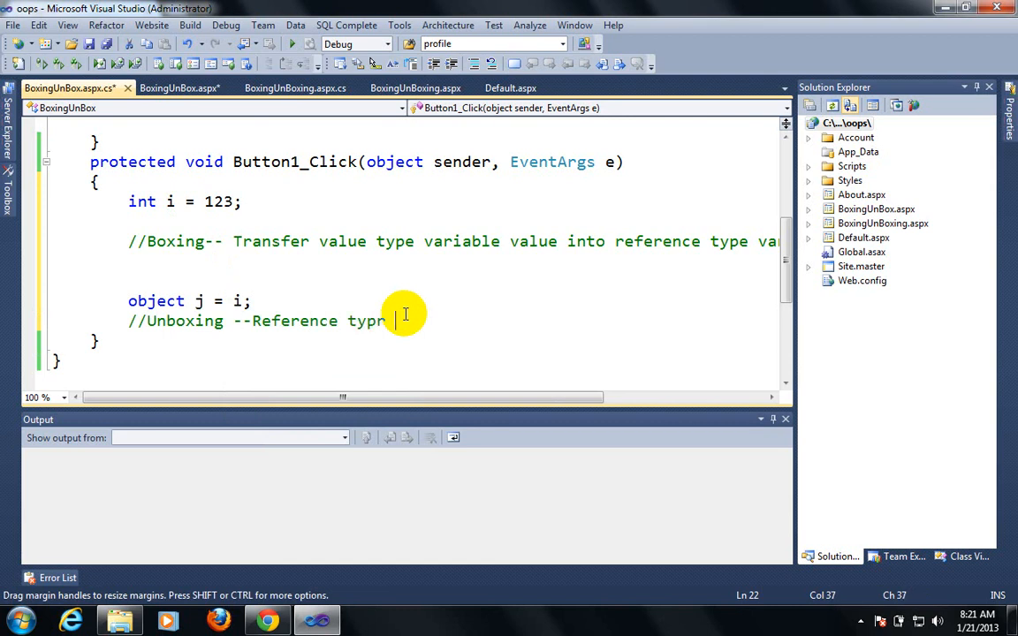
{"action": "type", "text": "e"}
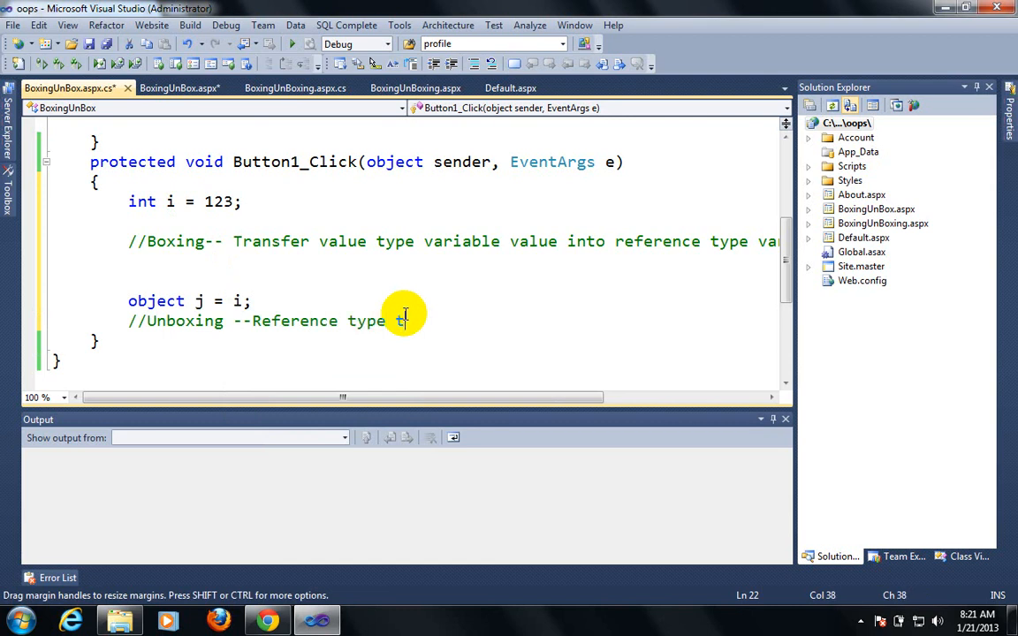
{"action": "type", "text": "to"}
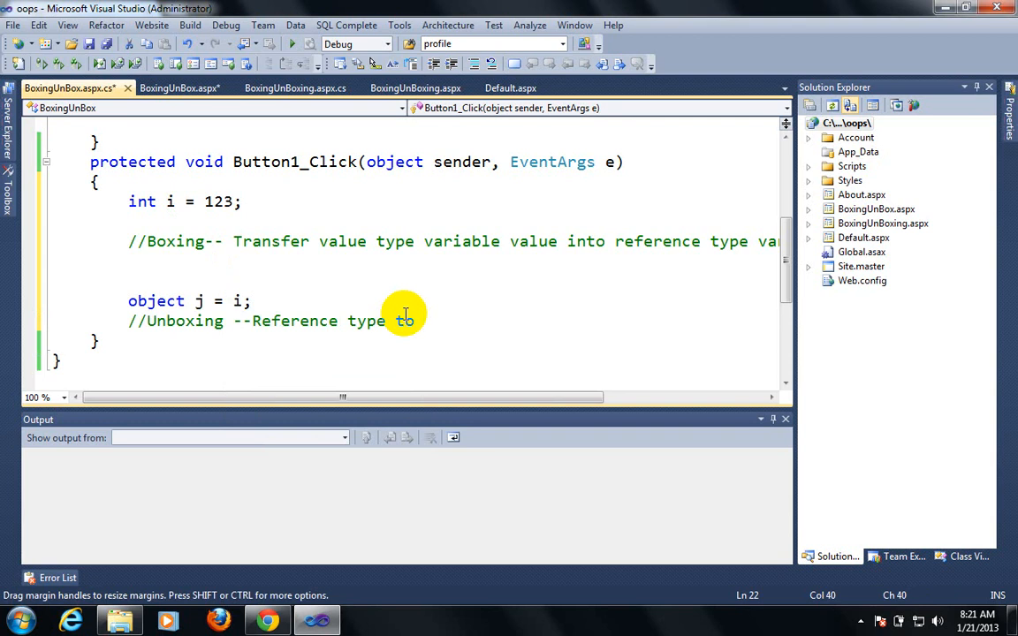
{"action": "type", "text": "value type"}
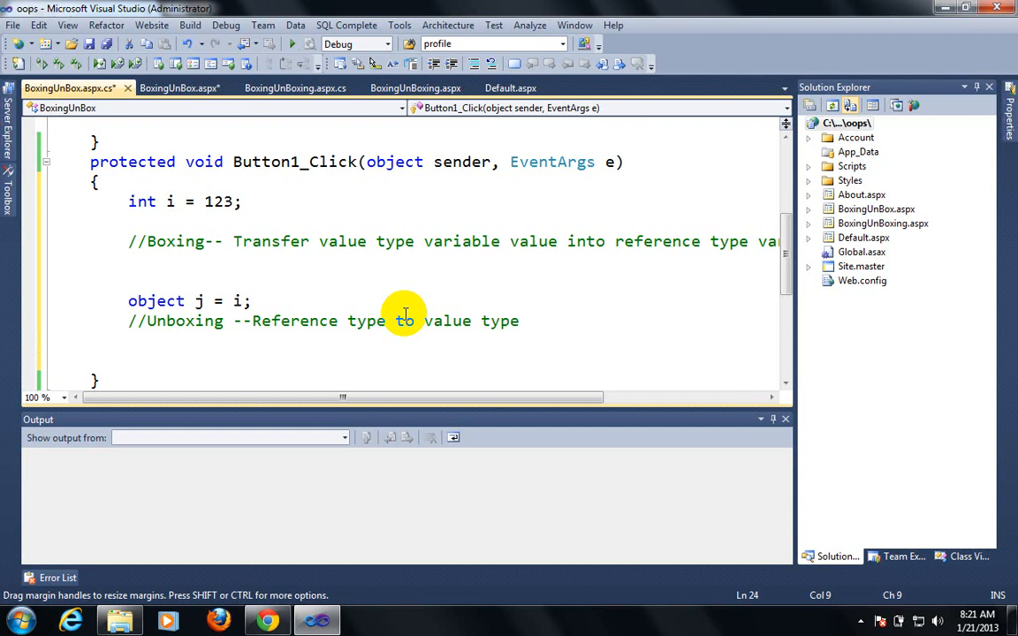
Unbox with int k = (int)j; and save the code file
{"action": "type", "text": "i"}
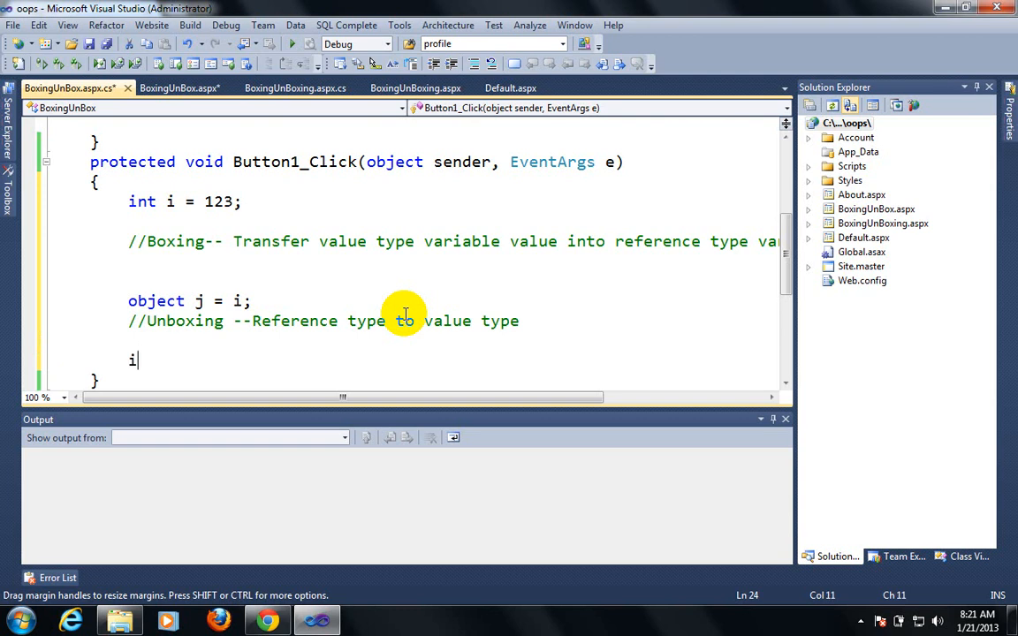
{"action": "type", "text": "nt k"}
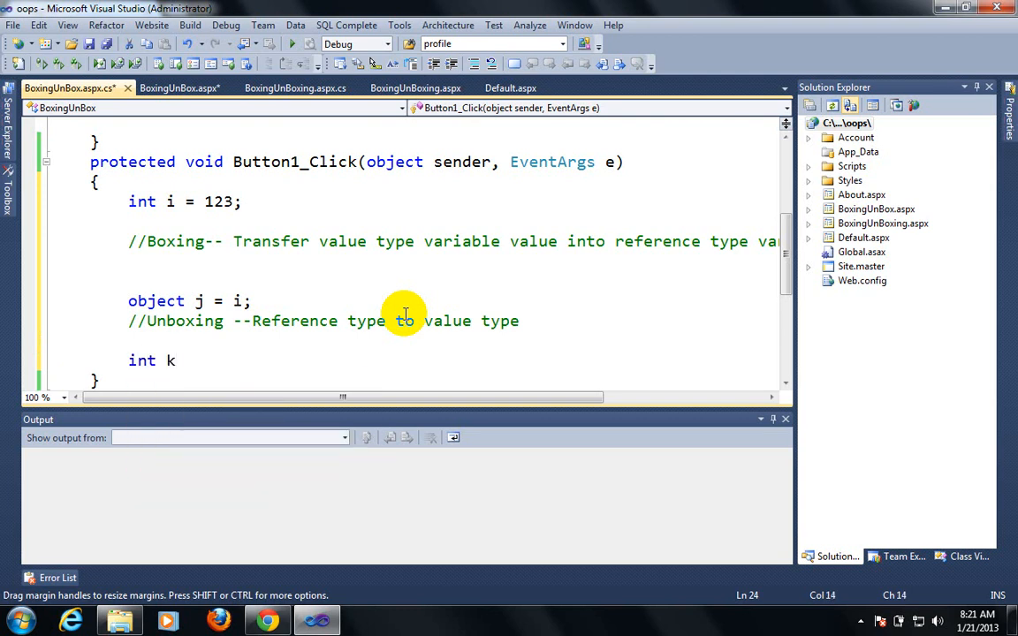
{"action": "type", "text": "="}
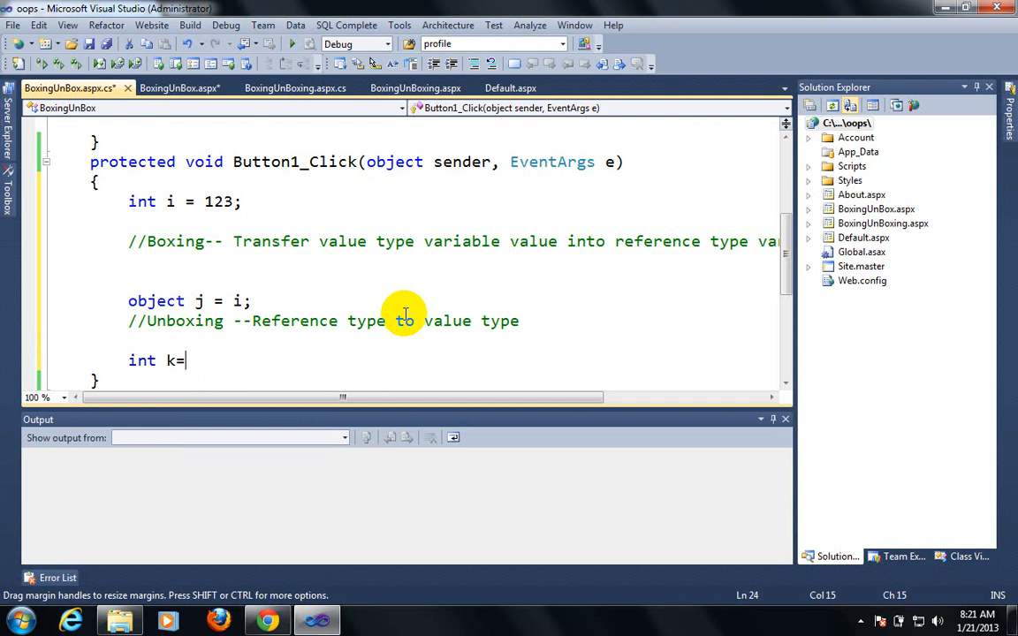
{"action": "type", "text": "(in"}
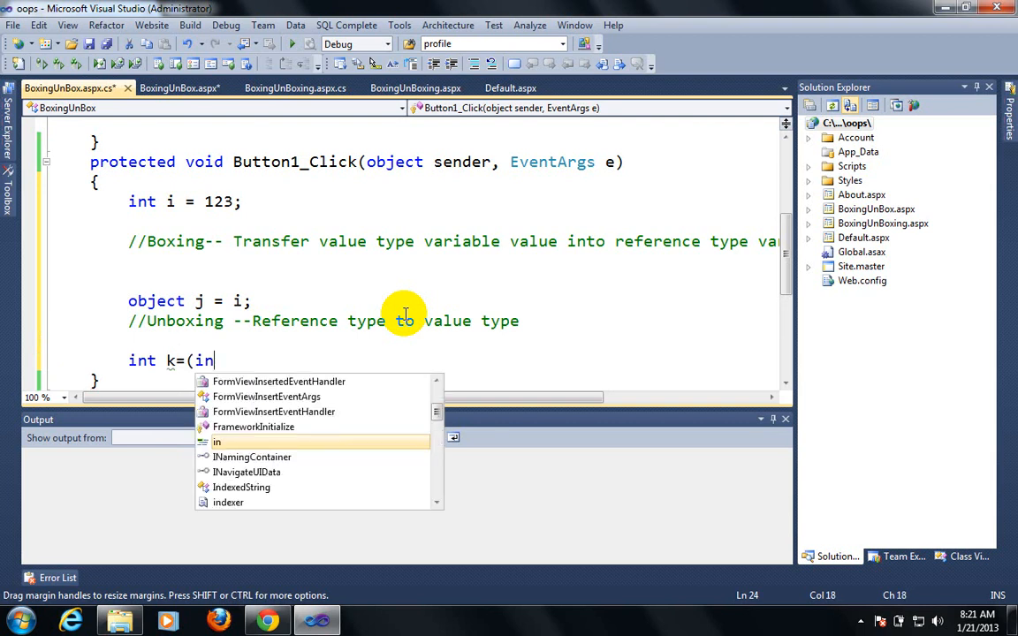
{"action": "type", "text": ")"}
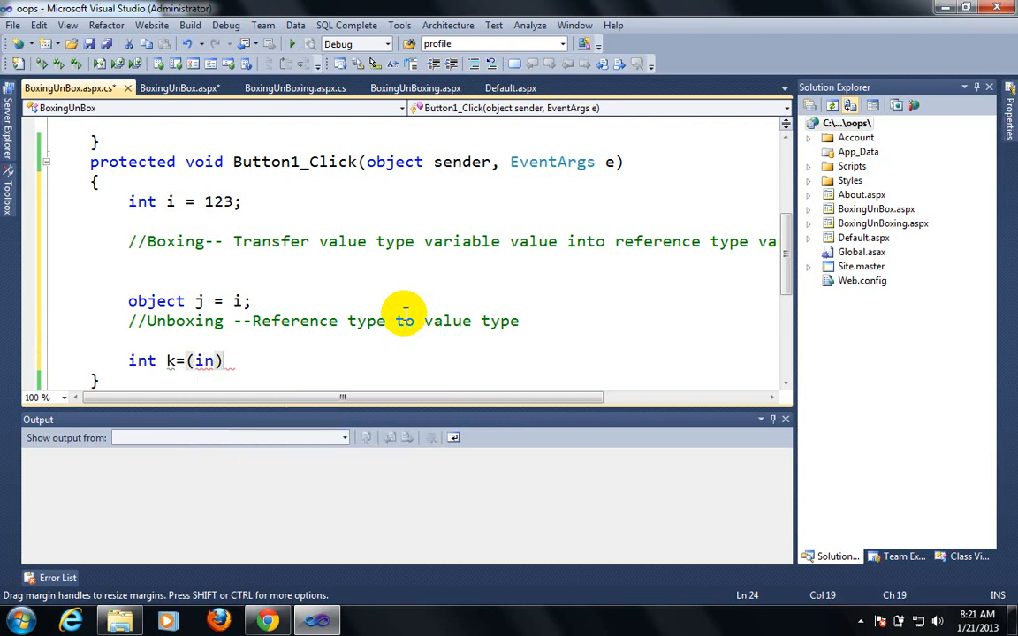
{"action": "type", "text": "t"}
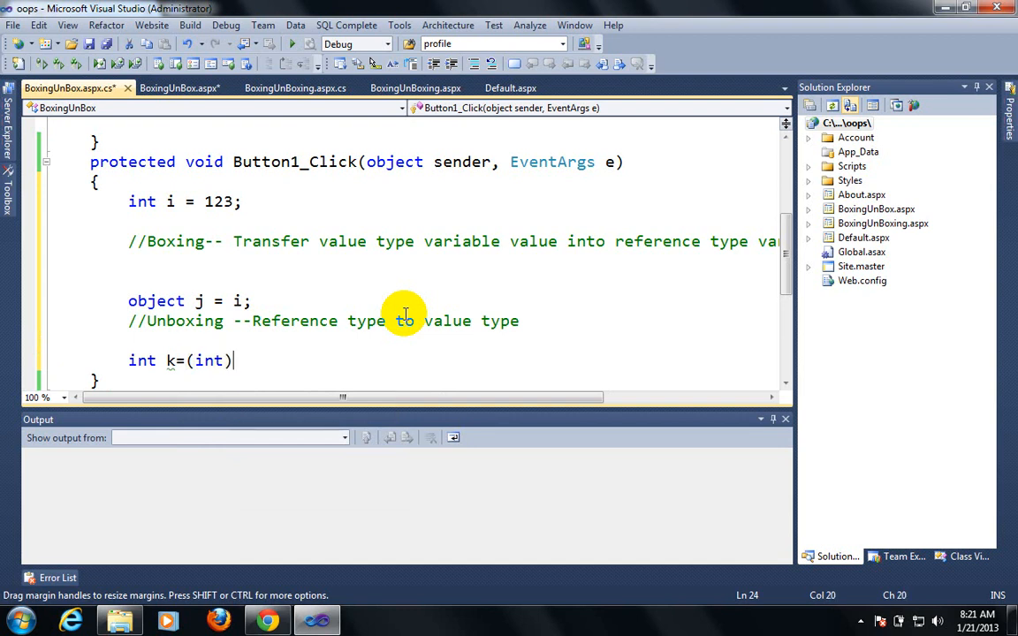
{"action": "type", "text": "= (int)j;"}
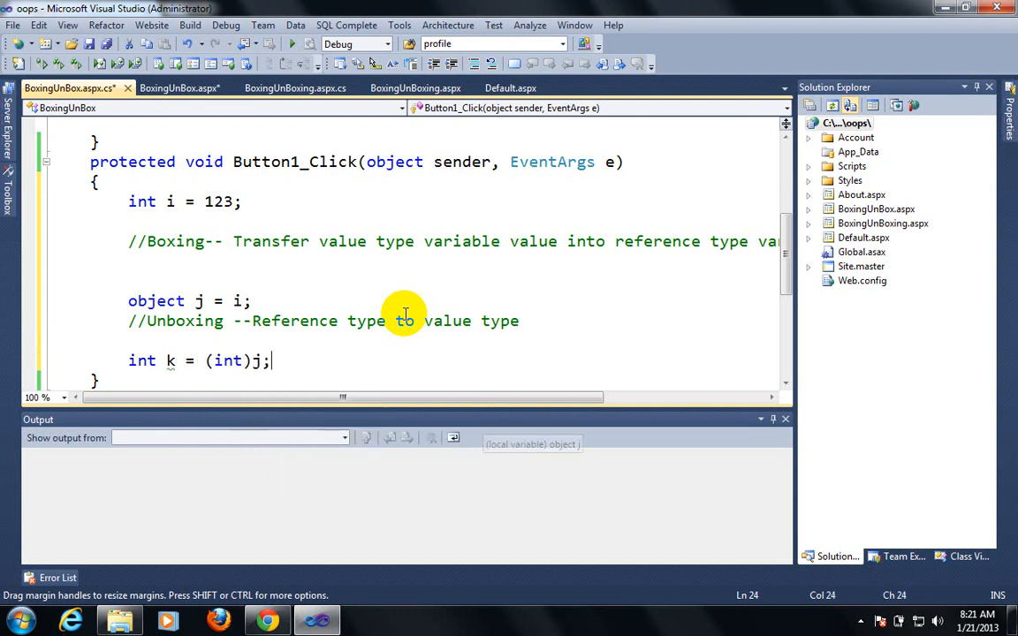
{"action": "key", "text": "ctrl+s"}
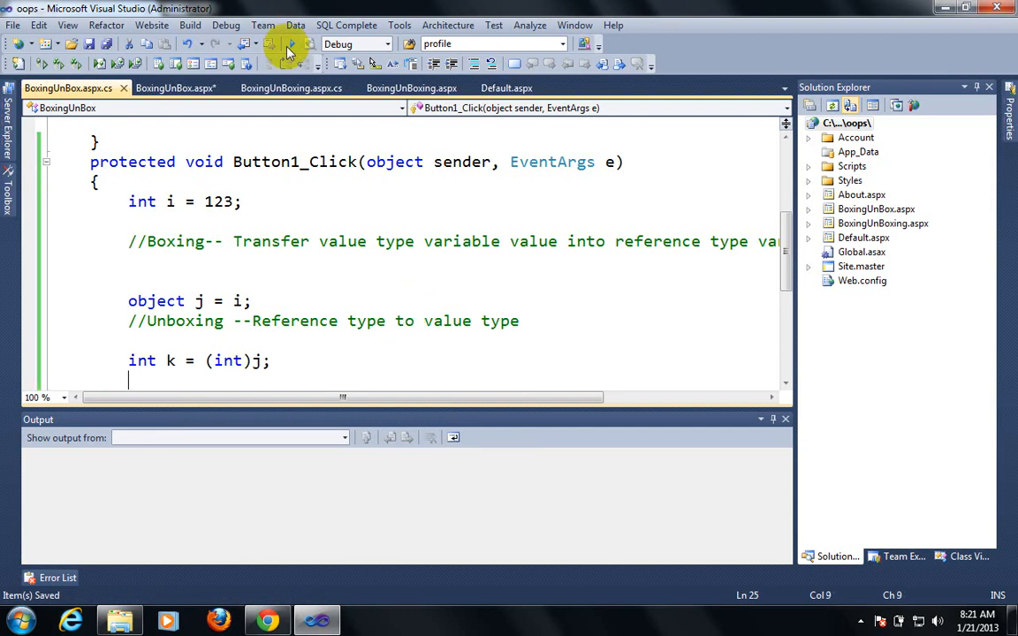
Create the Button2_Click handler and declare object[] objarr = new object[3];
{"action": "left_click", "coordinate": [173, 88]}
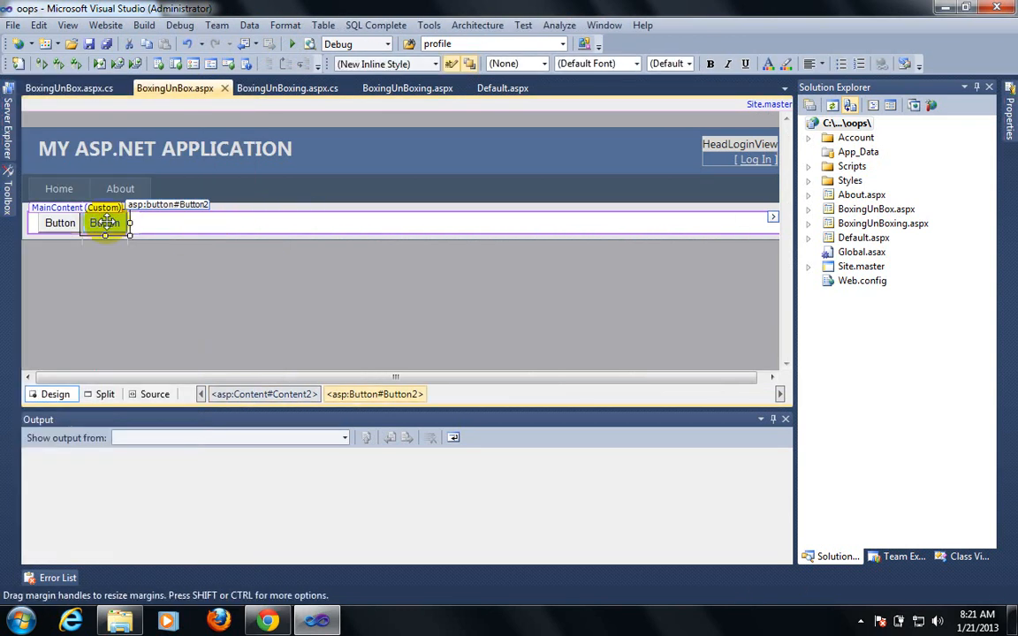
{"action": "double_click", "coordinate": [104, 223]}
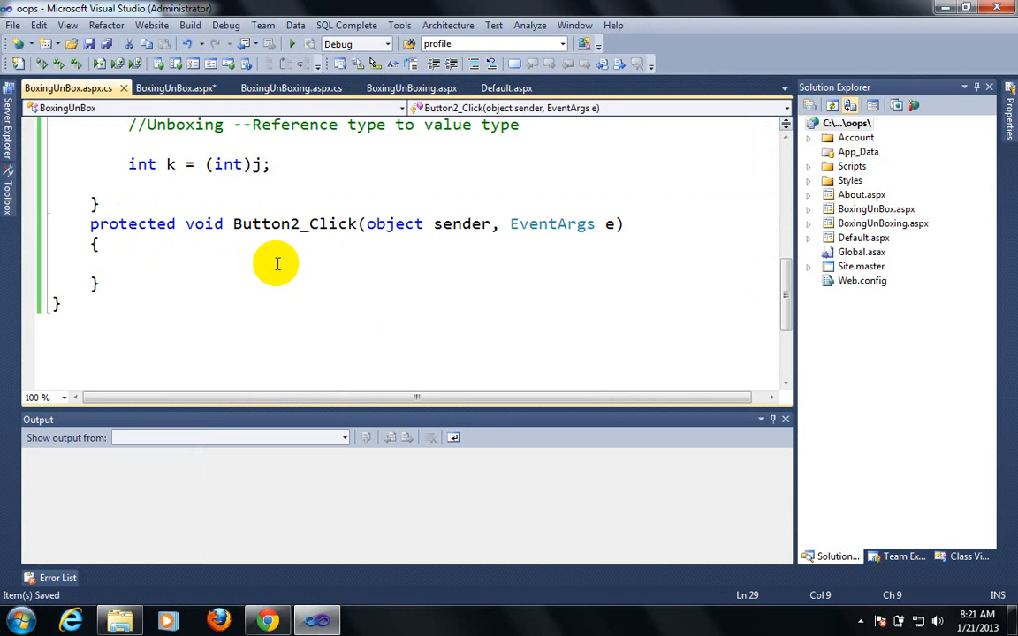
{"action": "mouse_move", "coordinate": [290, 265]}
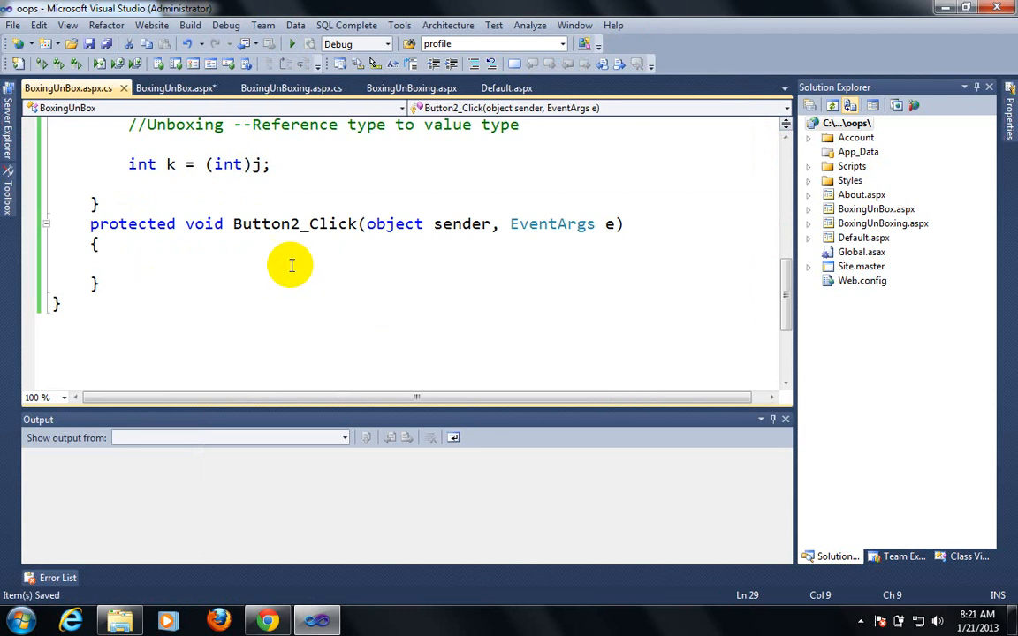
{"action": "left_click", "coordinate": [129, 262]}
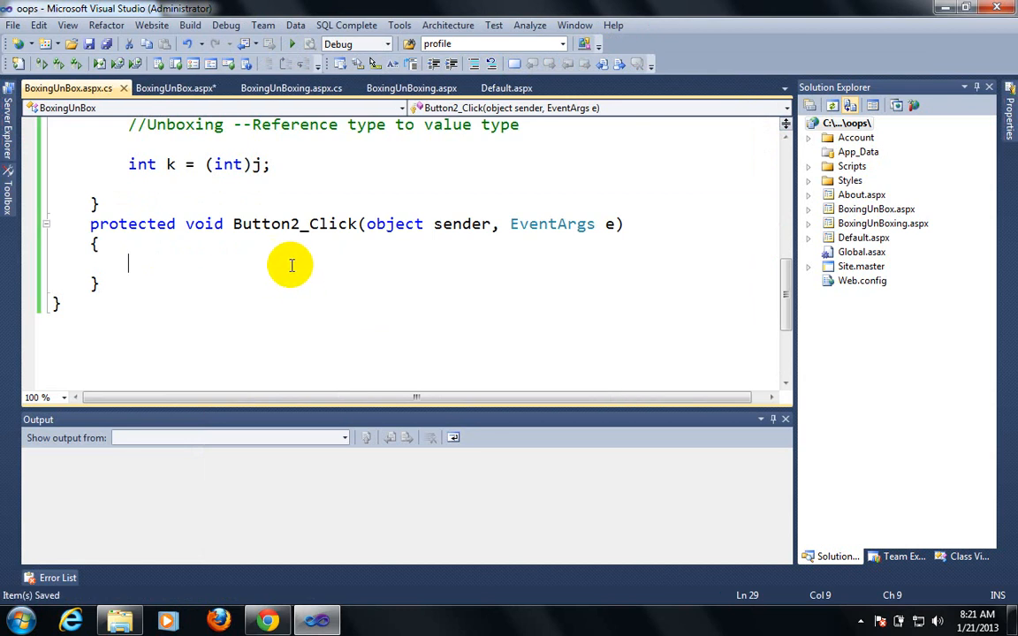
{"action": "type", "text": "object"}
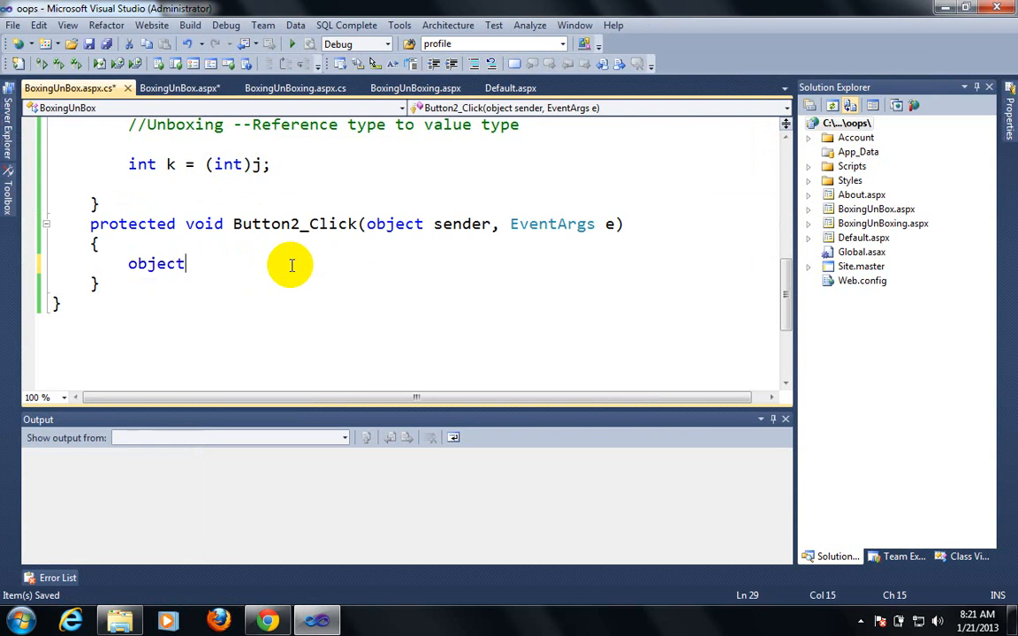
{"action": "type", "text": "[]"}
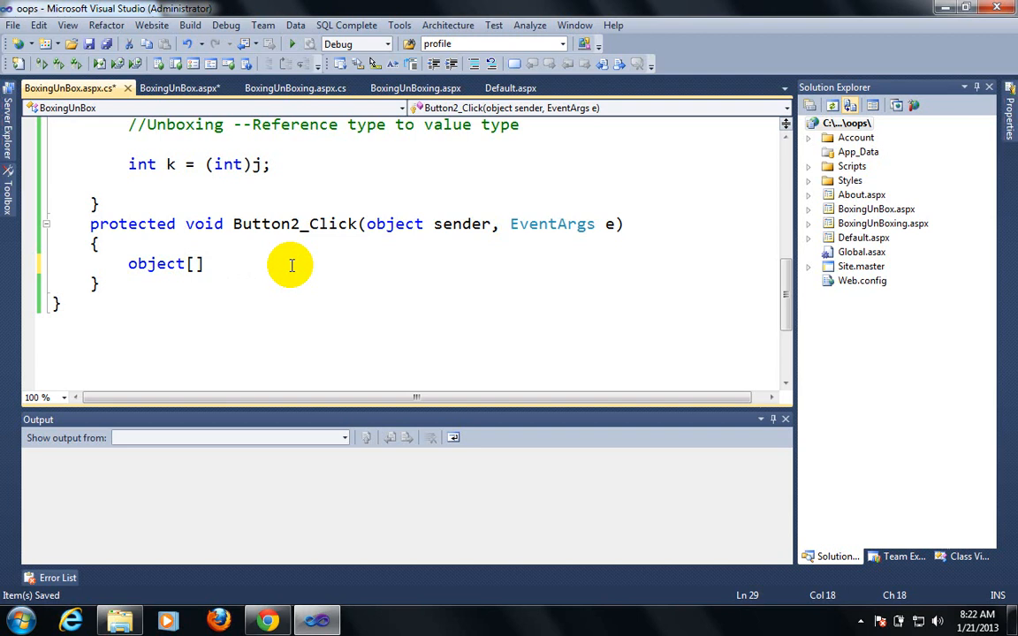
{"action": "type", "text": "objarr"}
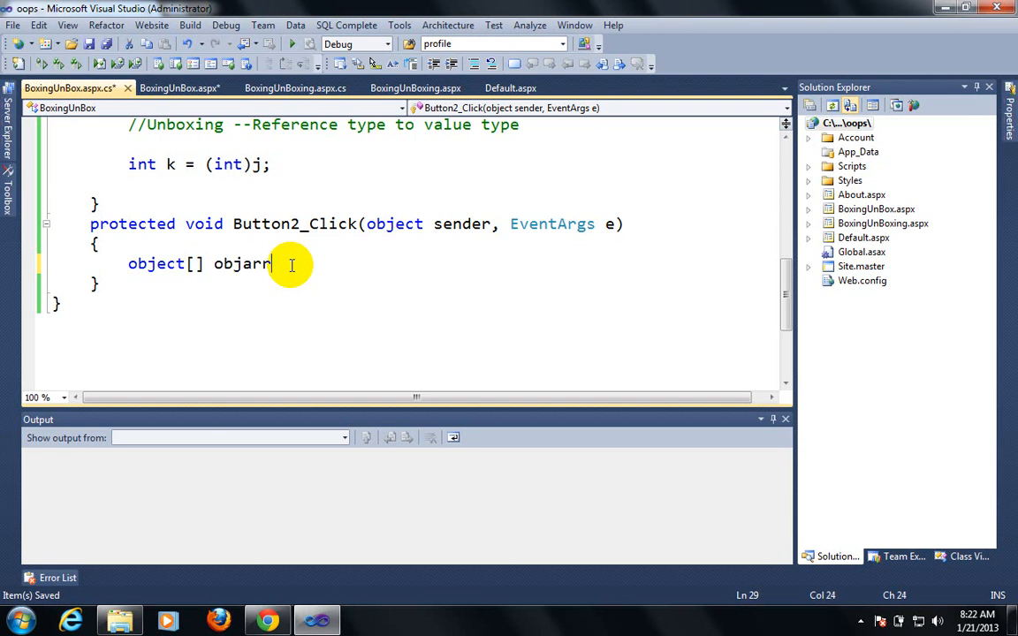
{"action": "type", "text": "=ne"}
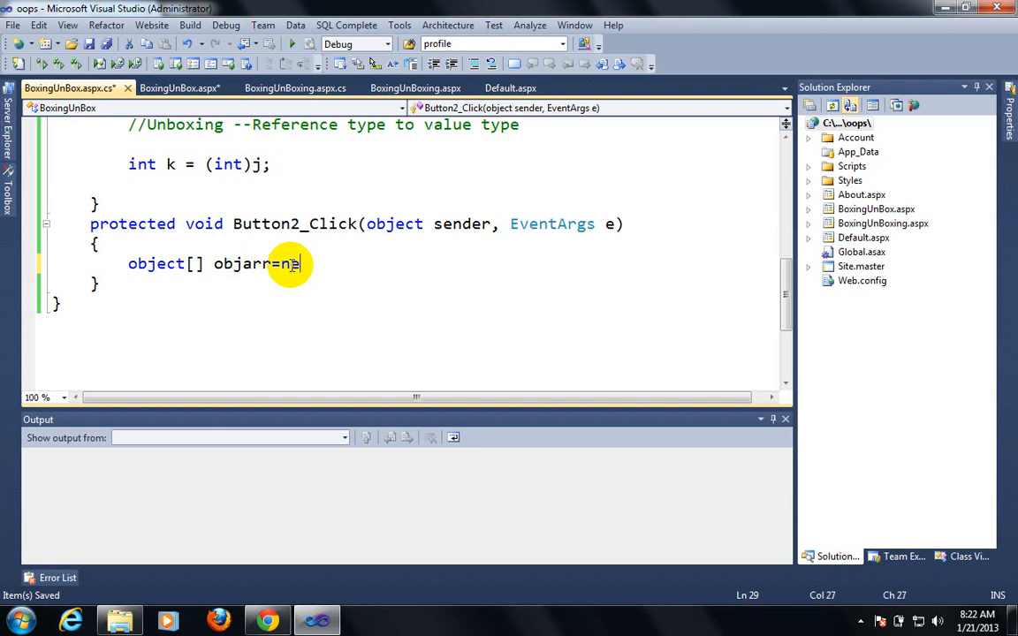
{"action": "type", "text": "new ob"}
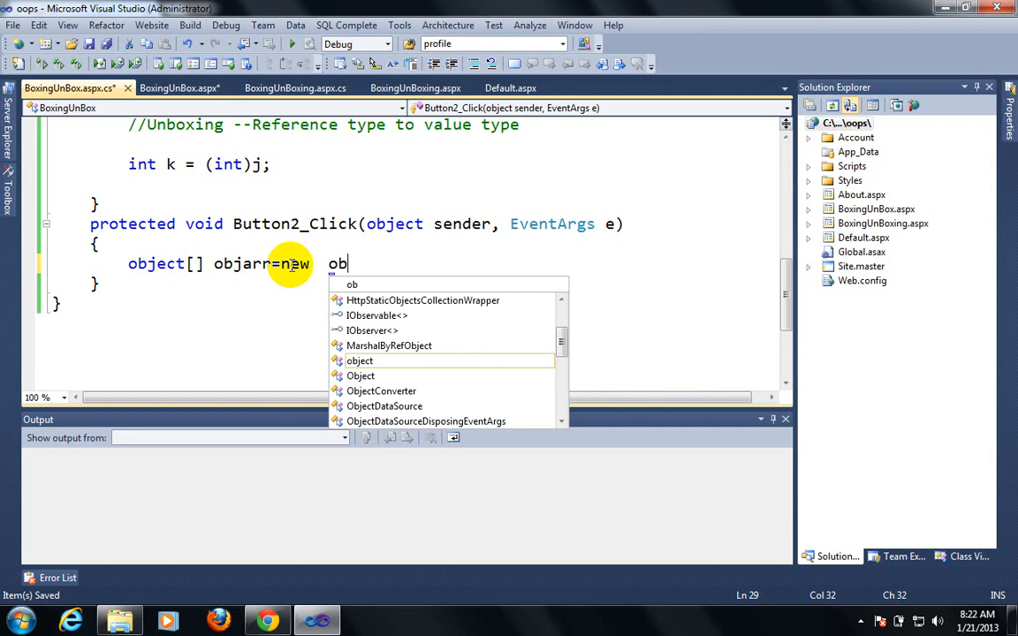
{"action": "type", "text": "object["}
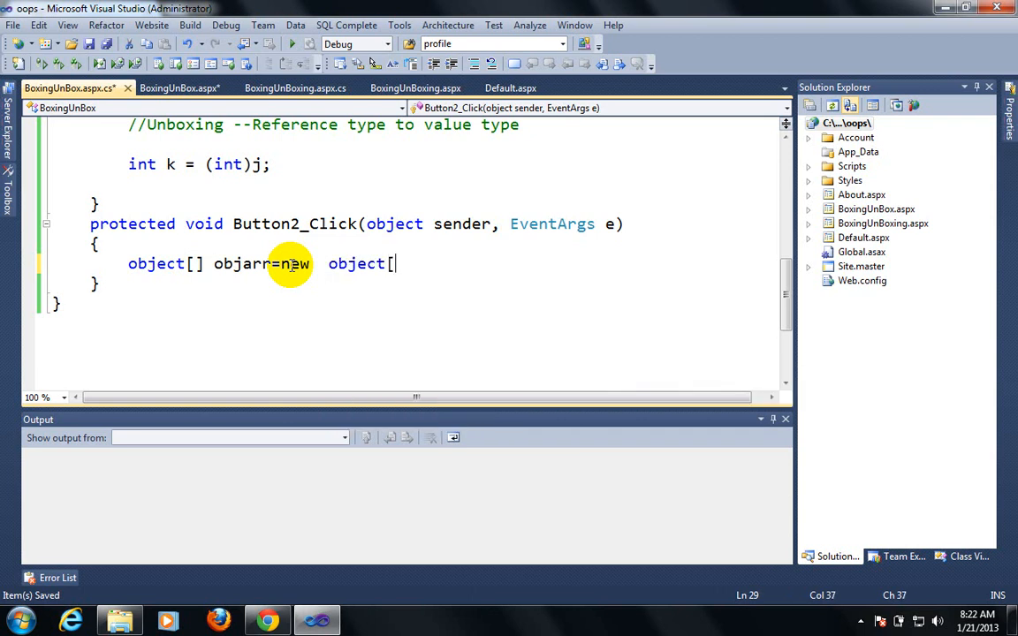
{"action": "type", "text": "3];"}
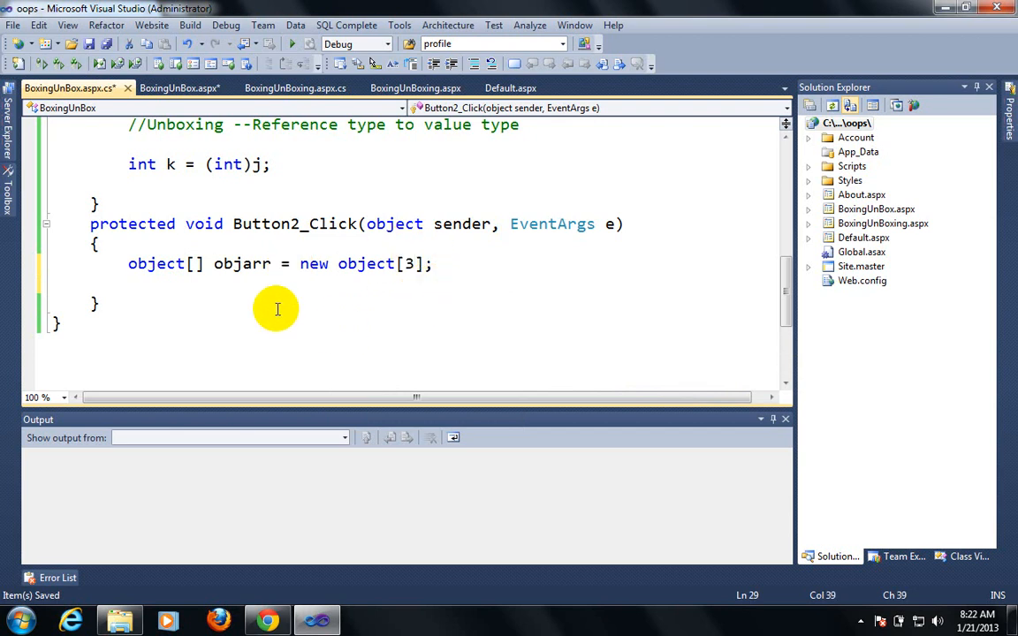
Assign objarr[0] = 12, objarr[1] = 12.34 and objarr[3] = "John"
{"action": "type", "text": "o"}
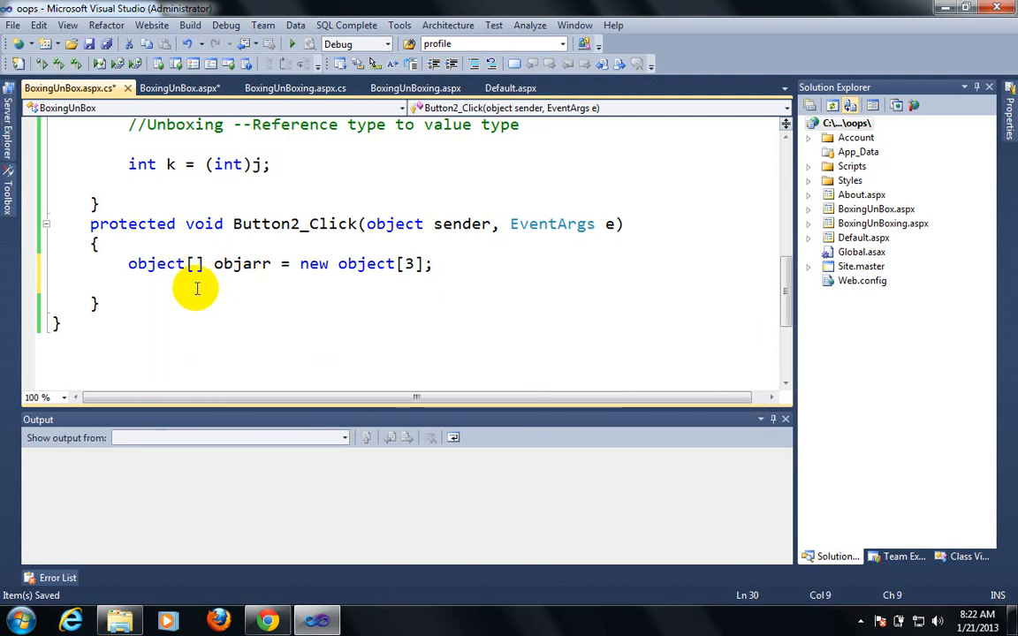
{"action": "type", "text": "object"}
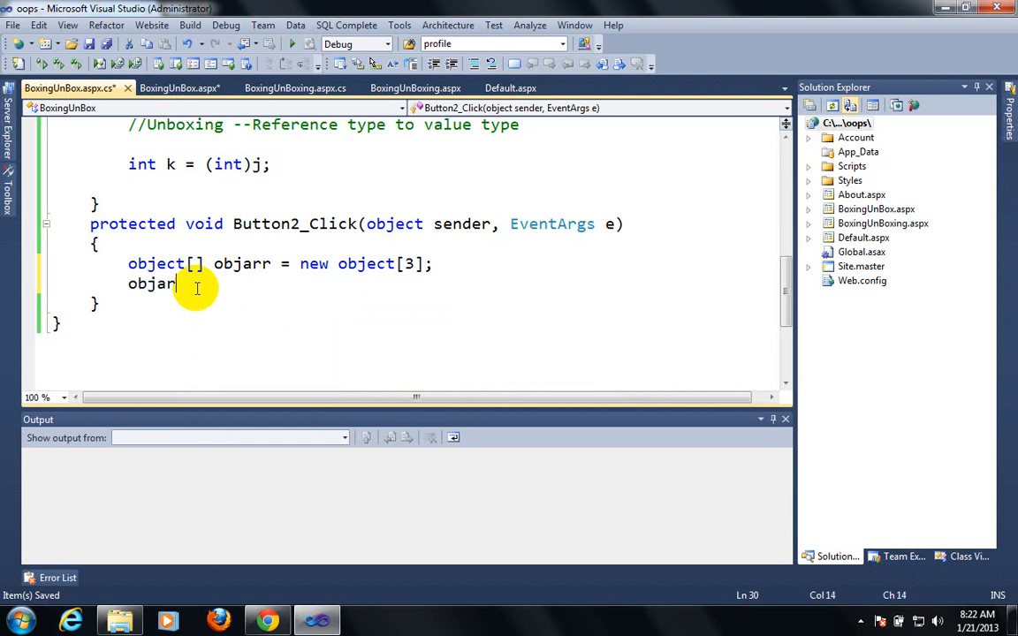
{"action": "type", "text": "r"}
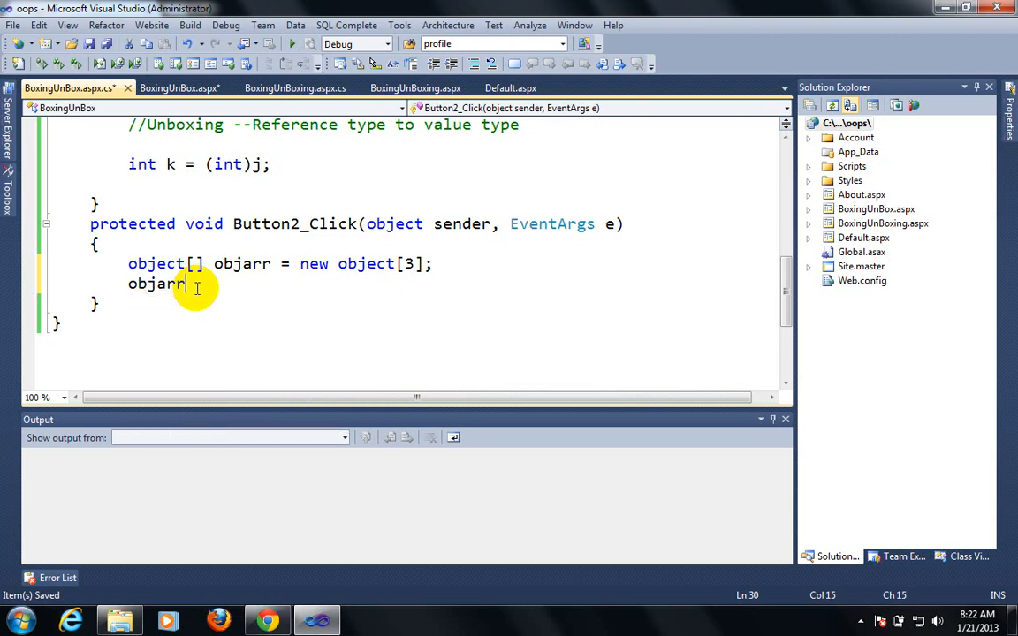
{"action": "type", "text": "[0]"}
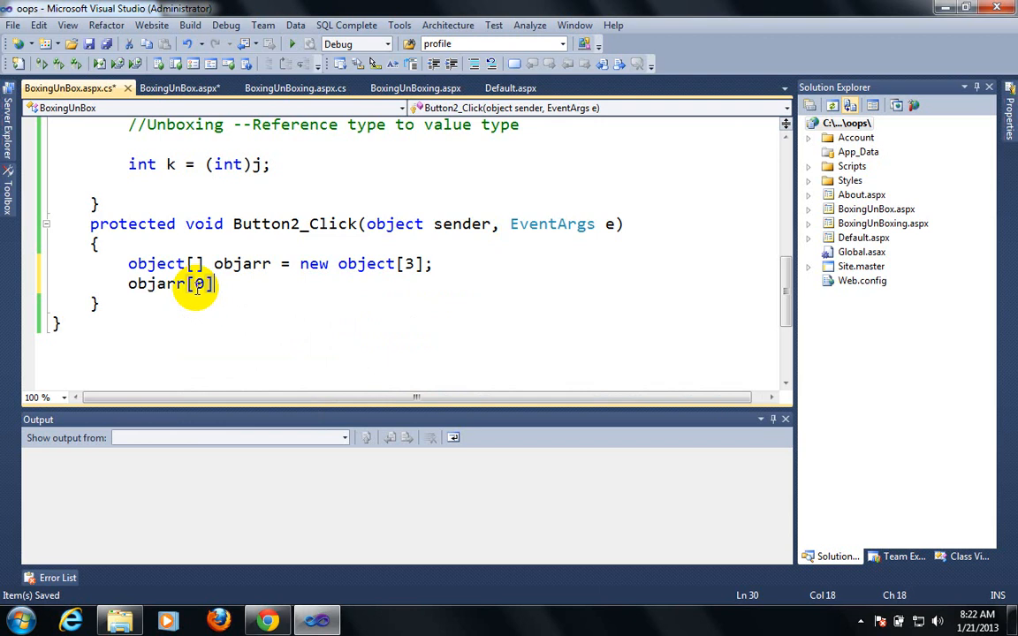
{"action": "type", "text": "= 12;"}
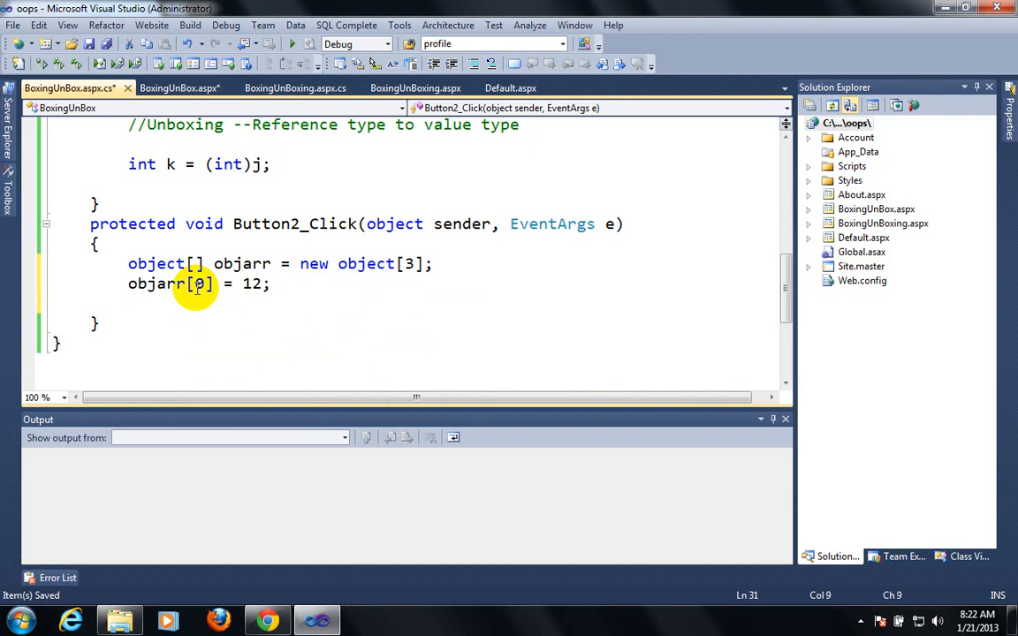
{"action": "left_click", "coordinate": [195, 283]}
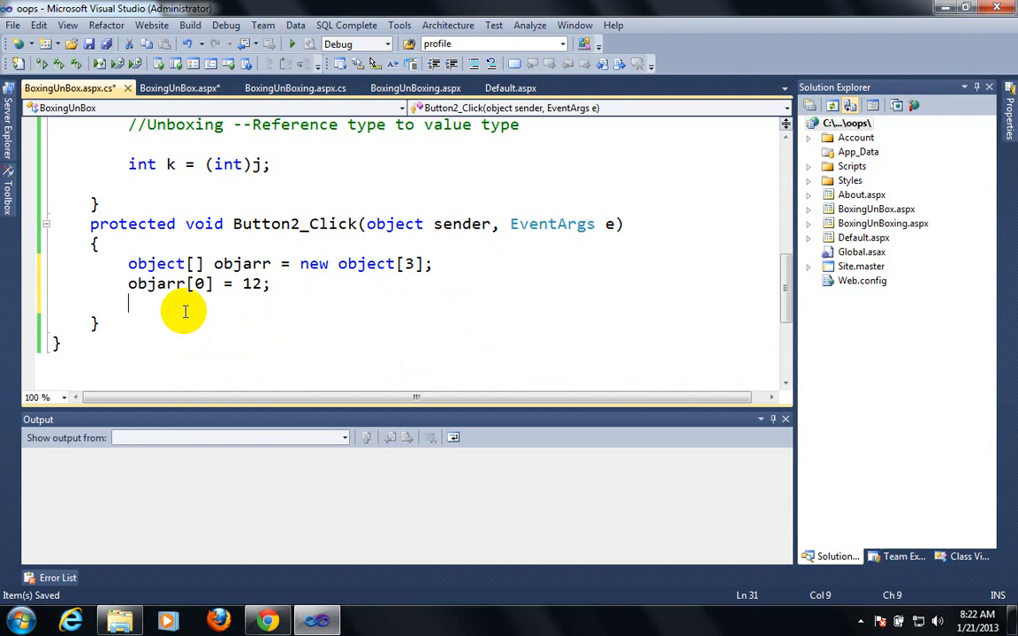
{"action": "type", "text": "obje"}
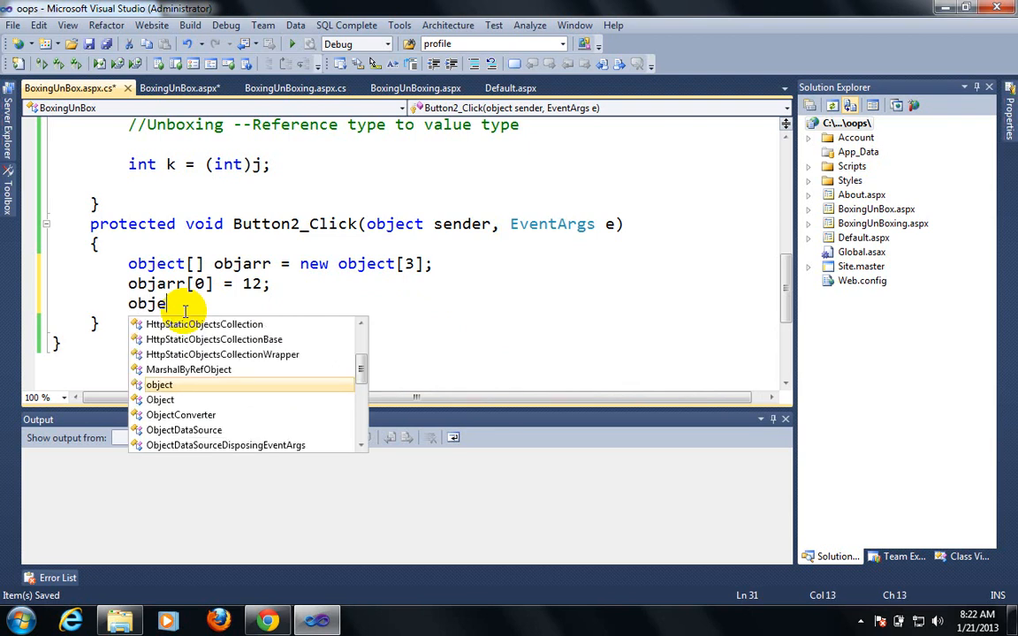
{"action": "key", "text": "BackSpace"}
{"action": "type", "text": "arr[1"}
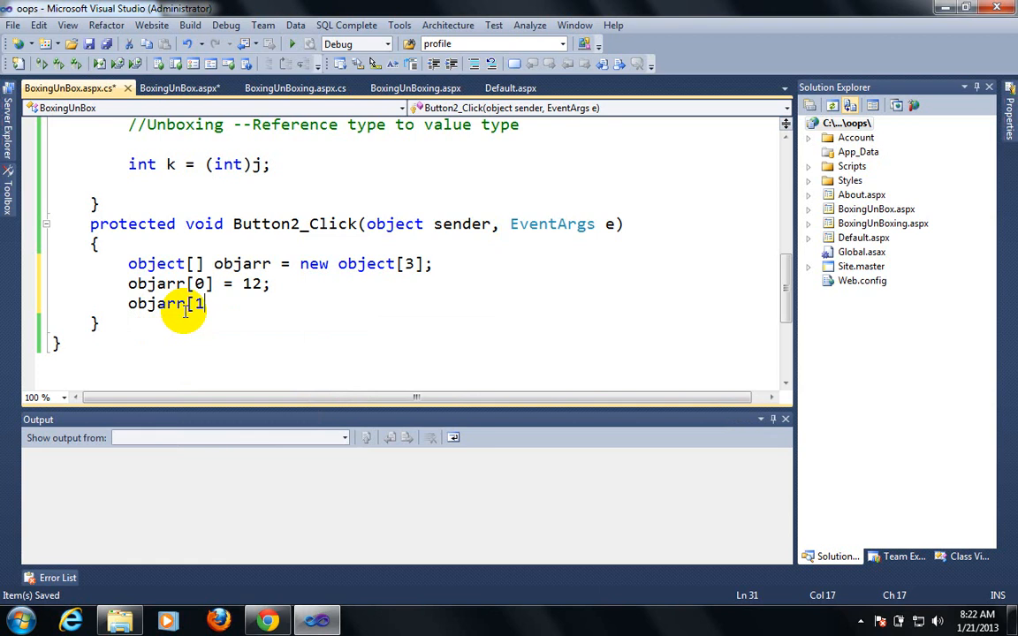
{"action": "type", "text": "]="}
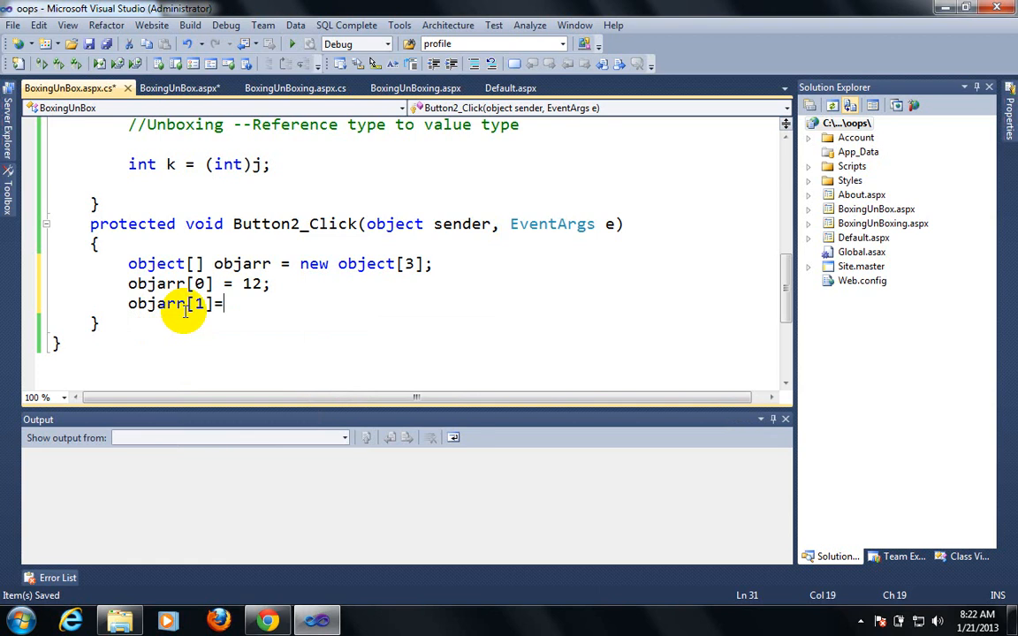
{"action": "type", "text": "12.34;"}
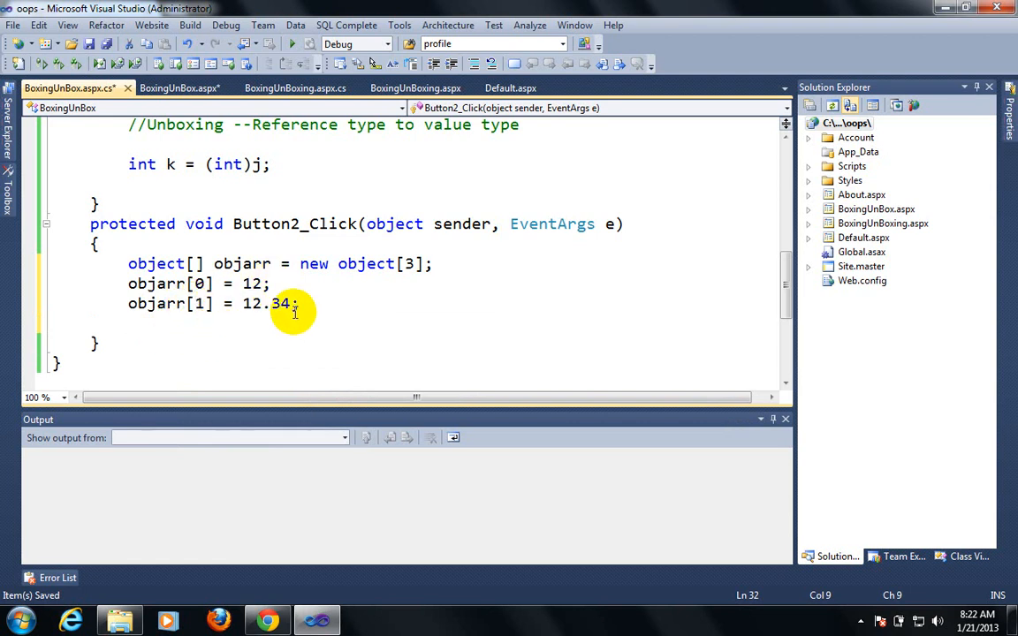
{"action": "mouse_move", "coordinate": [410, 341]}
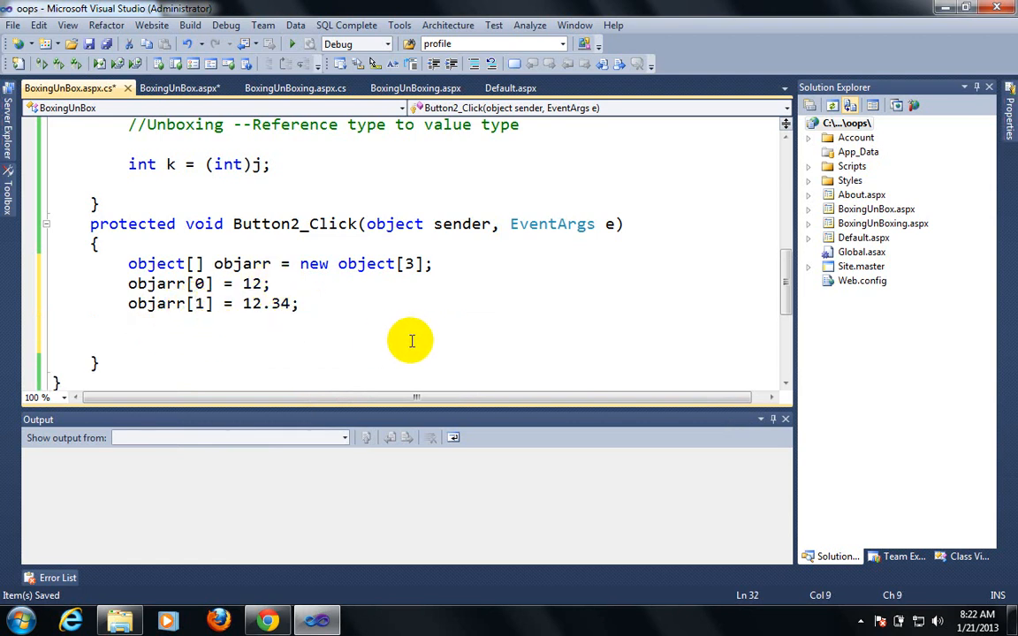
{"action": "type", "text": "objarr"}
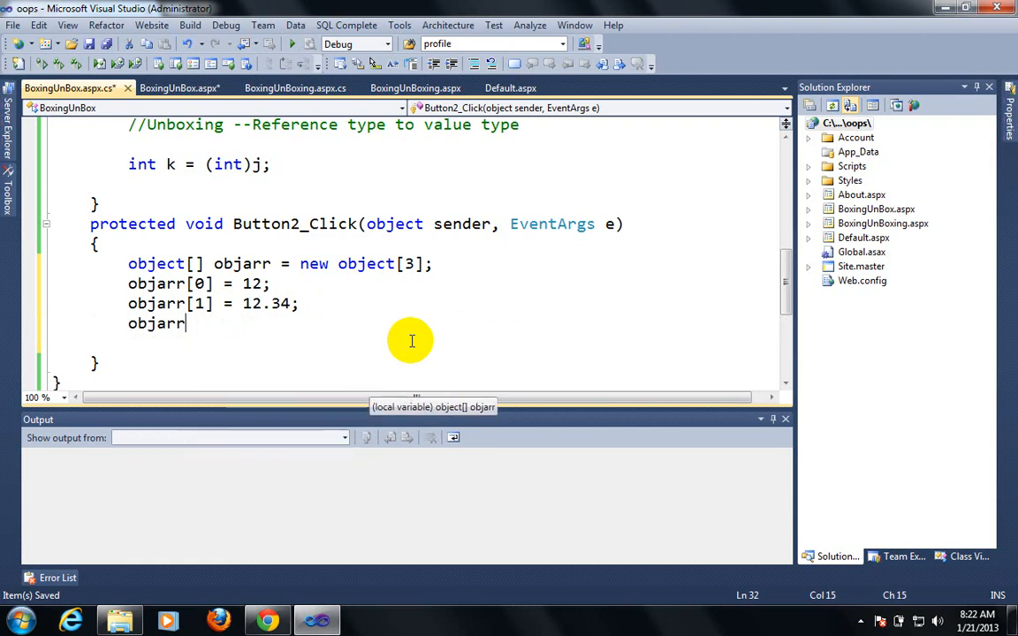
{"action": "type", "text": "[3]"}
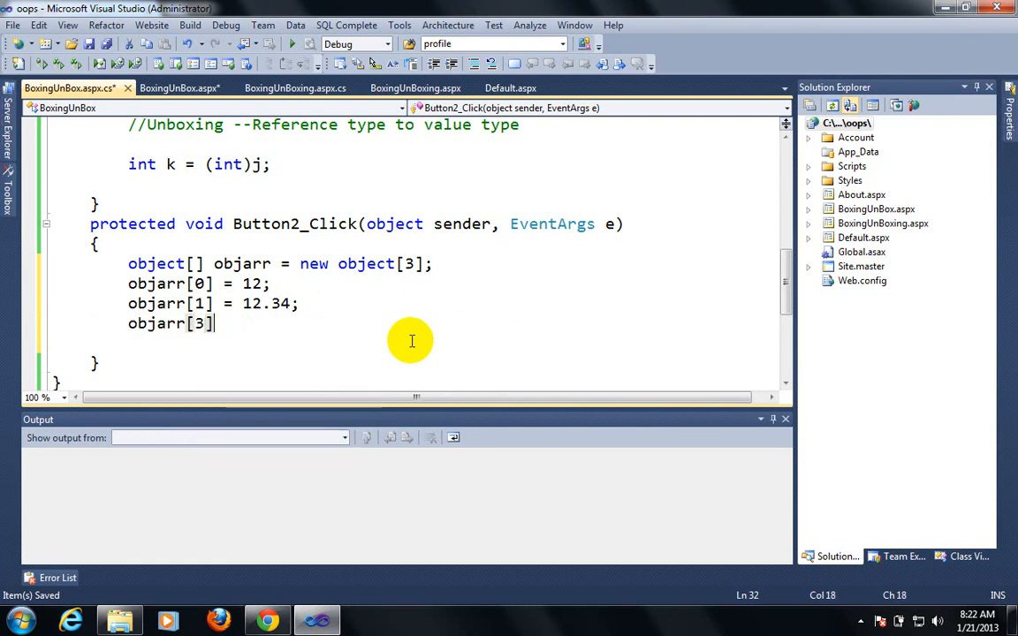
{"action": "type", "text": "=\""}
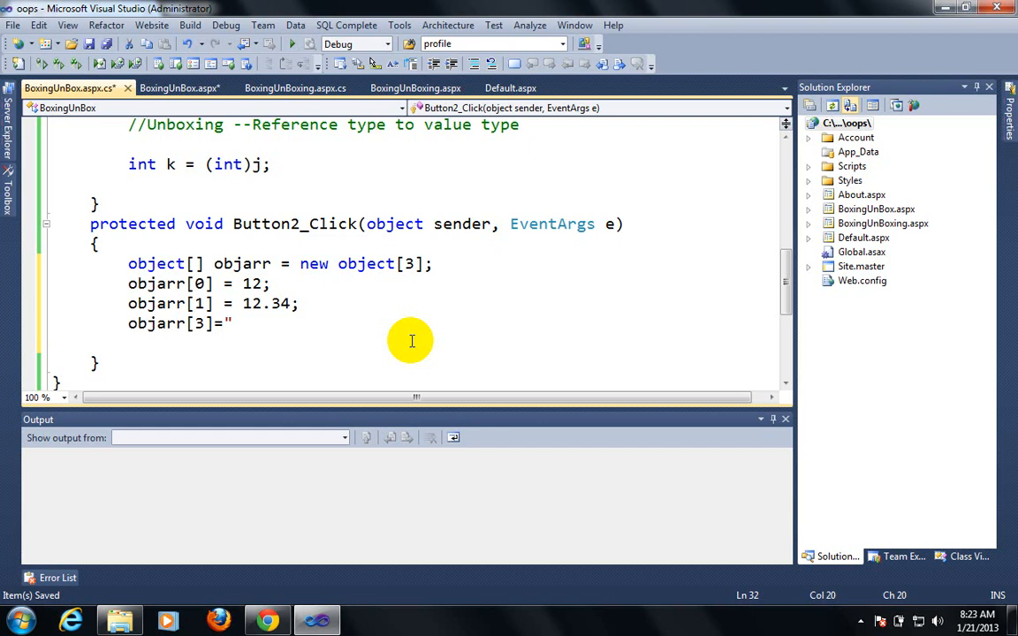
{"action": "type", "text": "John\";"}
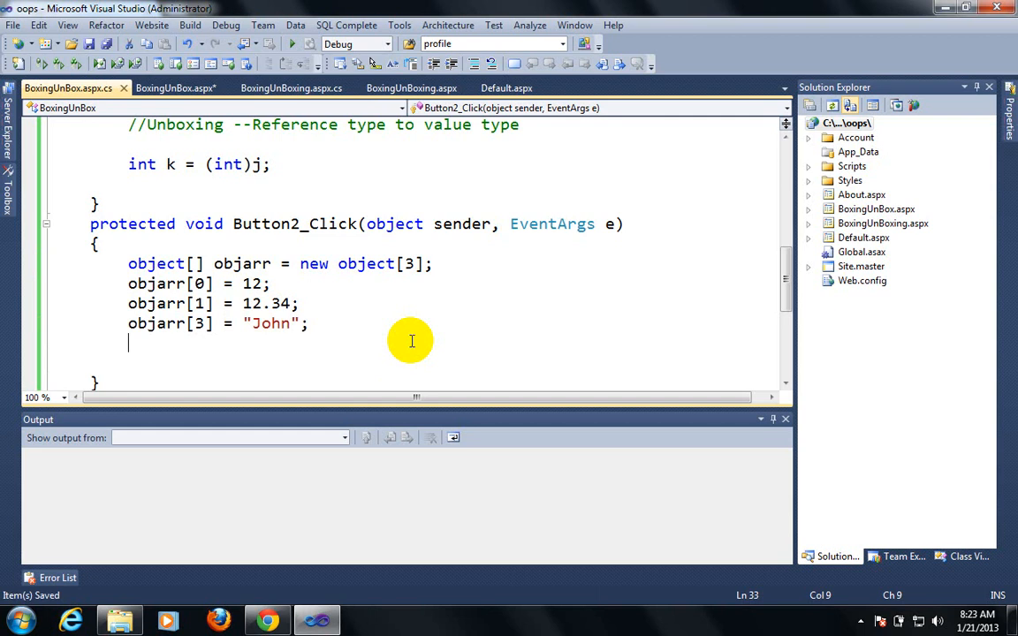
Add foreach (object obj in objarr) writing Response.Write(obj.ToString()) for each item
{"action": "type", "text": "foreach("}
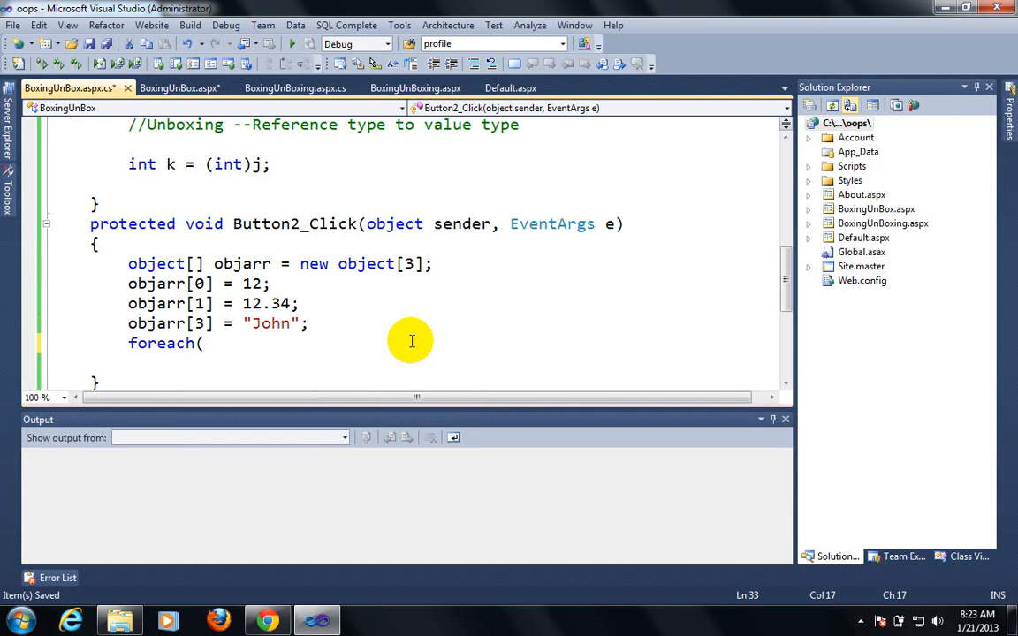
{"action": "type", "text": "obj"}
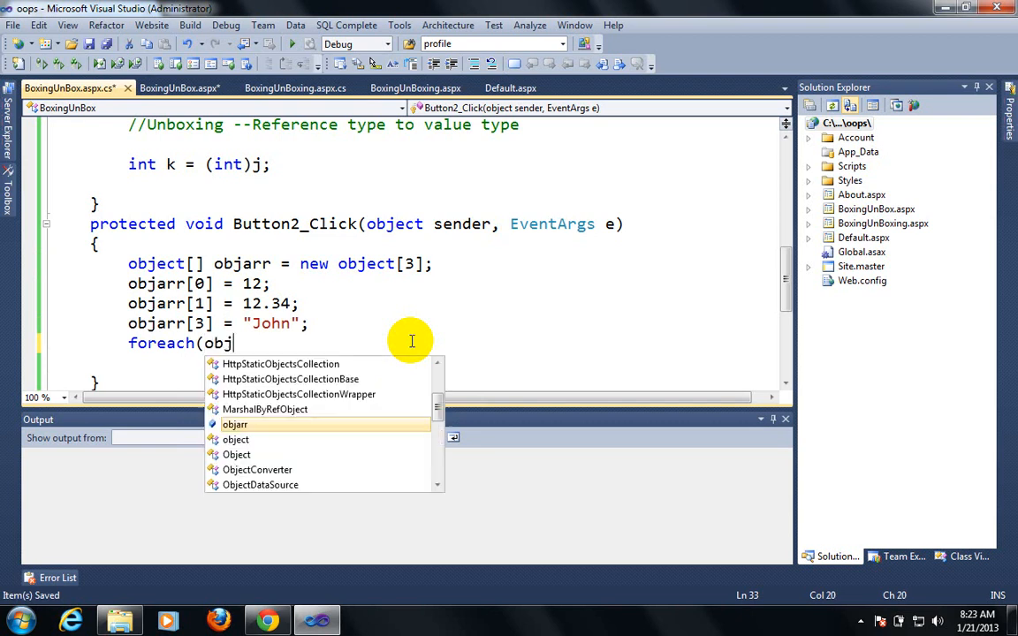
{"action": "type", "text": "a"}
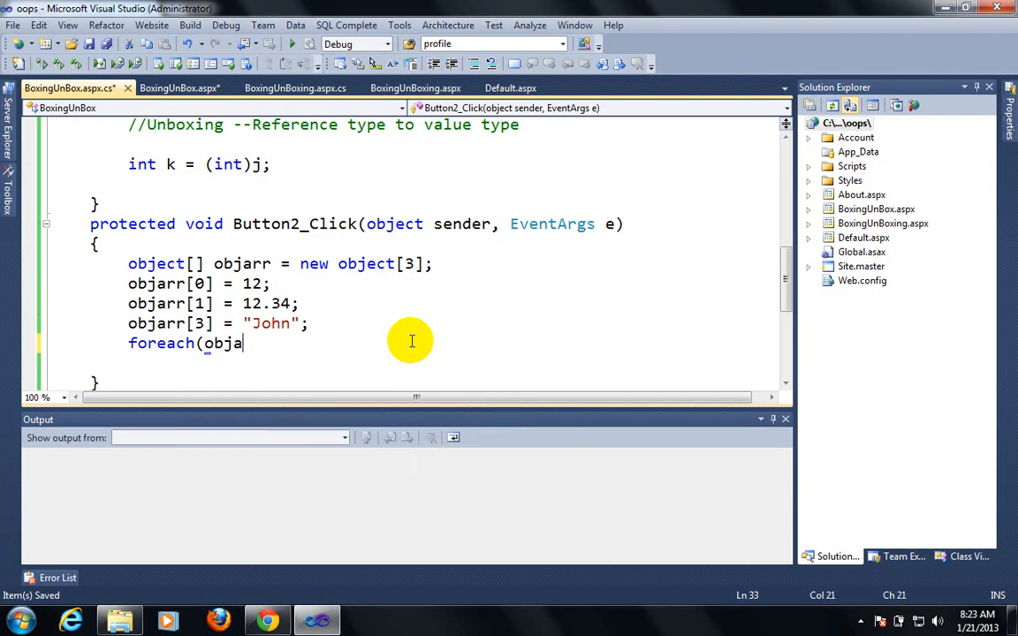
{"action": "type", "text": "e"}
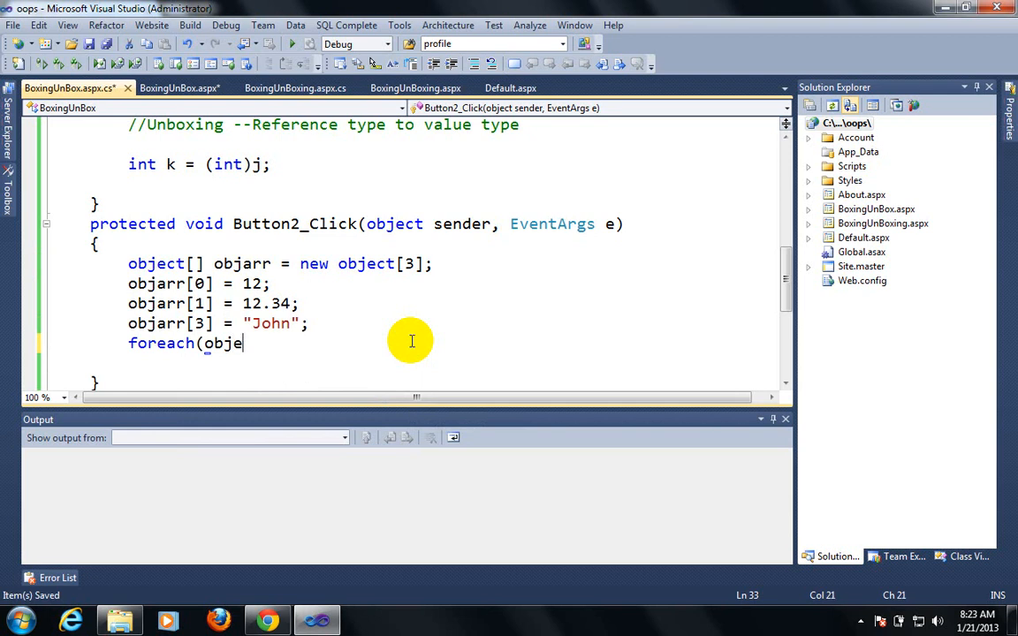
{"action": "type", "text": "ct obj in"}
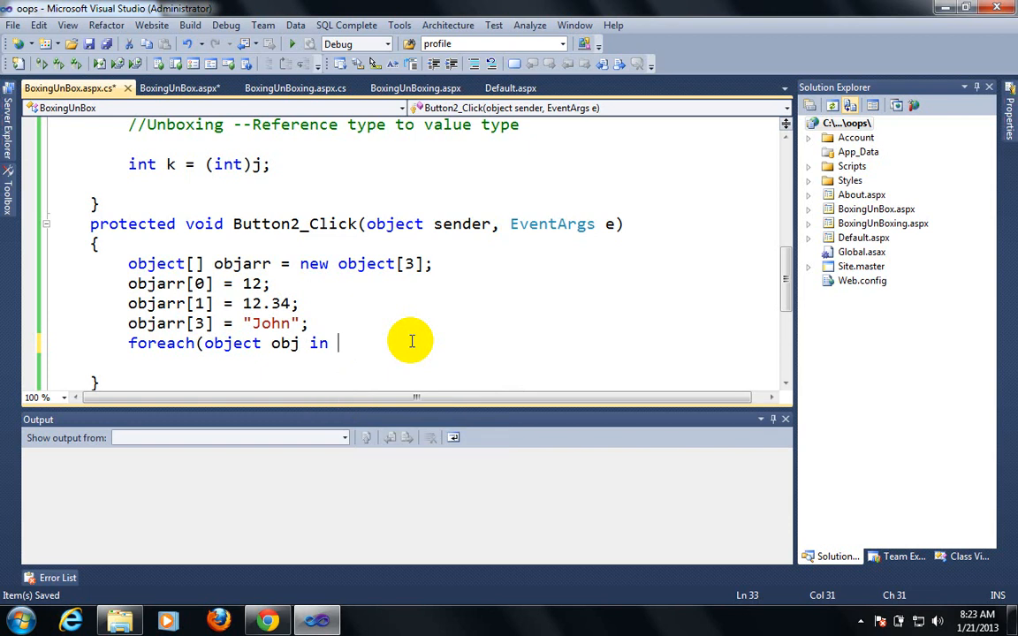
{"action": "type", "text": "objarr)"}
{"action": "type", "text": "{"}
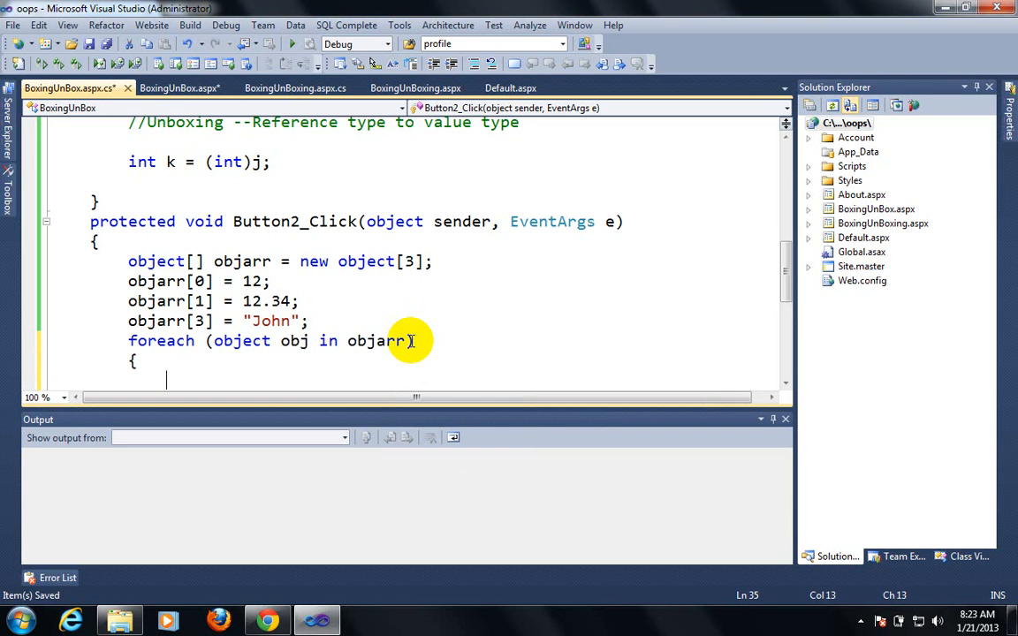
{"action": "type", "text": "Response.Write("}
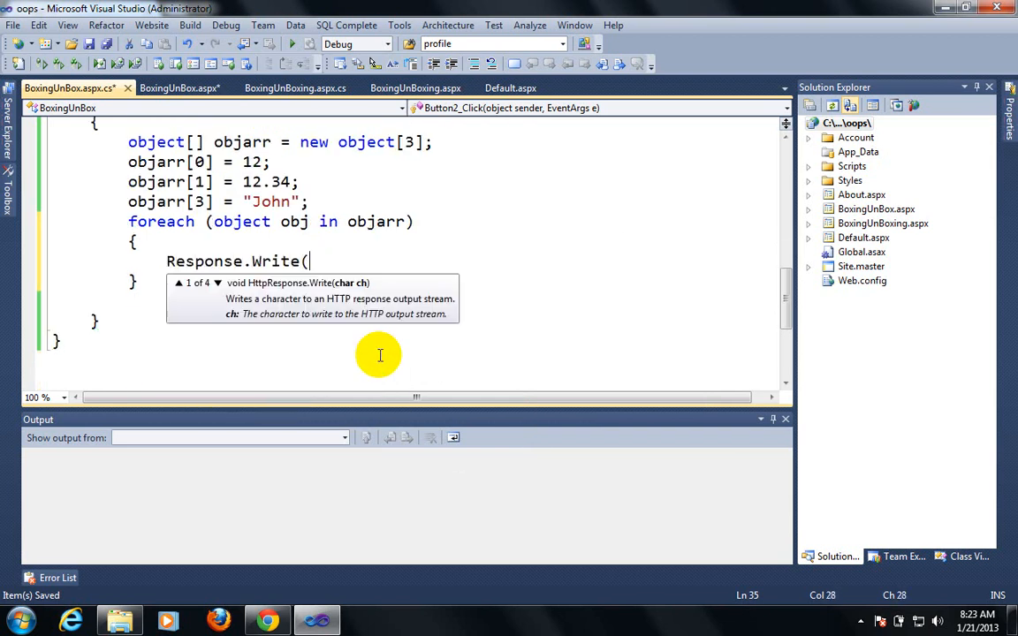
{"action": "type", "text": "obj"}
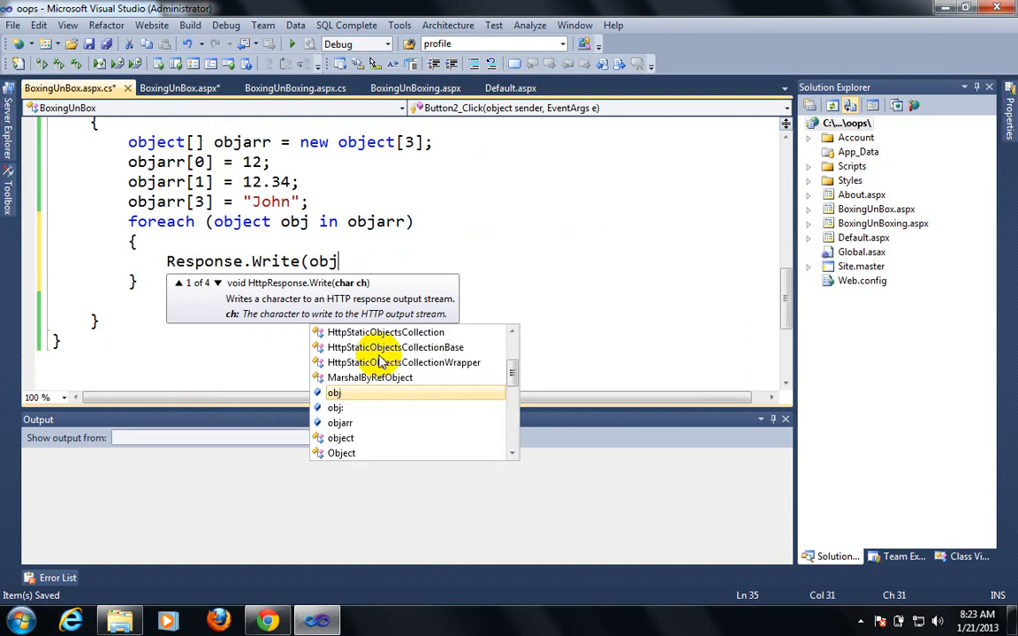
{"action": "type", "text": "."}
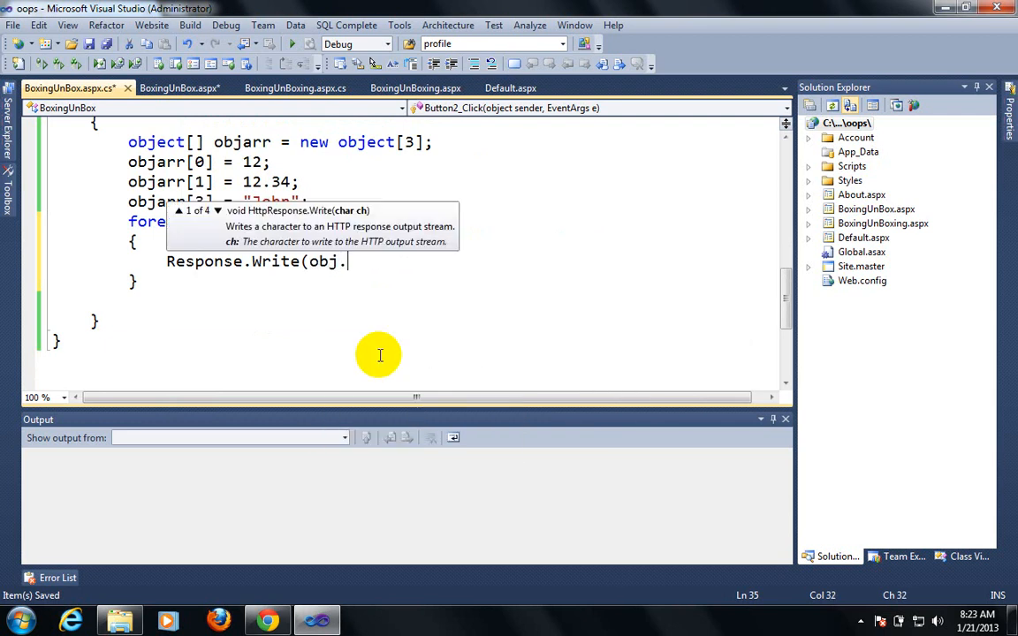
{"action": "type", "text": "ToString());"}
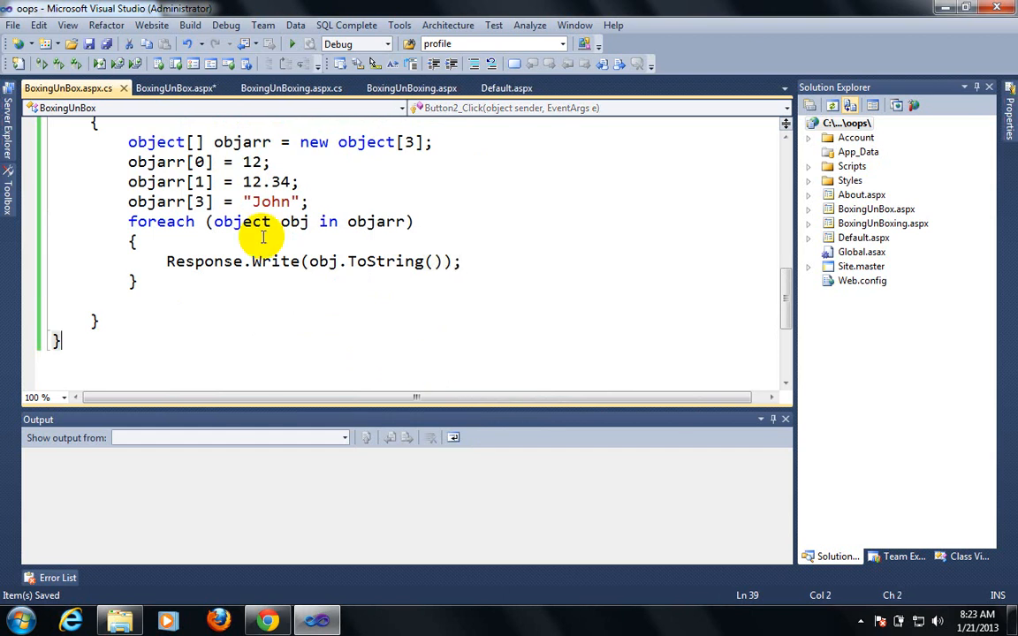
{"action": "left_click", "coordinate": [173, 88]}
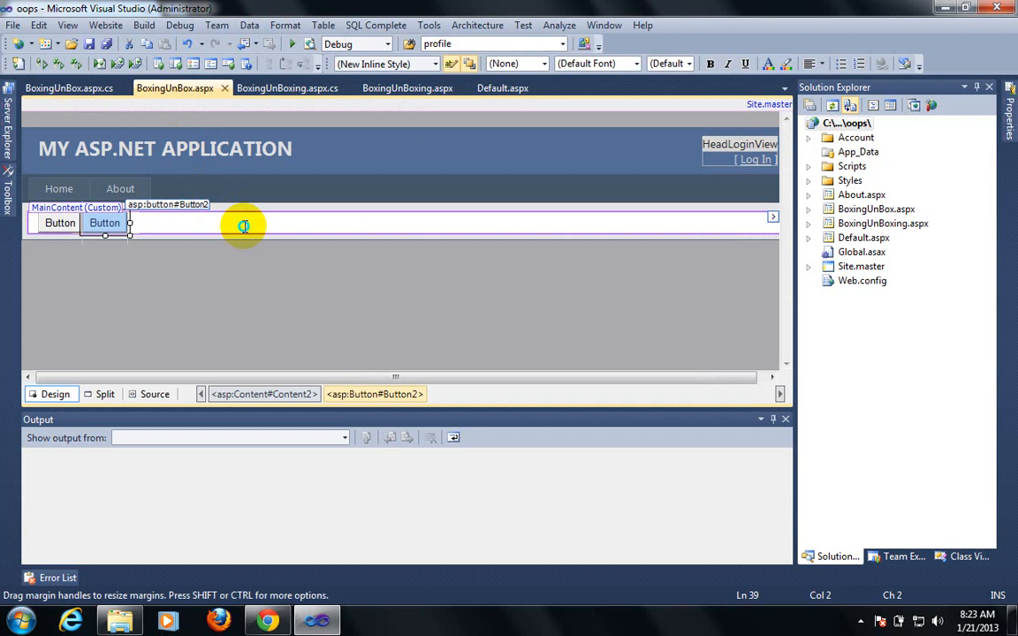
Launch the BoxingUnBox page with View in Browser from the design surface
{"action": "right_click", "coordinate": [244, 227]}
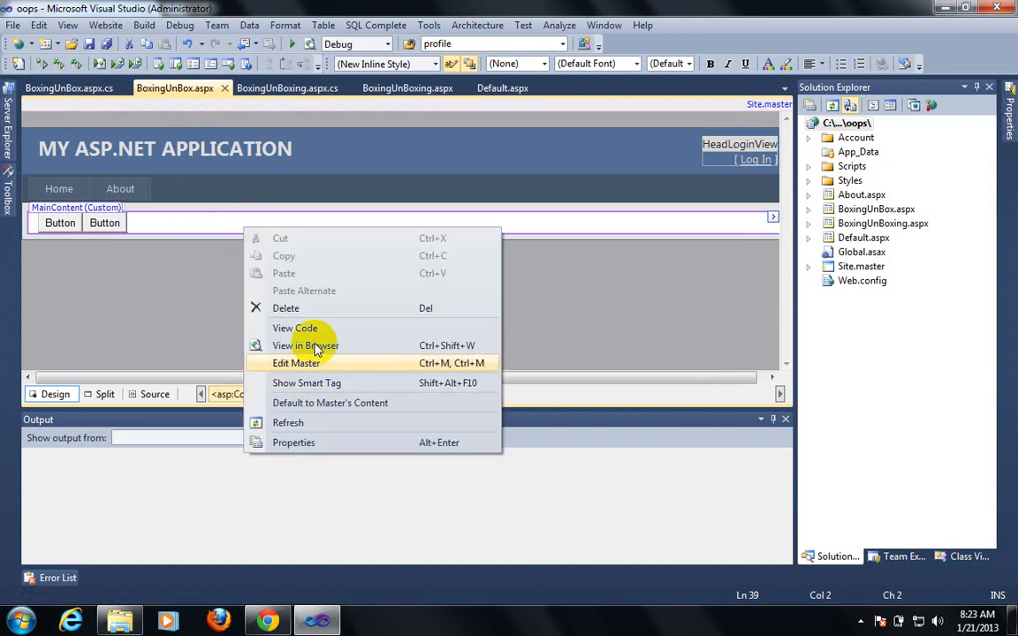
{"action": "left_click", "coordinate": [294, 327]}
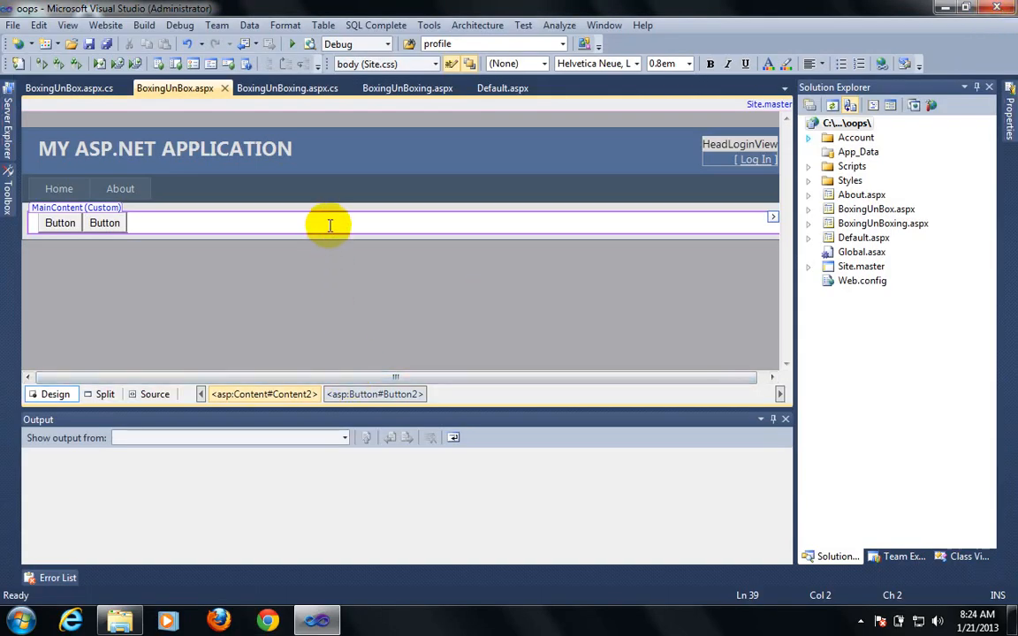
{"action": "mouse_move", "coordinate": [171, 301]}
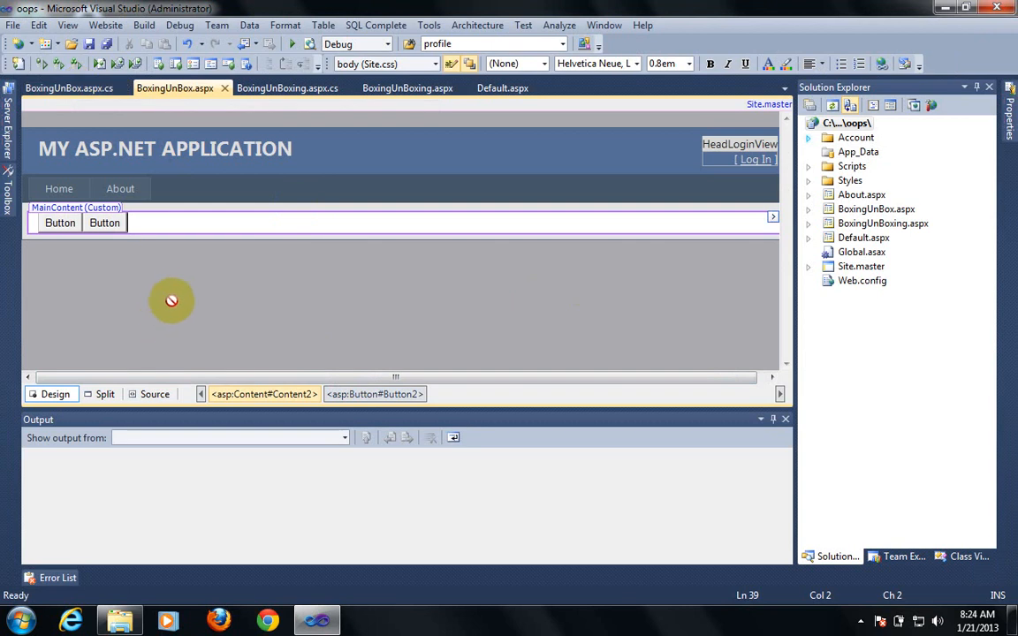
{"action": "mouse_move", "coordinate": [205, 217]}
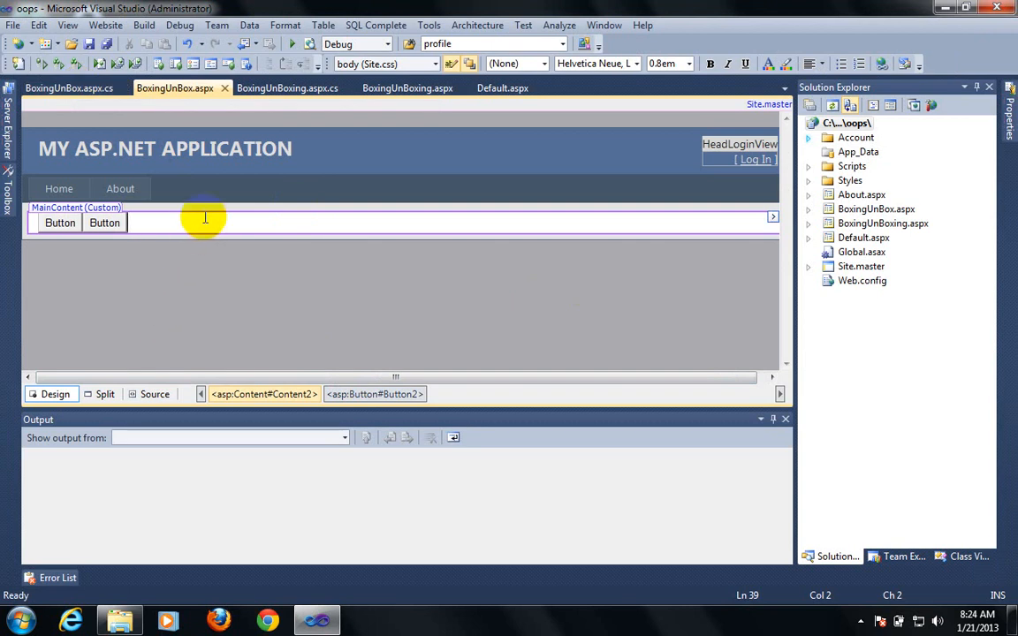
{"action": "mouse_move", "coordinate": [216, 615]}
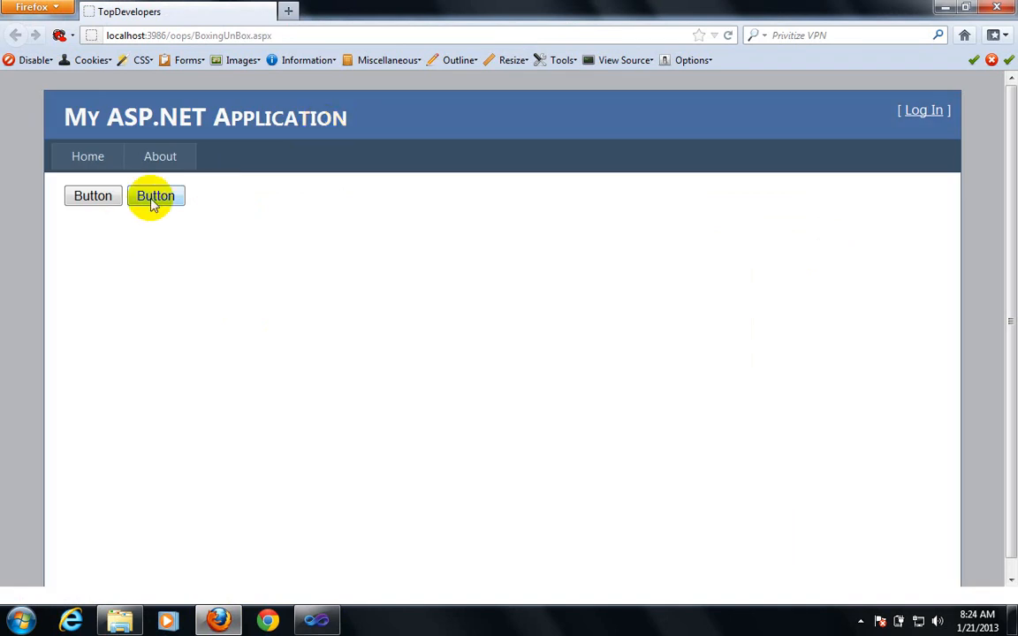
Run Button2, see the 'Index was outside the bounds of the array' error, and return to Visual Studio
{"action": "left_click", "coordinate": [156, 194]}
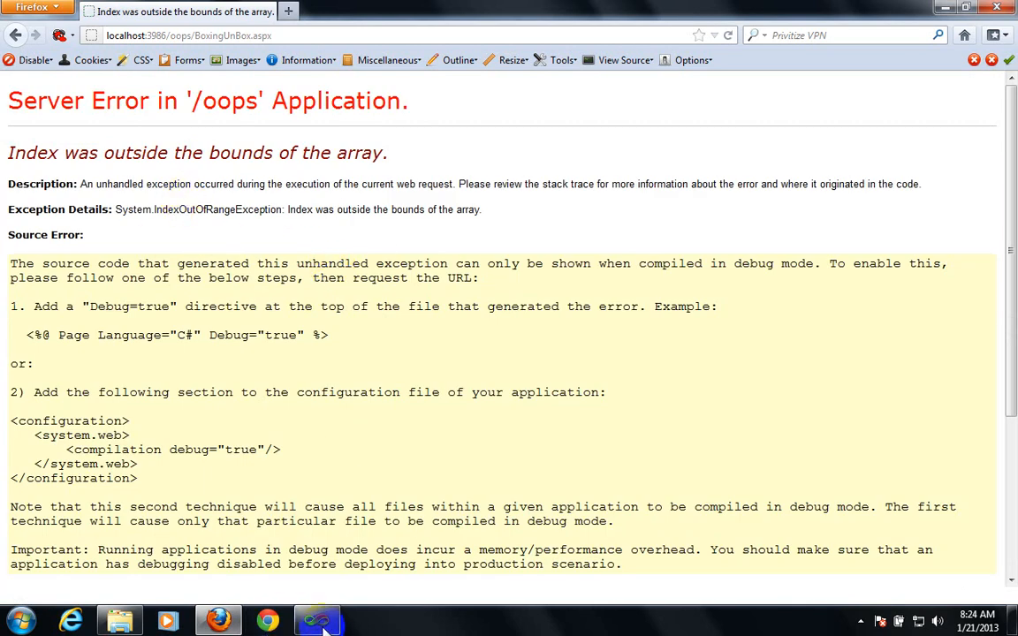
{"action": "left_click", "coordinate": [318, 623]}
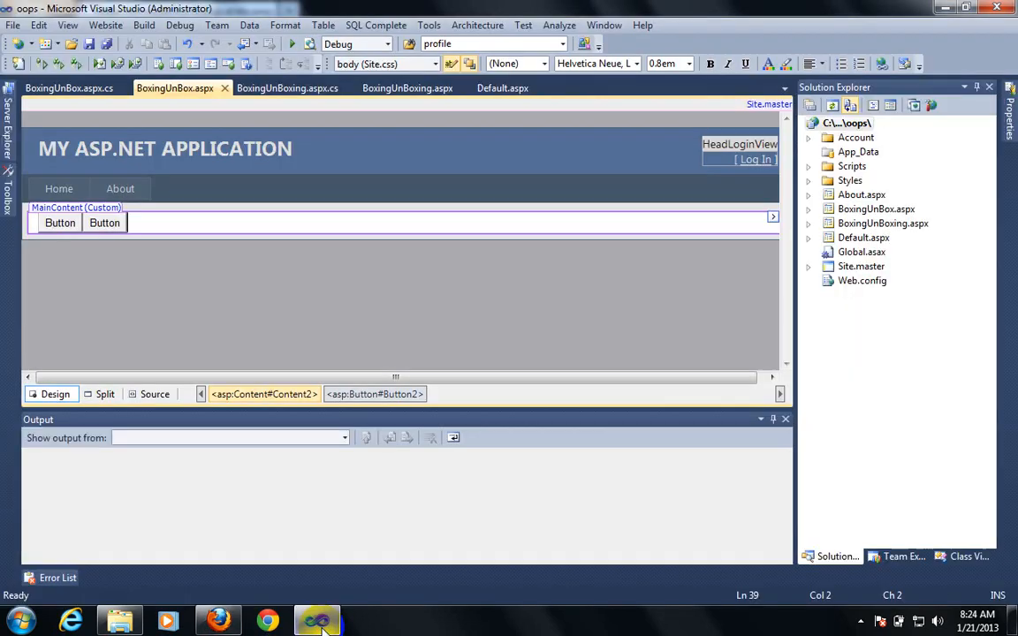
Review Button2_Click's size-3 object array and its index assignments in the code-behind
{"action": "left_click", "coordinate": [67, 89]}
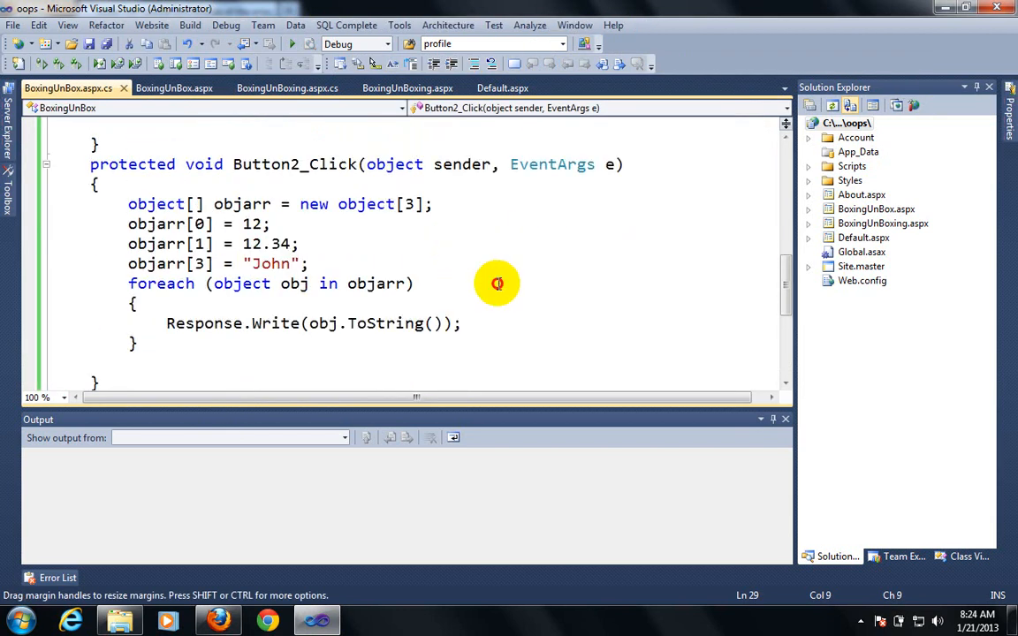
{"action": "mouse_move", "coordinate": [244, 283]}
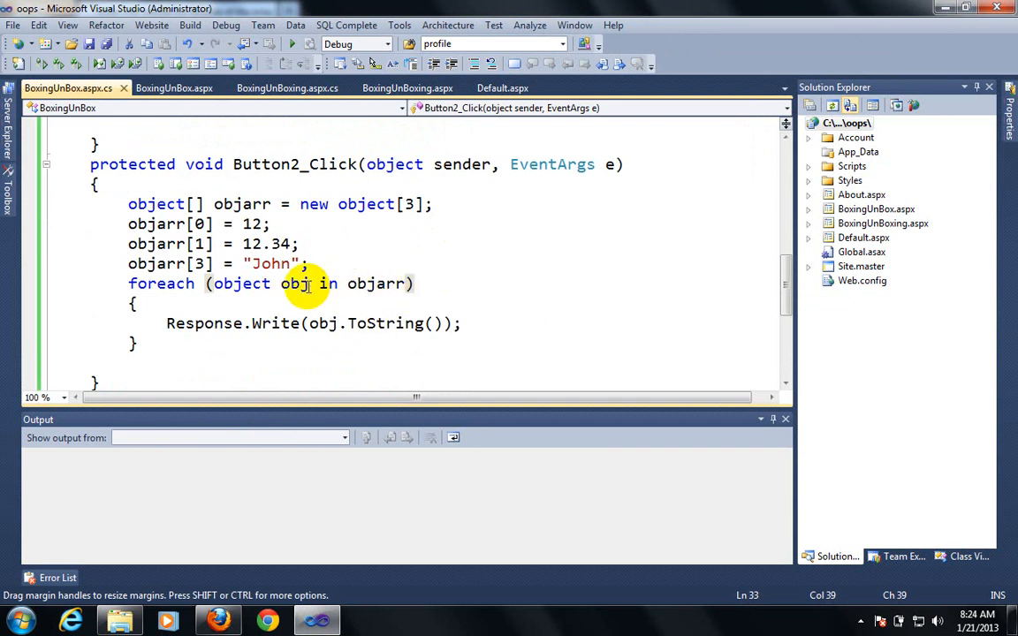
{"action": "mouse_move", "coordinate": [385, 350]}
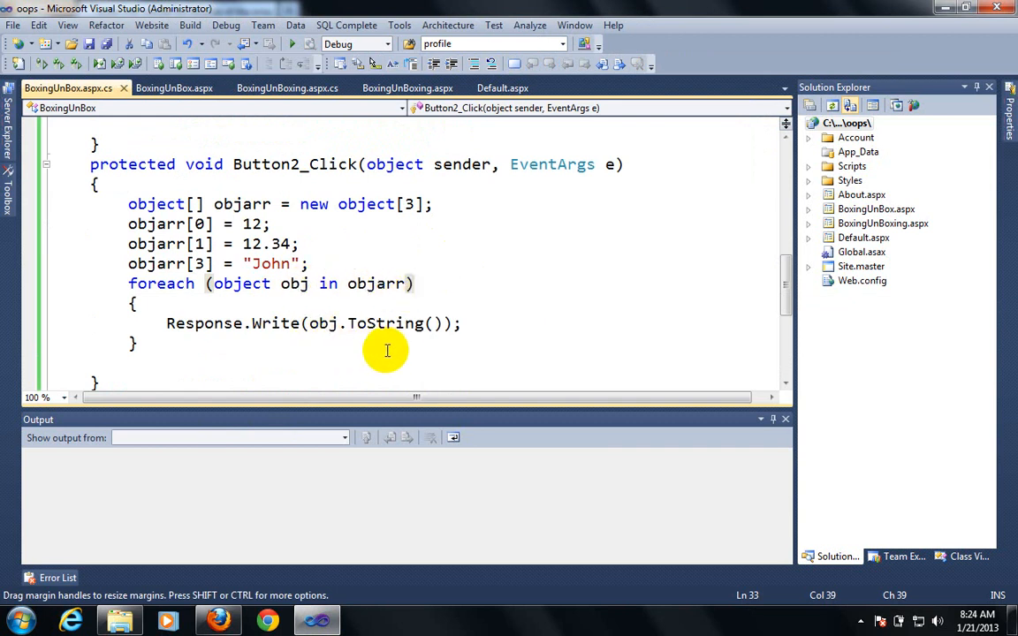
{"action": "mouse_move", "coordinate": [445, 334]}
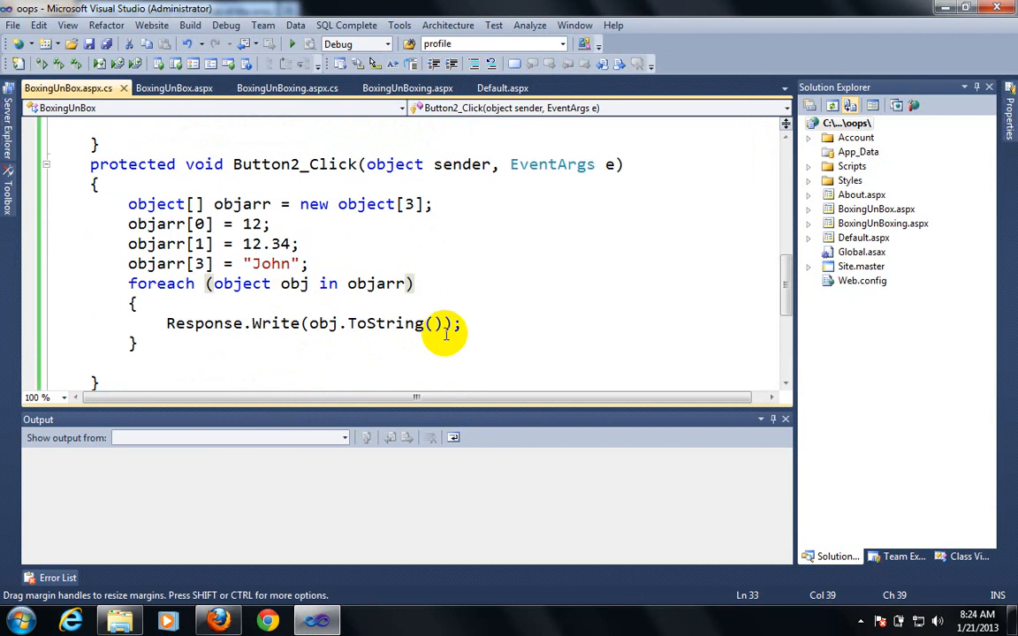
{"action": "left_click", "coordinate": [431, 205]}
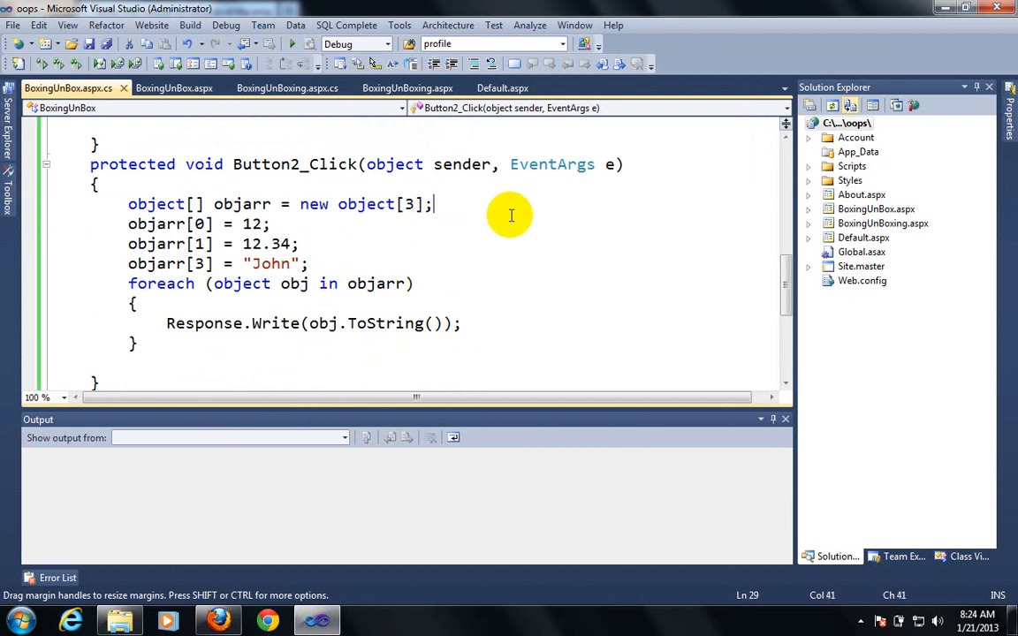
{"action": "mouse_move", "coordinate": [484, 212]}
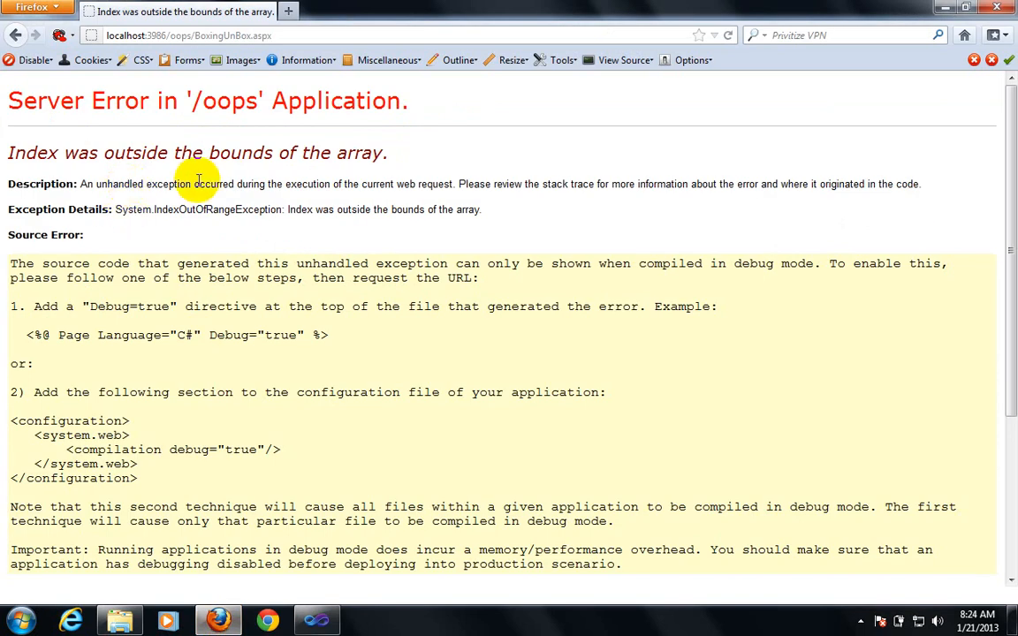
Change the "John" assignment from objarr[3] to objarr[2] and switch to Firefox to rerun
{"action": "left_click", "coordinate": [314, 618]}
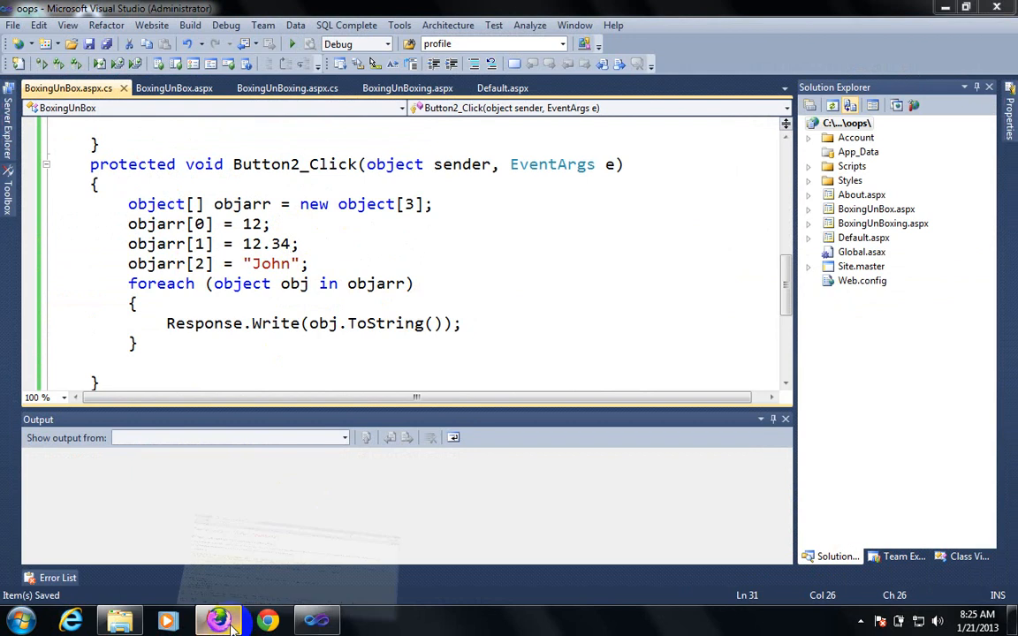
{"action": "left_click", "coordinate": [219, 618]}
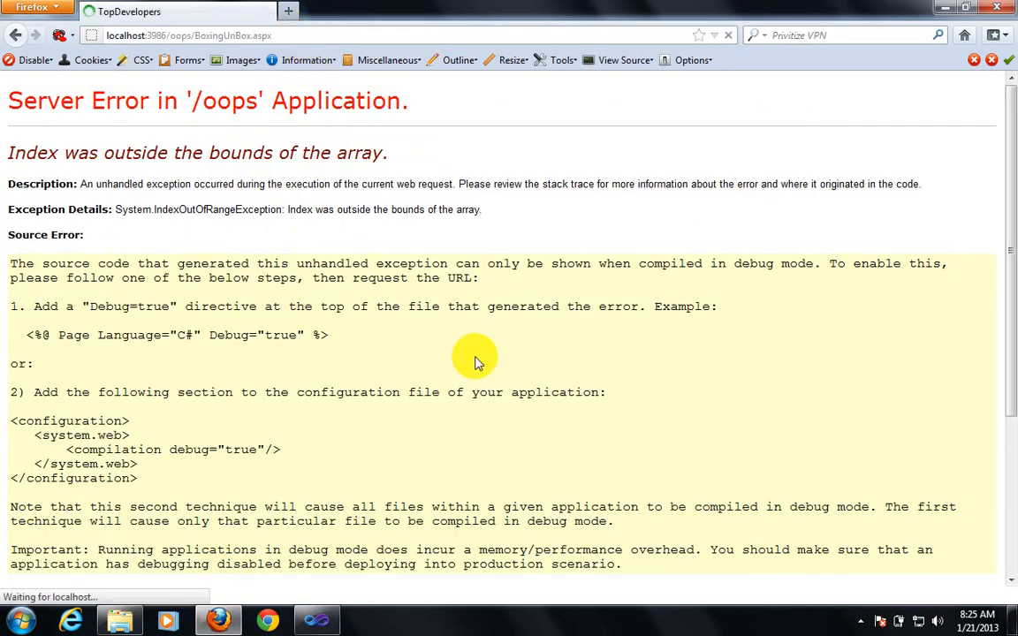
Reload the page without the error and run Button2's handler
{"action": "left_click", "coordinate": [16, 36]}
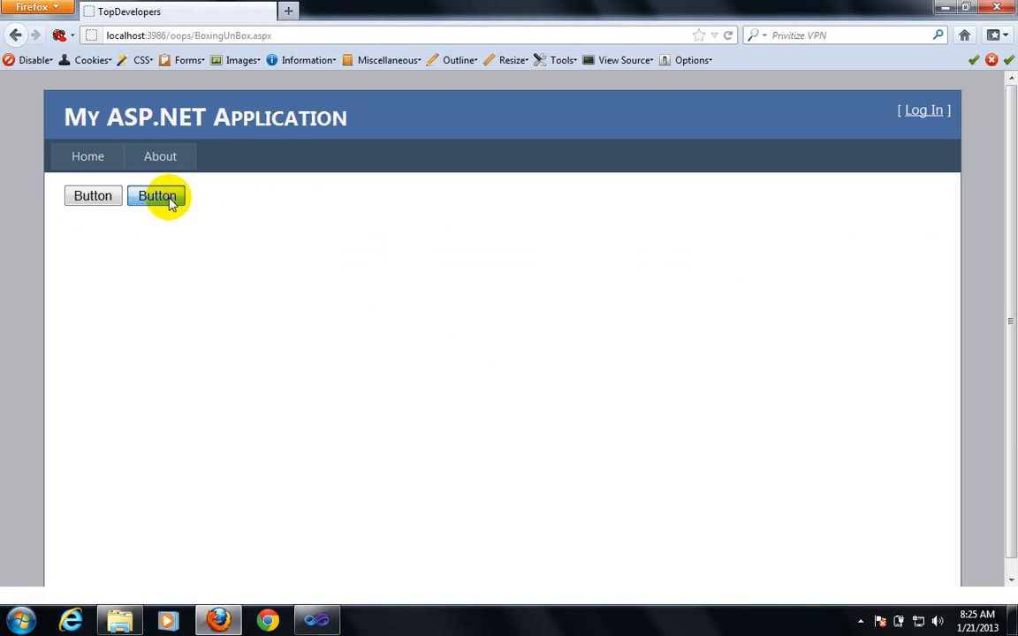
{"action": "left_click", "coordinate": [156, 195]}
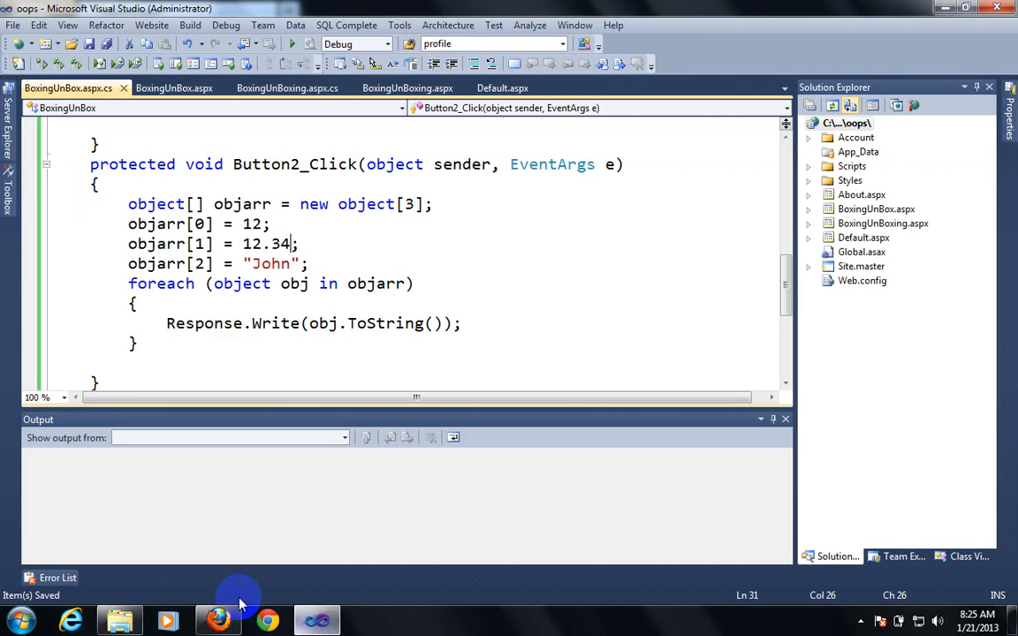
Replace ToString() with GetType() and run Button2 to list System.Int32, System.Double, System.String
{"action": "left_click", "coordinate": [463, 324]}
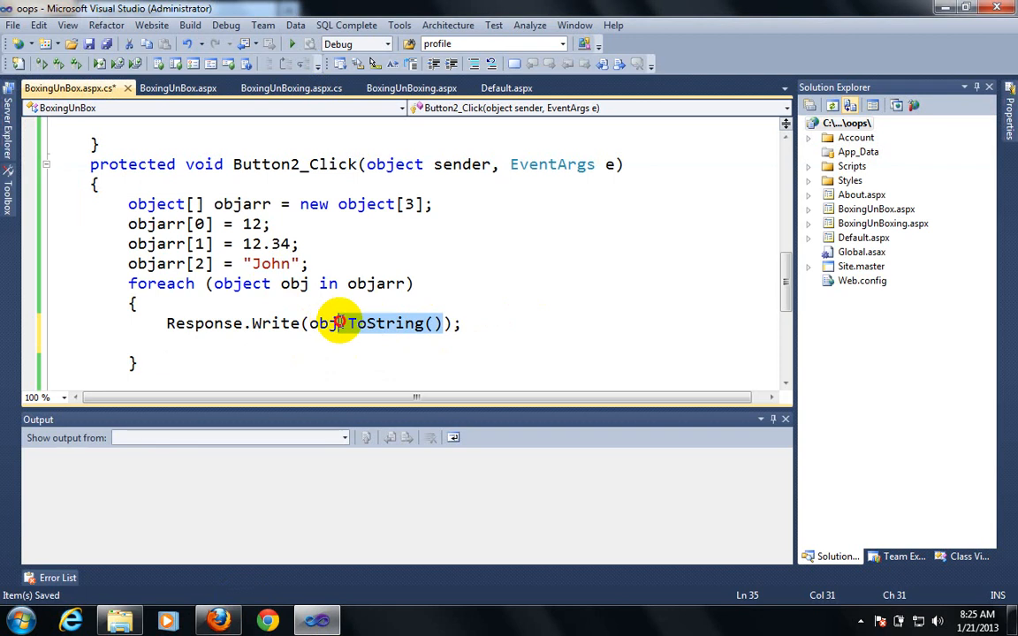
{"action": "type", "text": "GetType"}
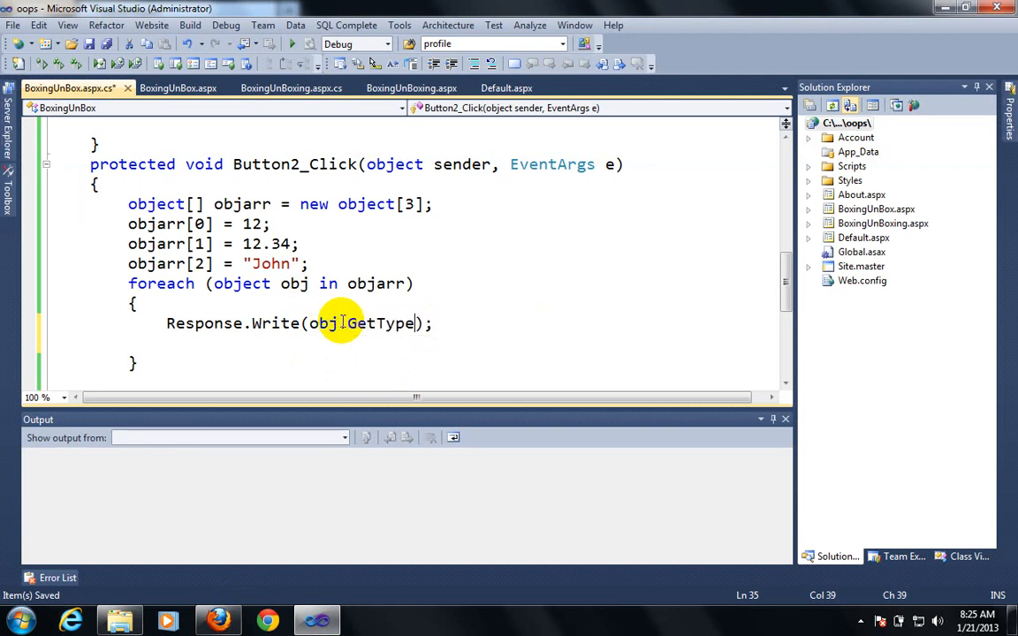
{"action": "type", "text": "()"}
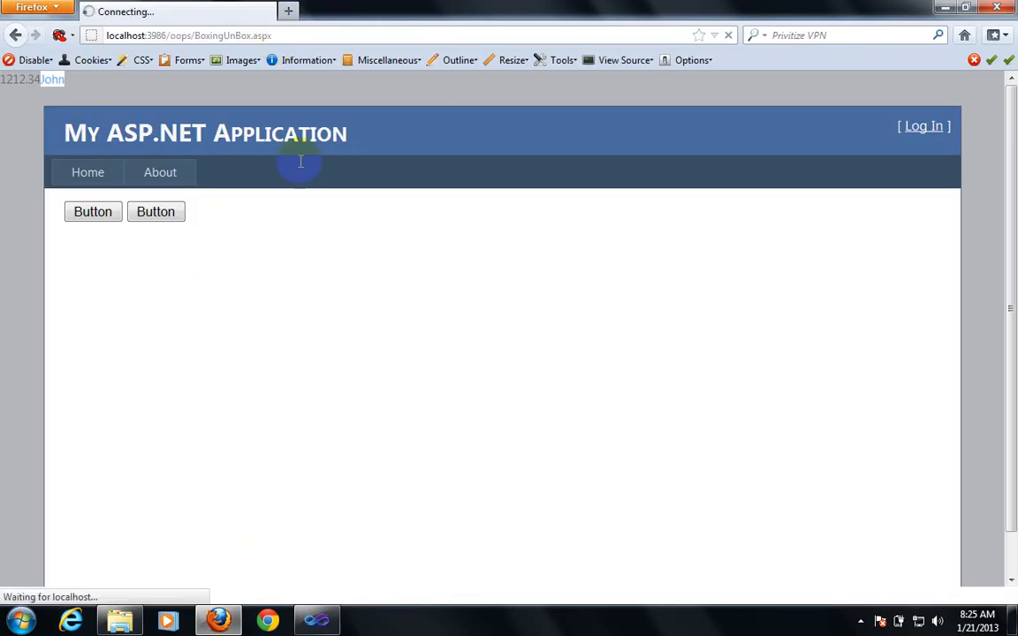
{"action": "left_click", "coordinate": [155, 212]}
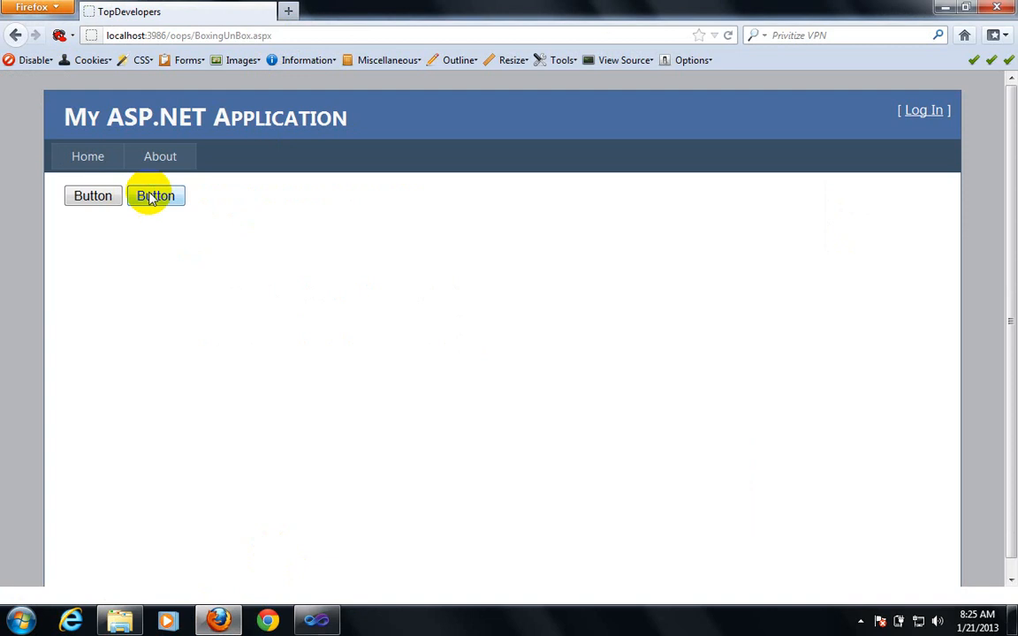
{"action": "left_click", "coordinate": [156, 194]}
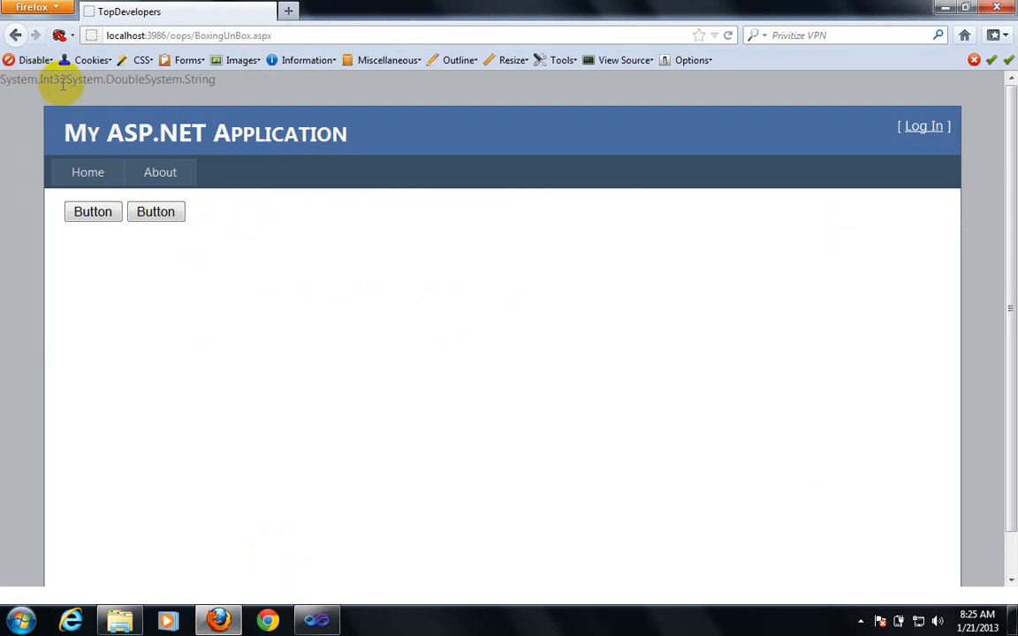
{"action": "mouse_move", "coordinate": [138, 95]}
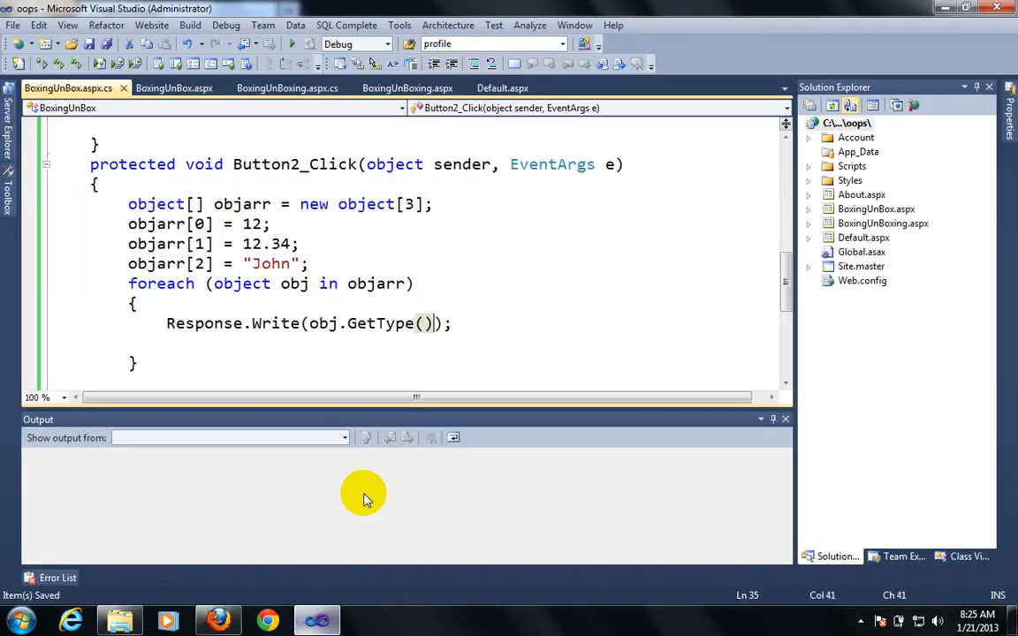
Add an if (obj.GetType() == typeof(int)) check inside the loop
{"action": "key", "text": "Return"}
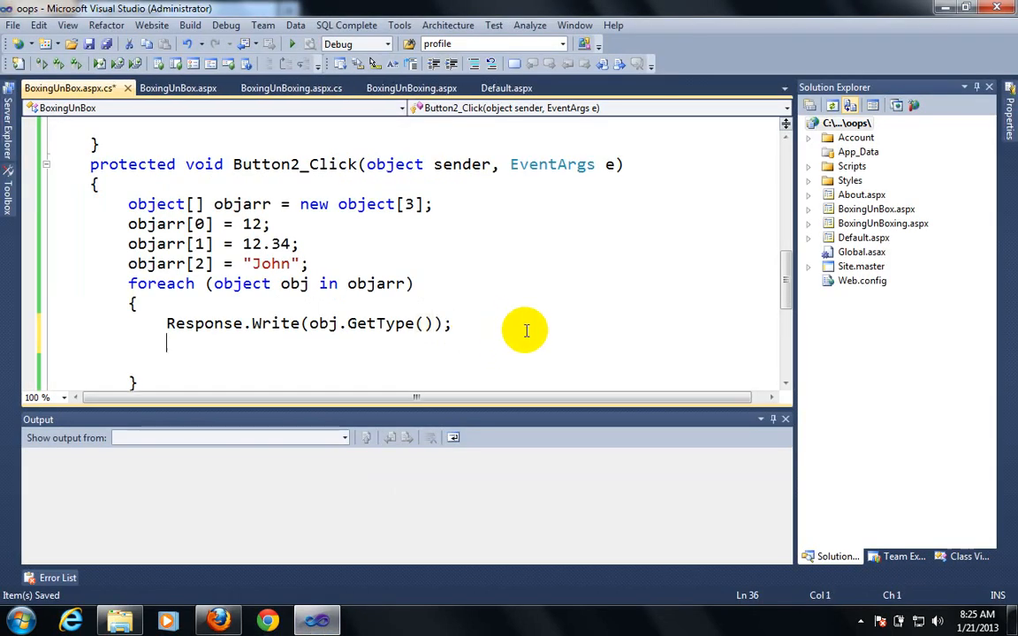
{"action": "type", "text": "if("}
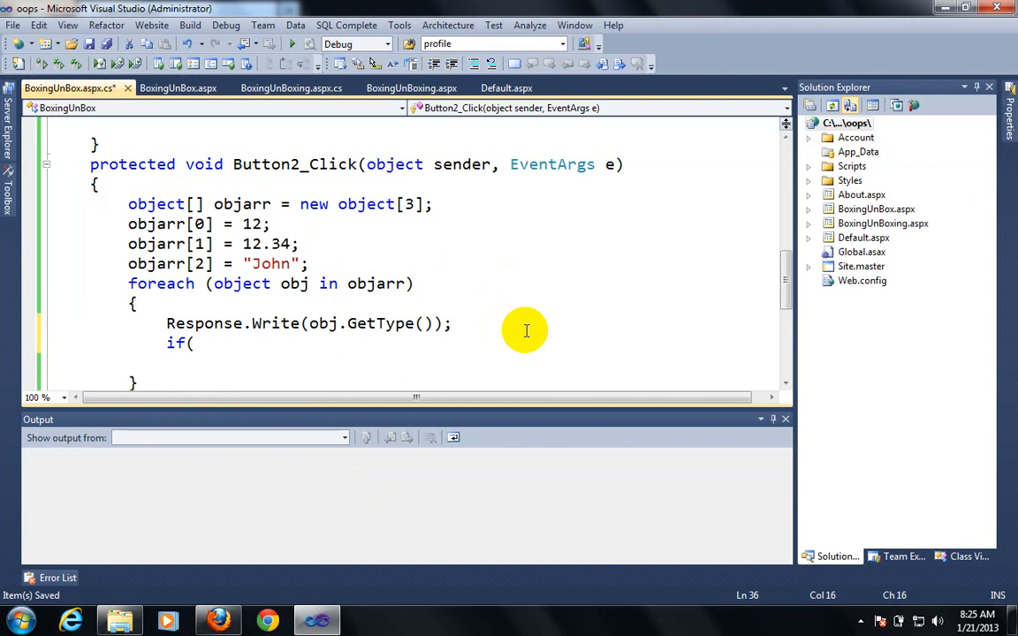
{"action": "type", "text": "obj"}
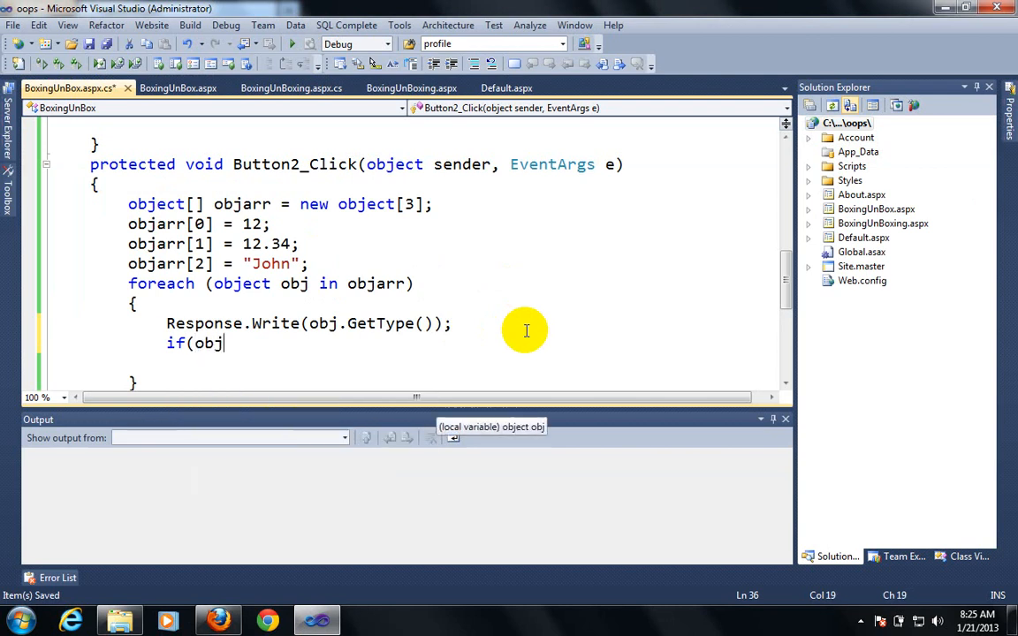
{"action": "type", "text": ".GetType"}
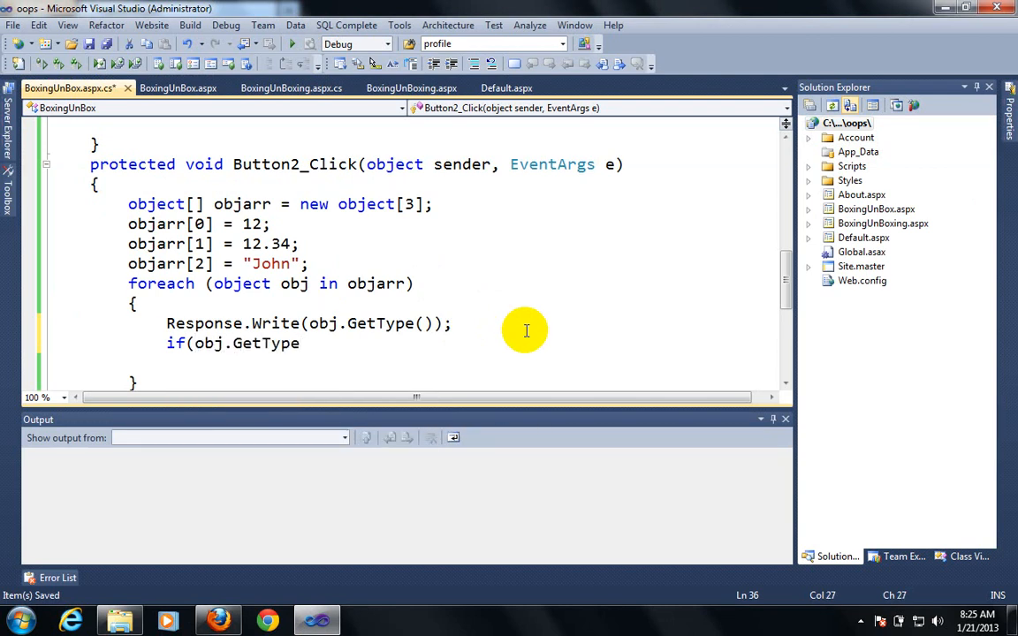
{"action": "type", "text": "()=="}
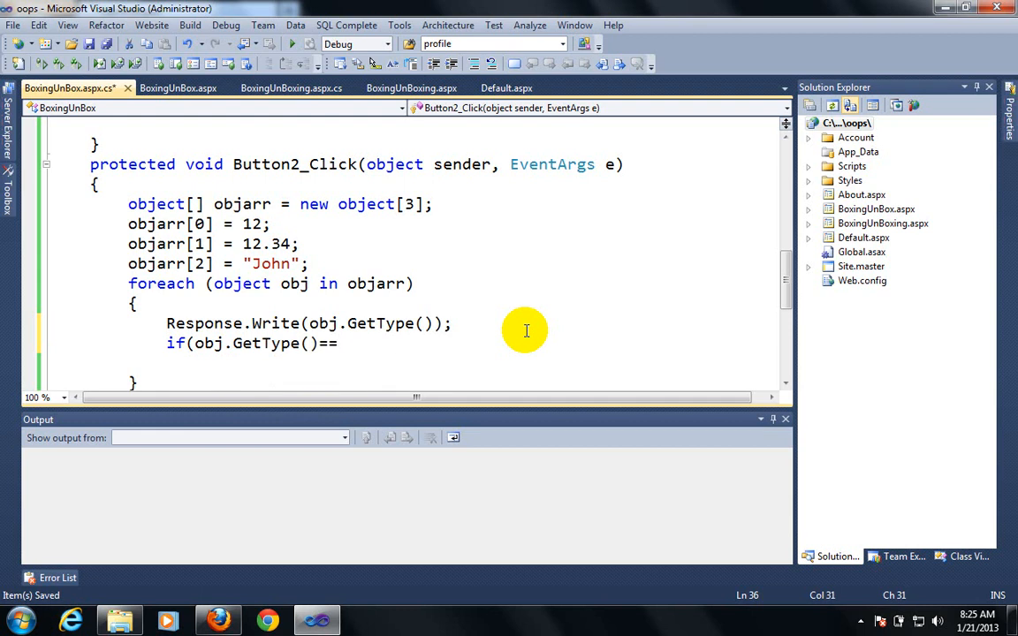
{"action": "type", "text": "ty"}
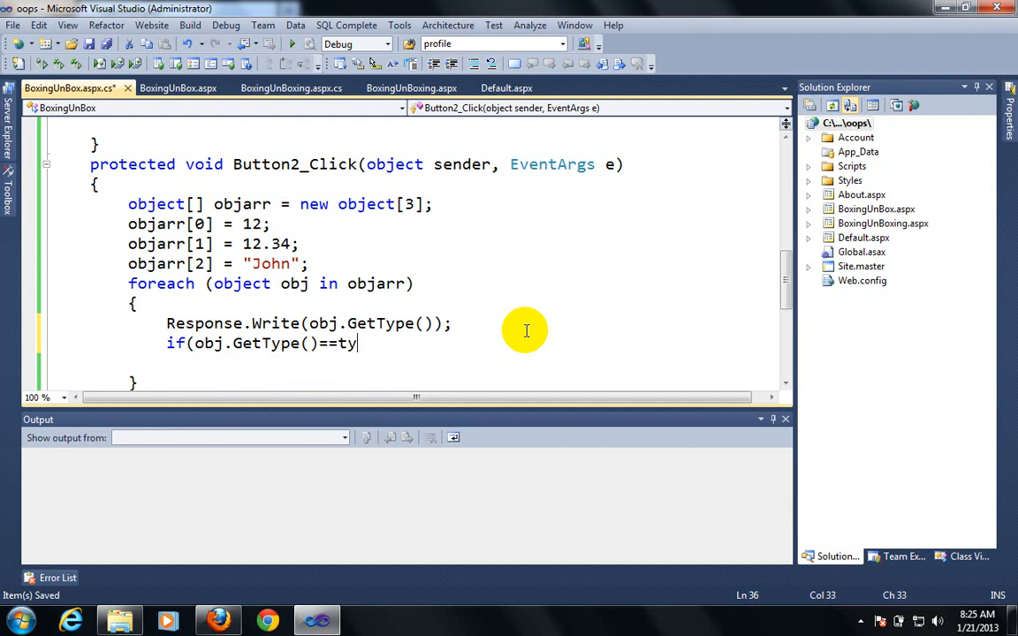
{"action": "type", "text": "peof("}
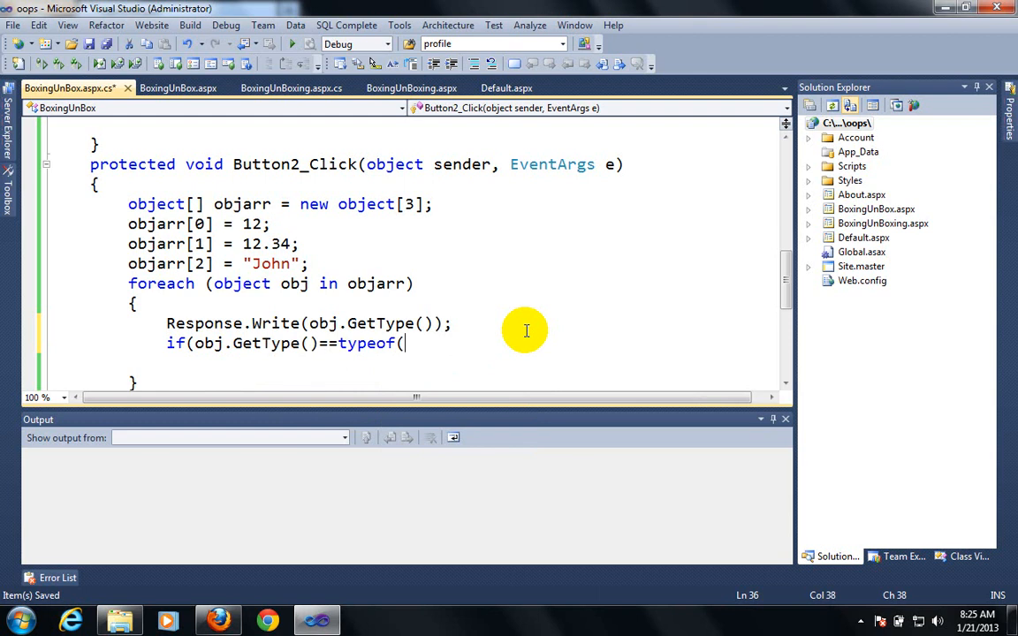
{"action": "type", "text": "int"}
{"action": "type", "text": "Re"}
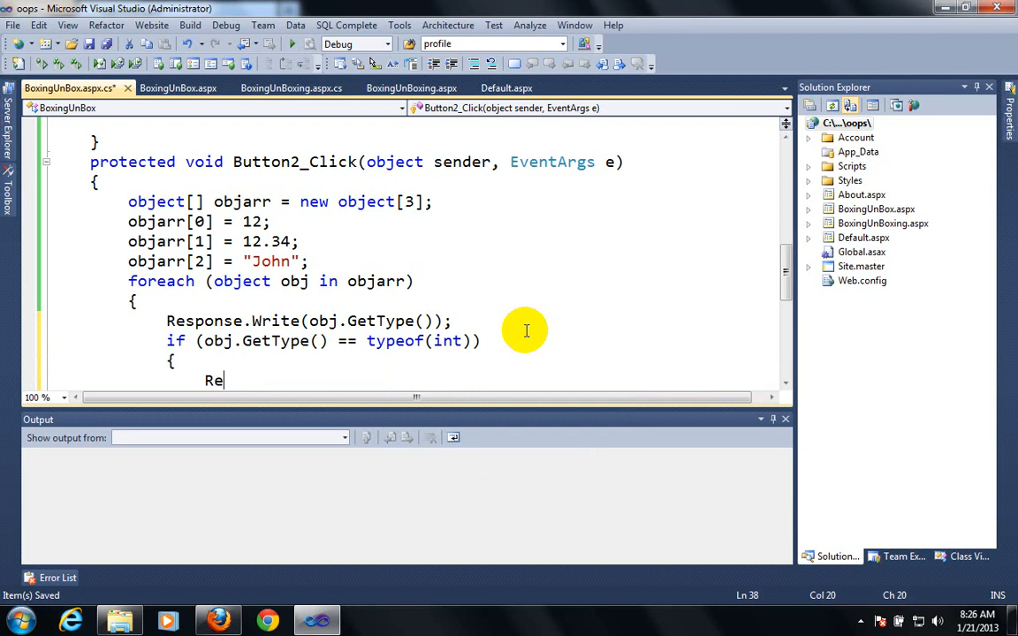
Write Response.Write(obj.ToString() + " is an integer value "); in the int block
{"action": "type", "text": "sponse.Write"}
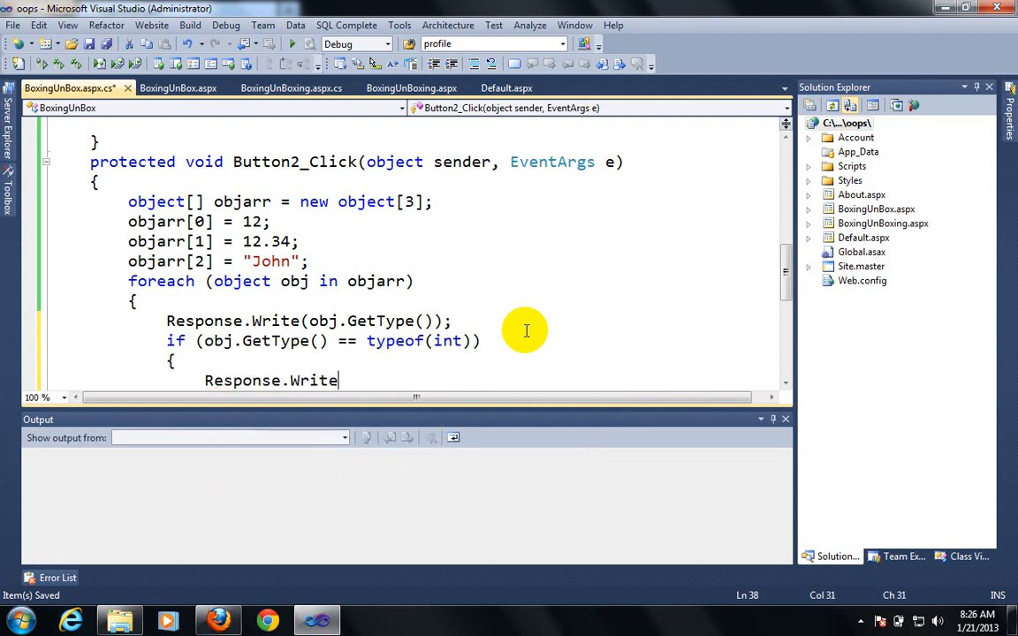
{"action": "type", "text": "("}
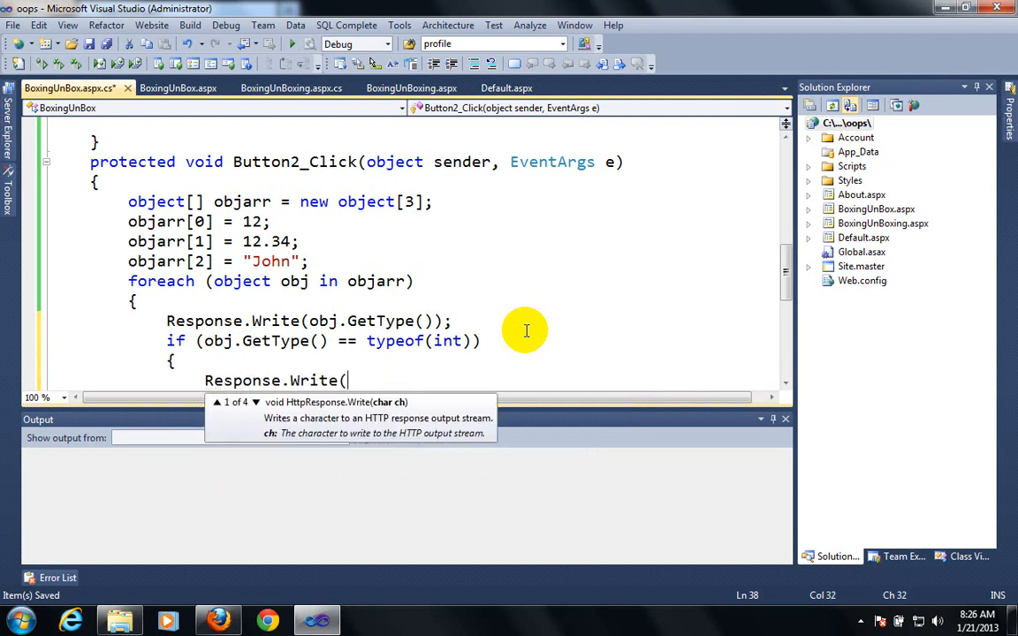
{"action": "type", "text": "obj."}
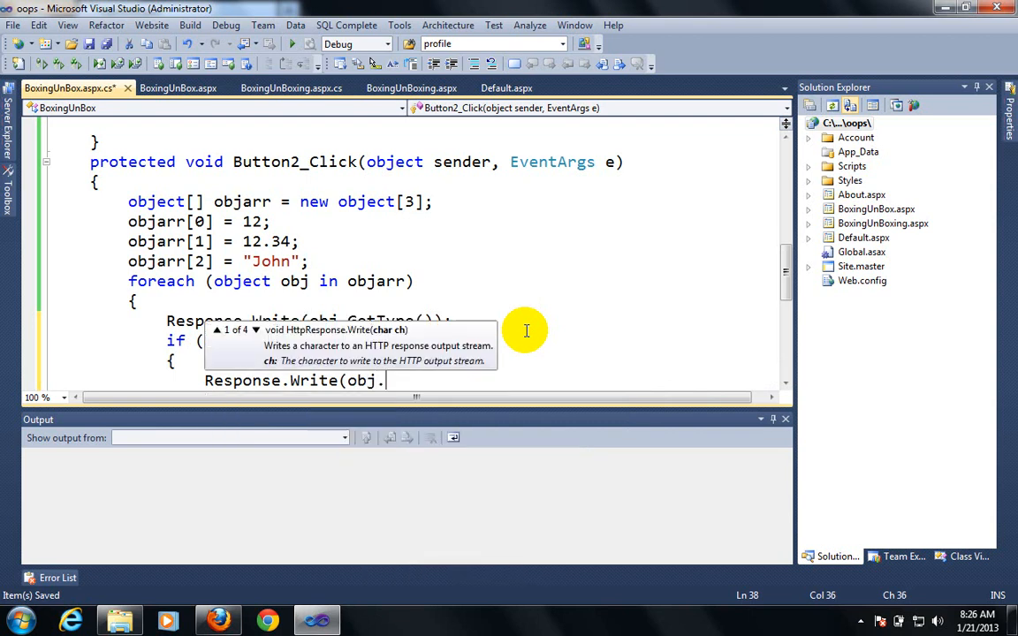
{"action": "type", "text": "ToString()"}
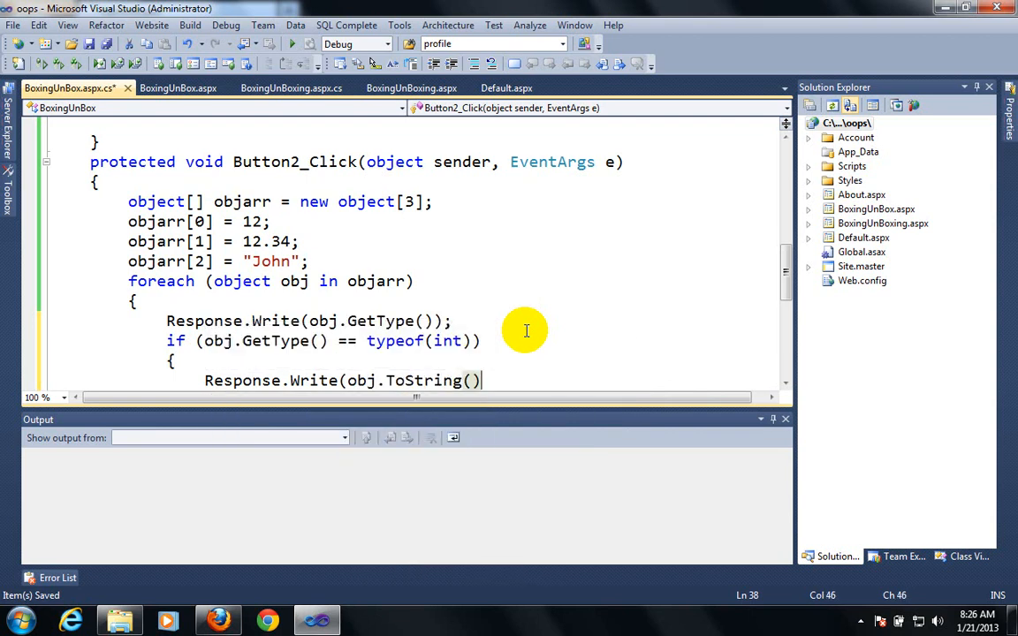
{"action": "type", "text": "\"+is"}
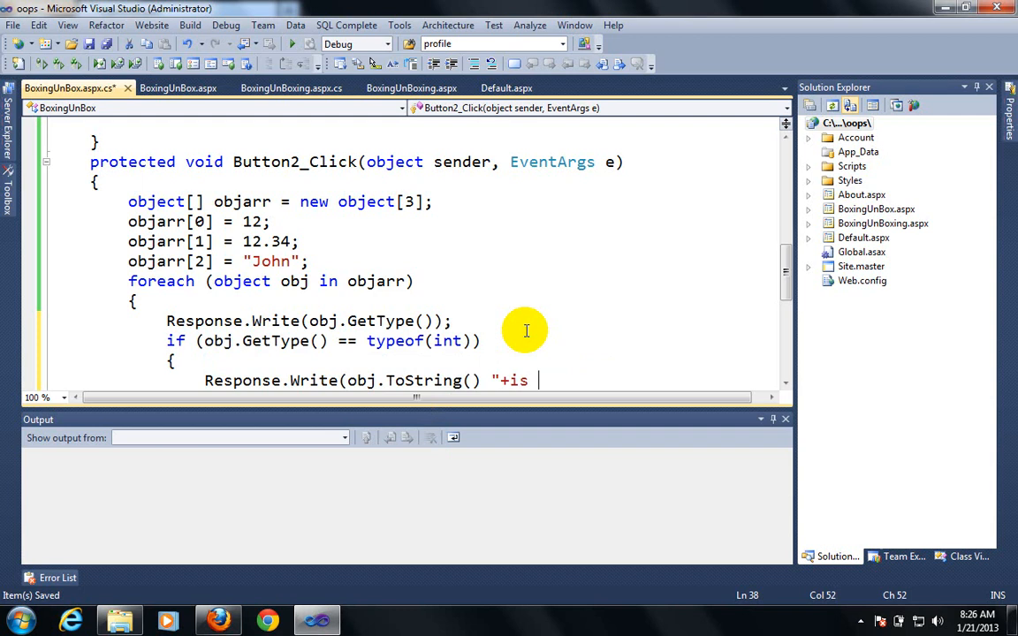
{"action": "key", "text": "BackSpace"}
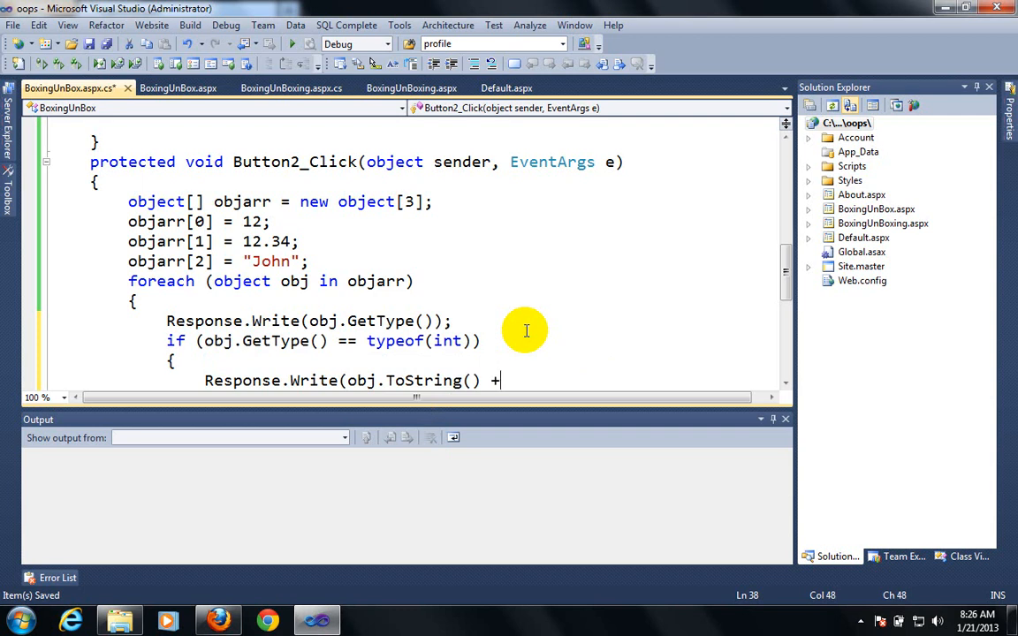
{"action": "type", "text": "\" is an"}
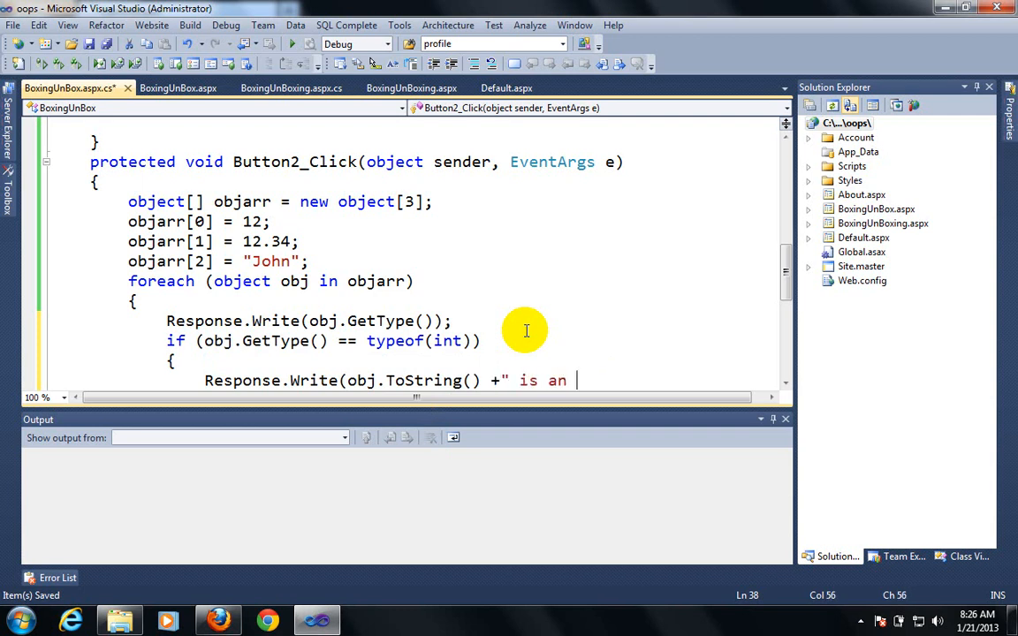
{"action": "type", "text": "inte"}
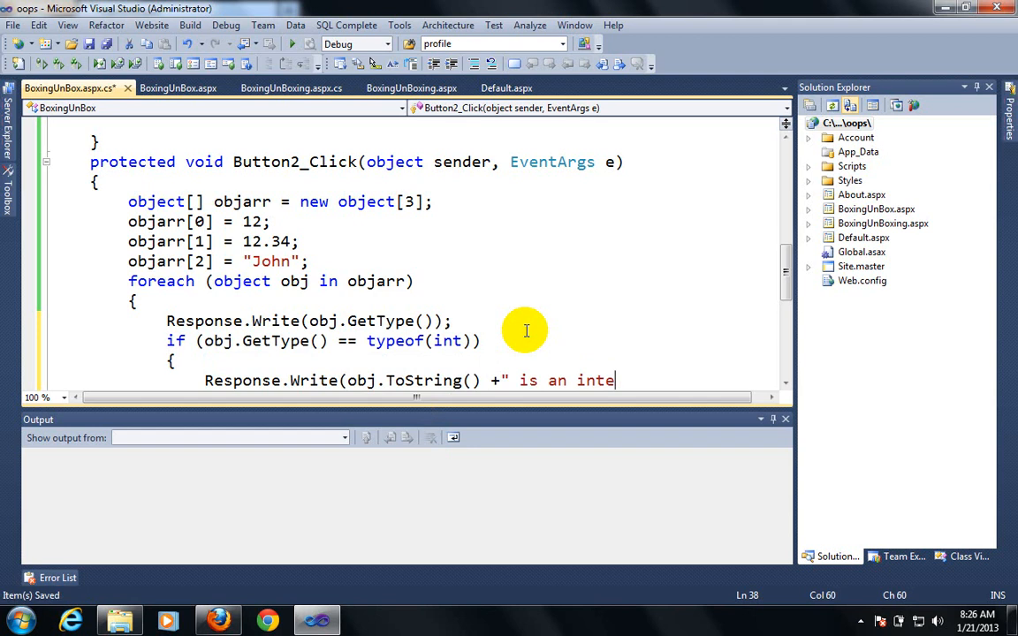
{"action": "type", "text": "ger va"}
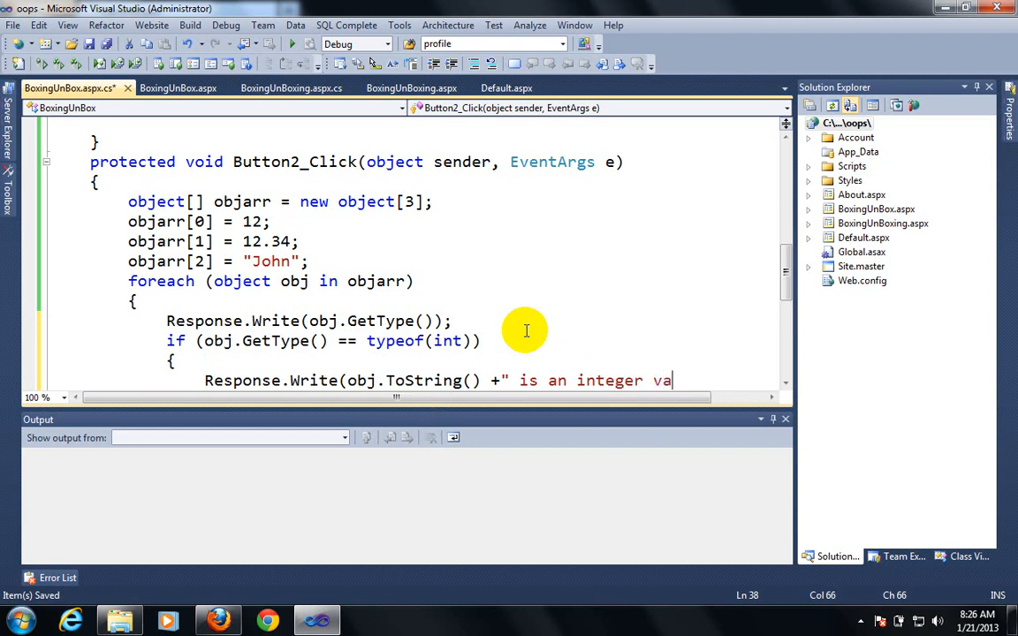
{"action": "type", "text": "lue \"+"}
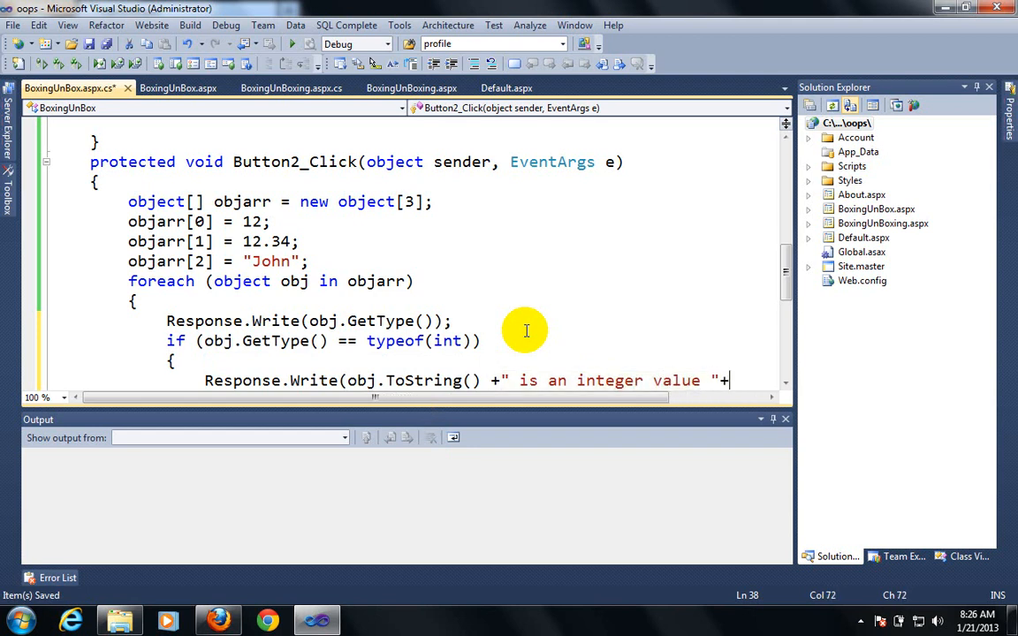
{"action": "type", "text": ");"}
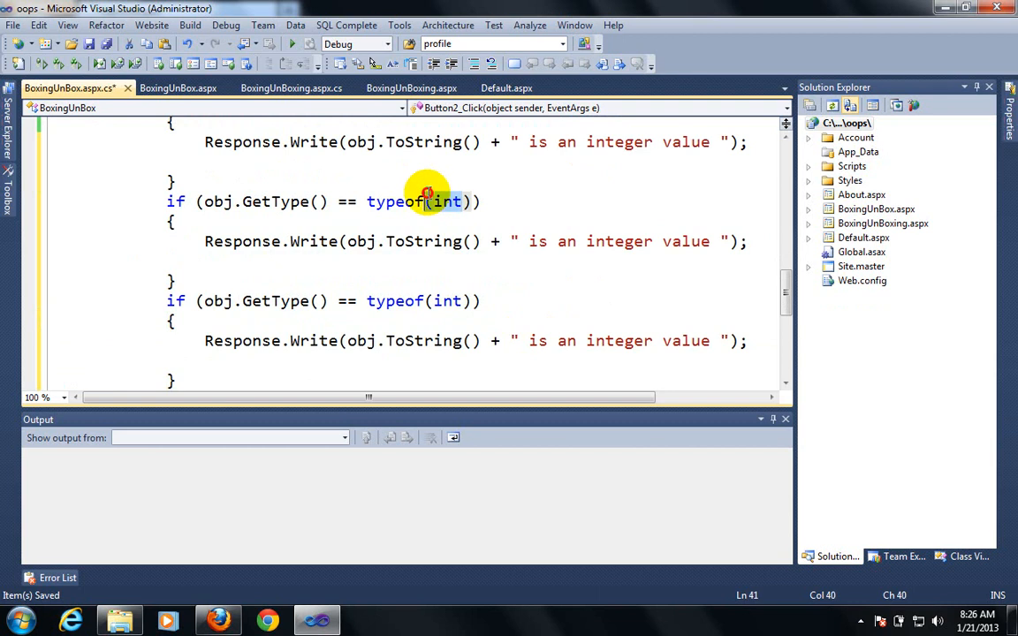
Change the copied blocks to typeof(double) with a Double message and typeof(string) with a String message, then run
{"action": "type", "text": "(d"}
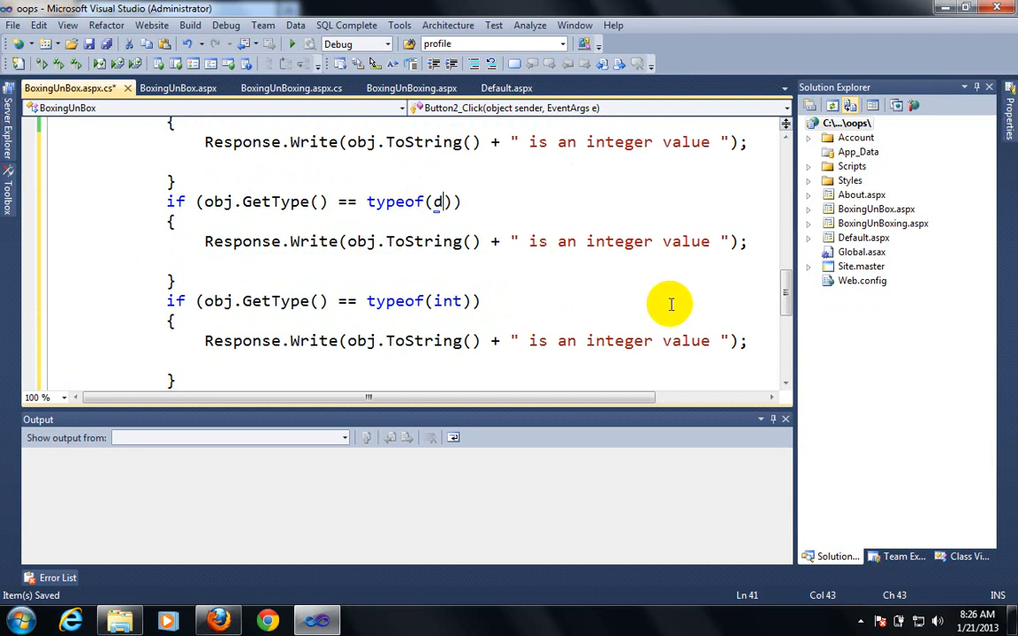
{"action": "type", "text": "ouble"}
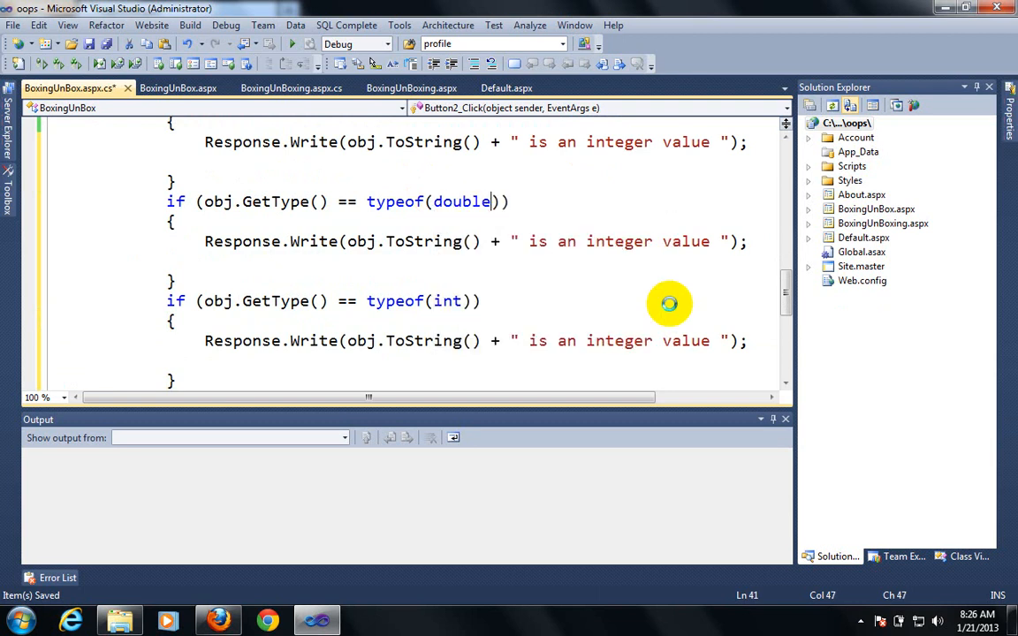
{"action": "double_click", "coordinate": [617, 241]}
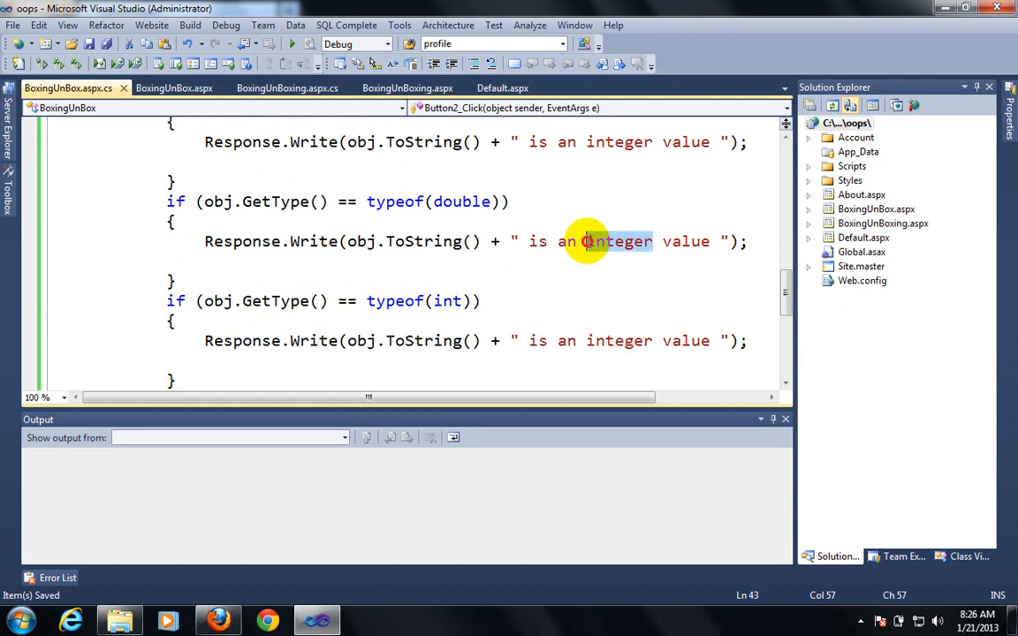
{"action": "type", "text": "Doubl"}
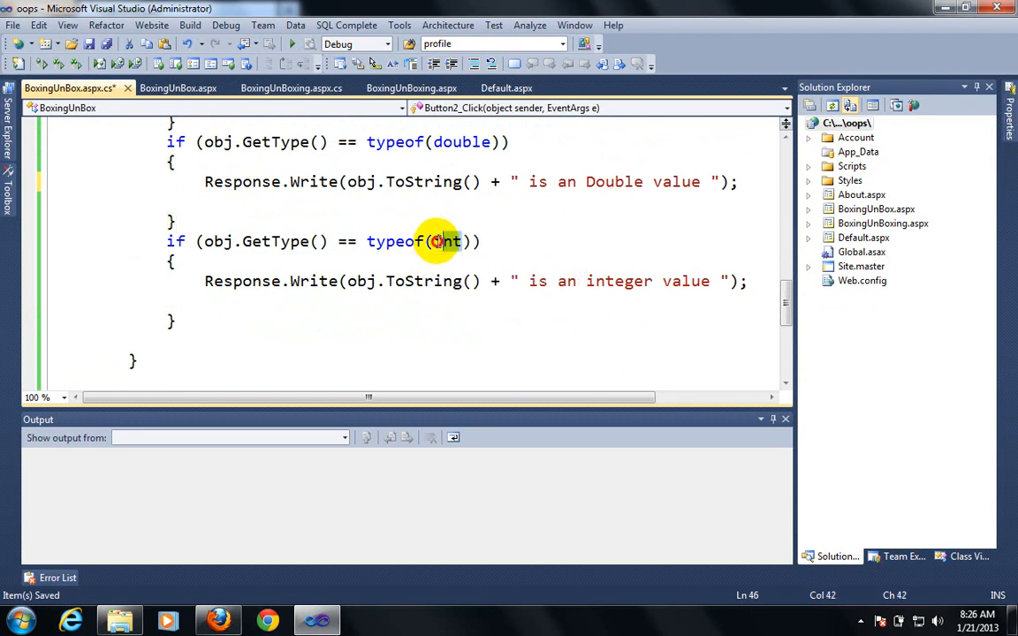
{"action": "type", "text": "Strinb"}
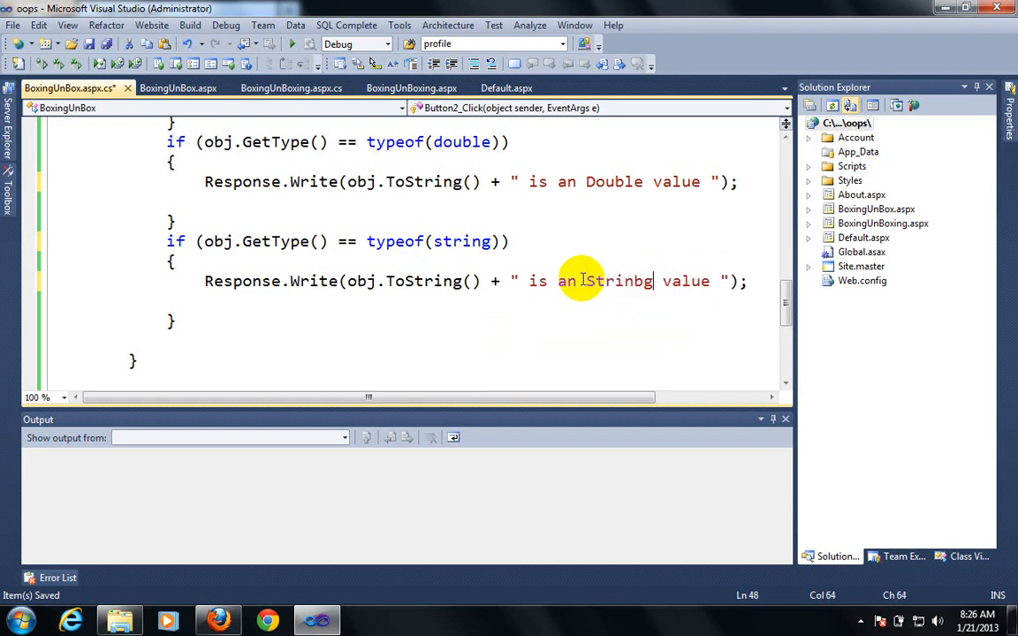
{"action": "key", "text": "BackSpace"}
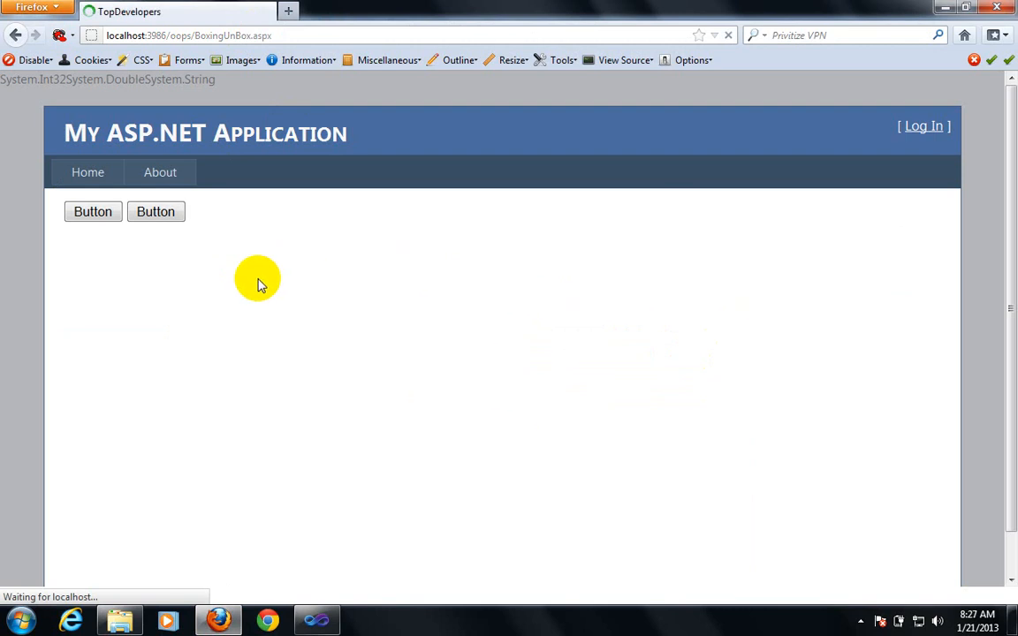
Use the page's second button to report the item types, then return to Visual Studio
{"action": "left_click", "coordinate": [156, 212]}
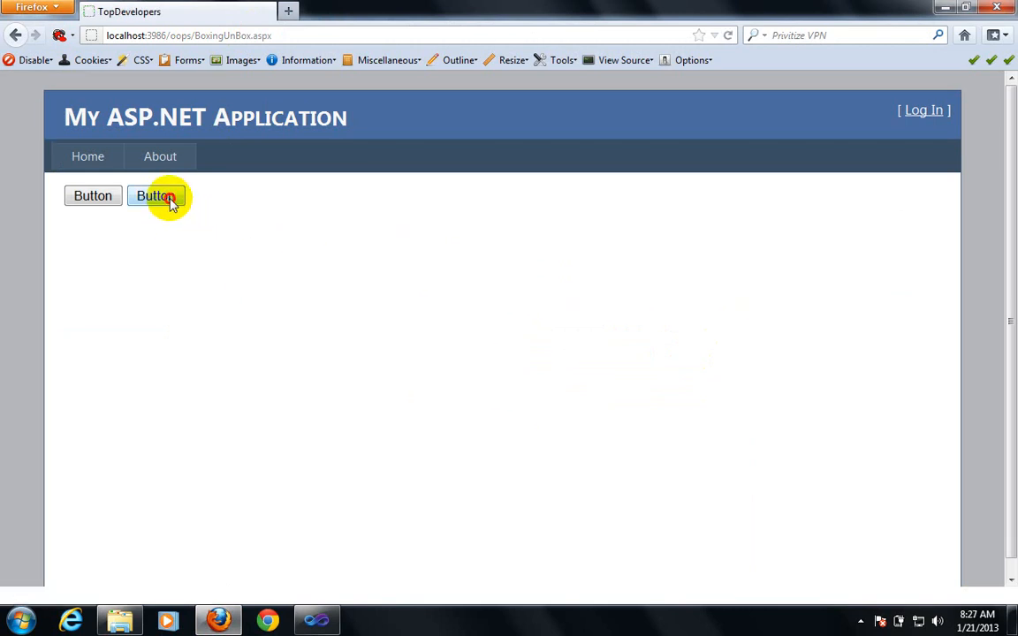
{"action": "left_click", "coordinate": [156, 194]}
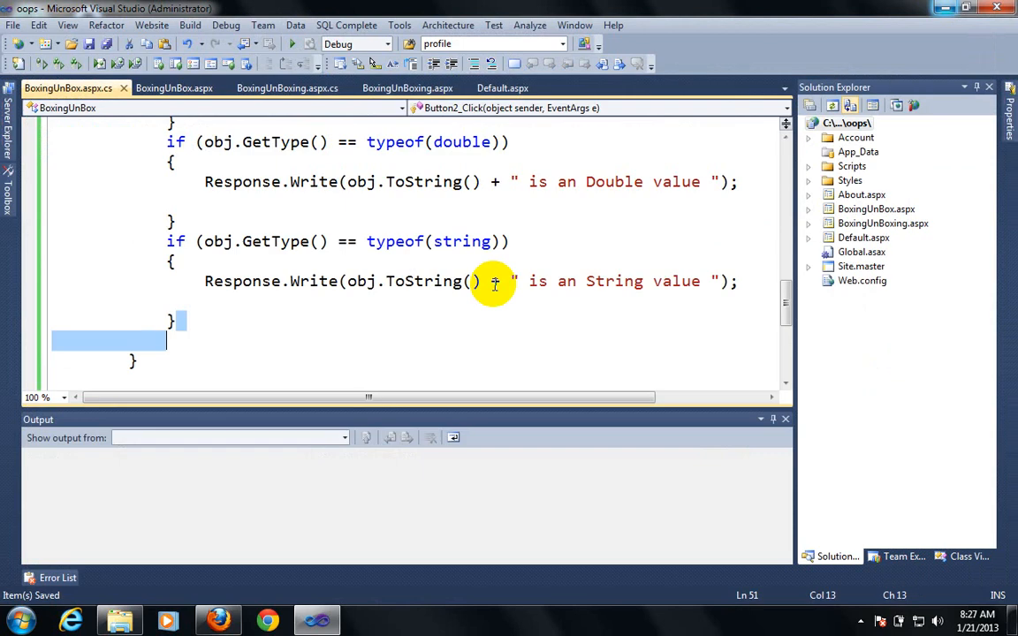
Add PlaceHolder1 after the two buttons in Design view and show the page markup
{"action": "left_click", "coordinate": [173, 88]}
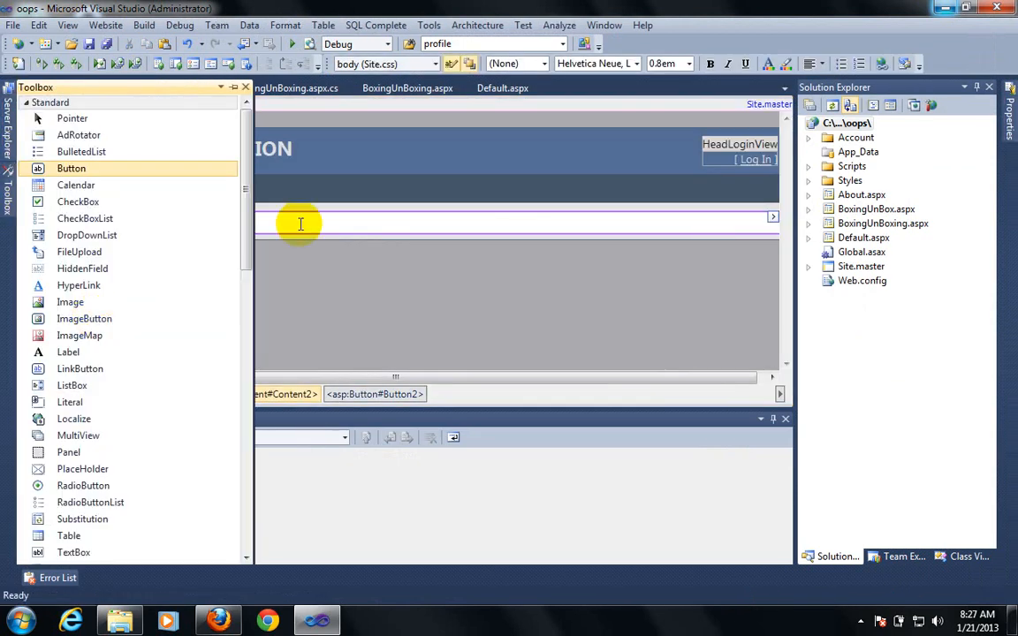
{"action": "scroll", "scroll_direction": "down", "scroll_amount": 3}
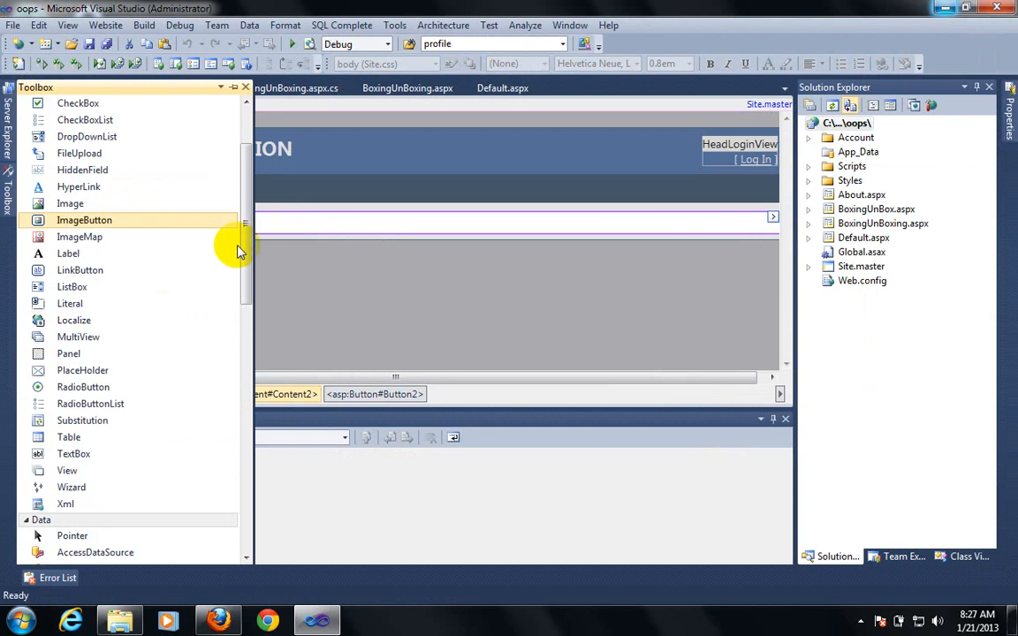
{"action": "scroll", "scroll_direction": "down", "scroll_amount": 3}
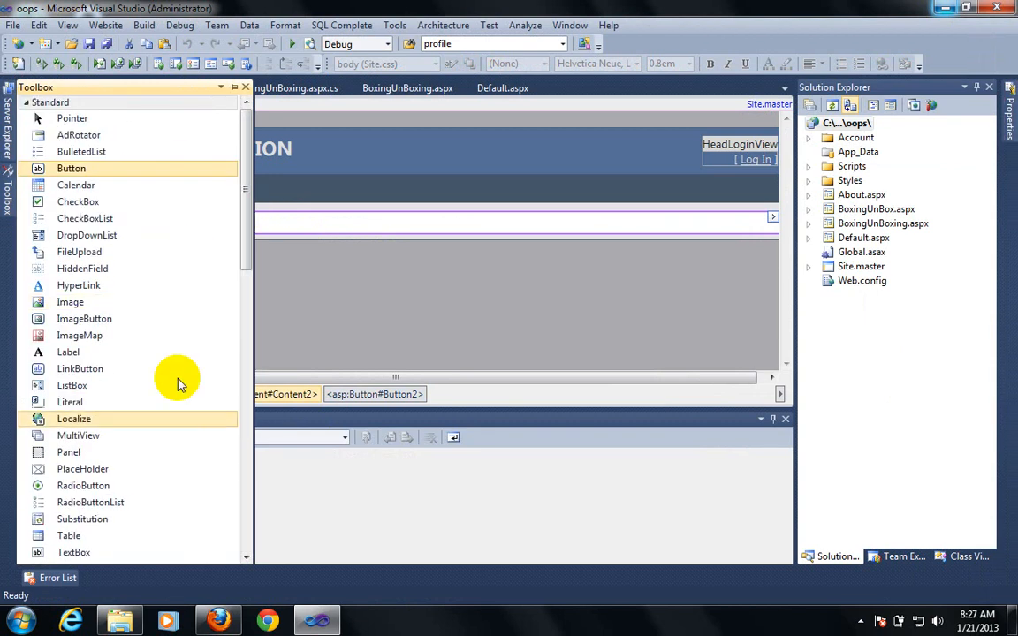
{"action": "mouse_move", "coordinate": [150, 460]}
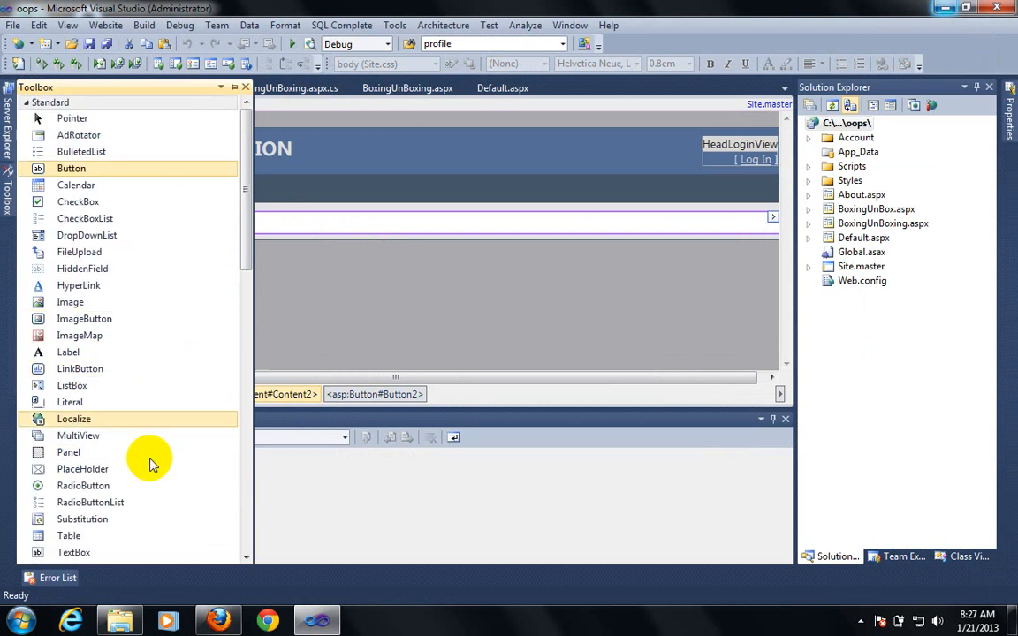
{"action": "scroll", "scroll_direction": "down", "scroll_amount": 3}
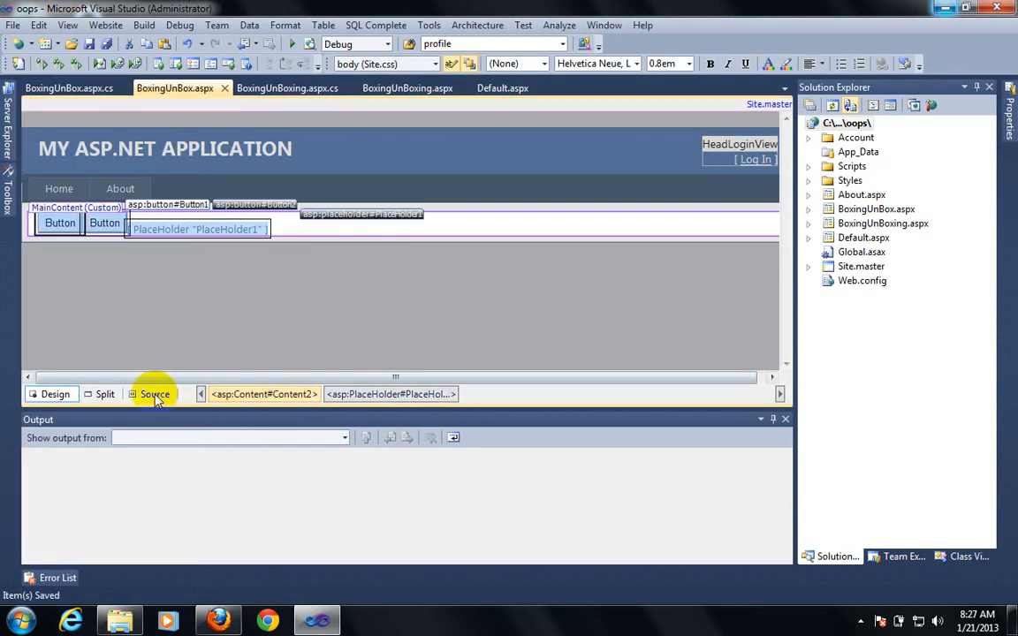
{"action": "left_click", "coordinate": [156, 394]}
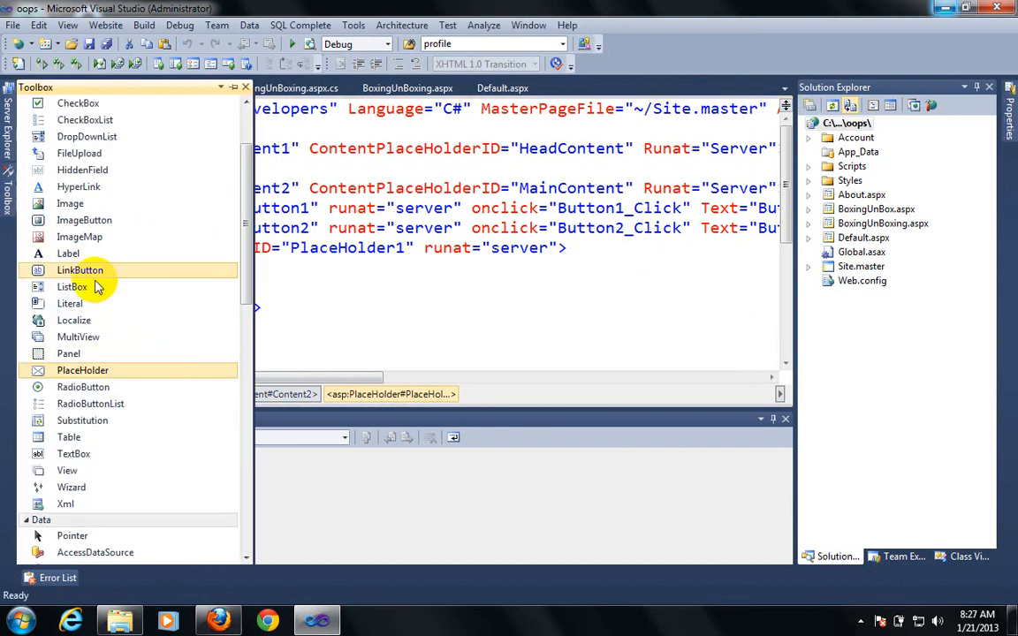
Nest TextBox1 inside the asp:PlaceHolder tags in the markup
{"action": "scroll", "scroll_direction": "down", "scroll_amount": 3}
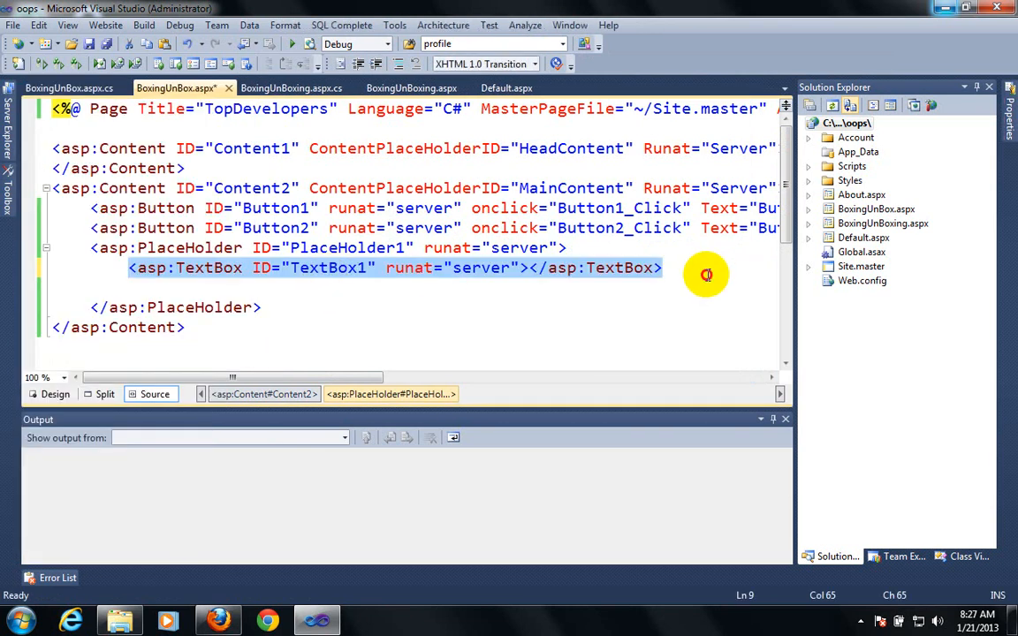
{"action": "mouse_move", "coordinate": [115, 269]}
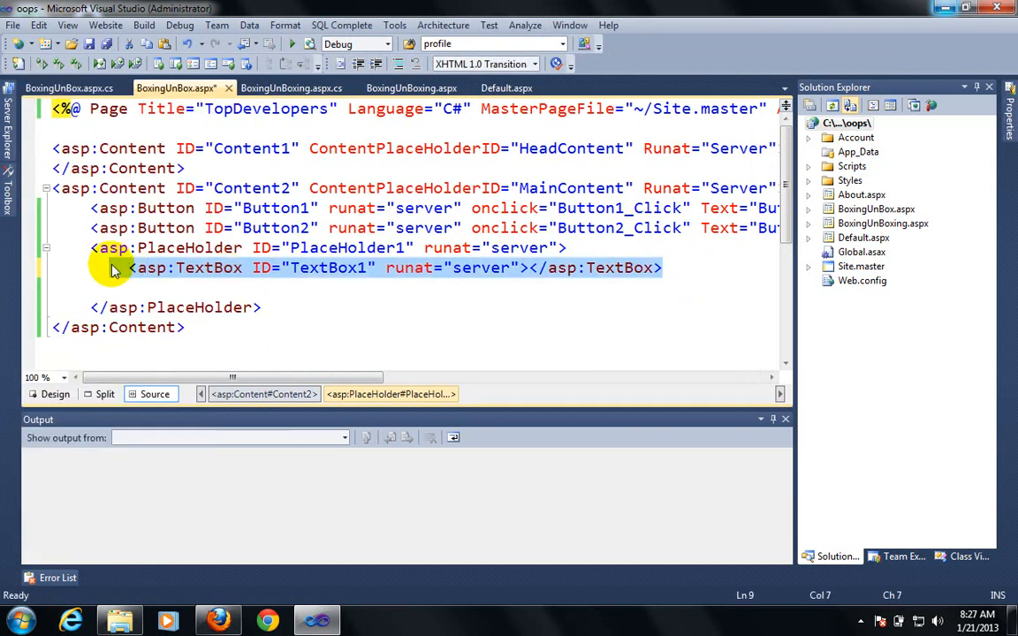